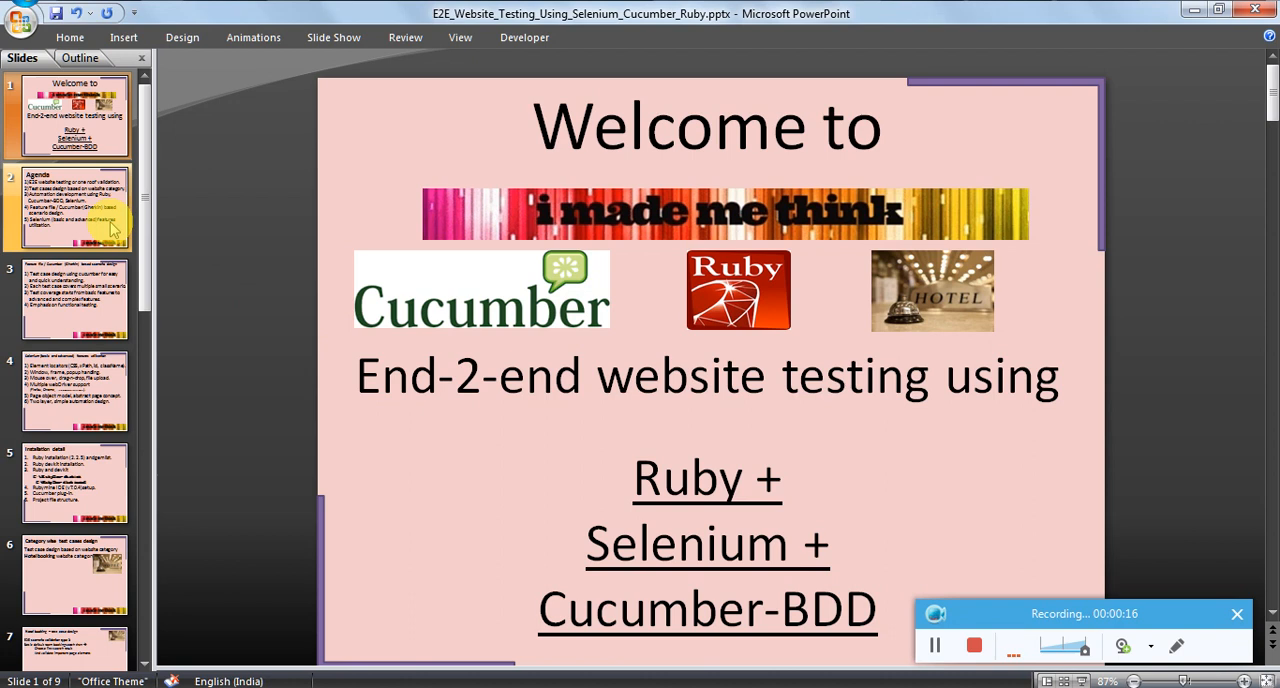
Step: Open slide 2, the Agenda slide listing the five course topics
left_click(75, 207)
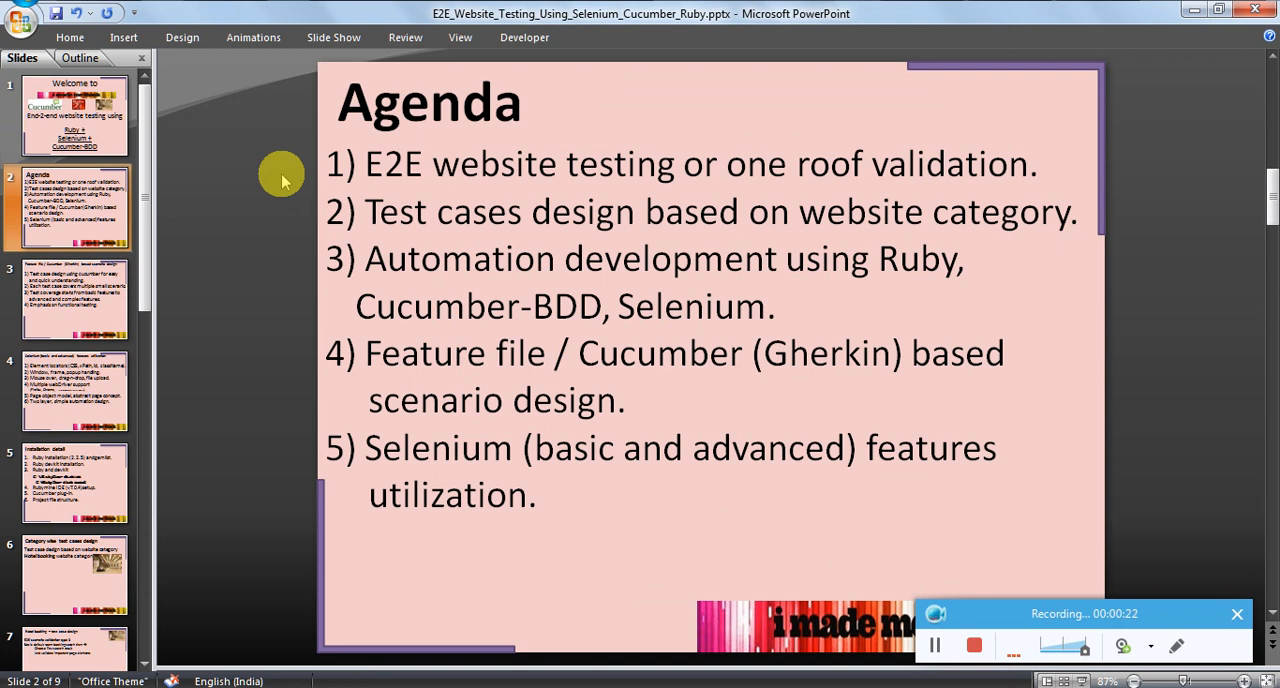
mouse_move(270, 262)
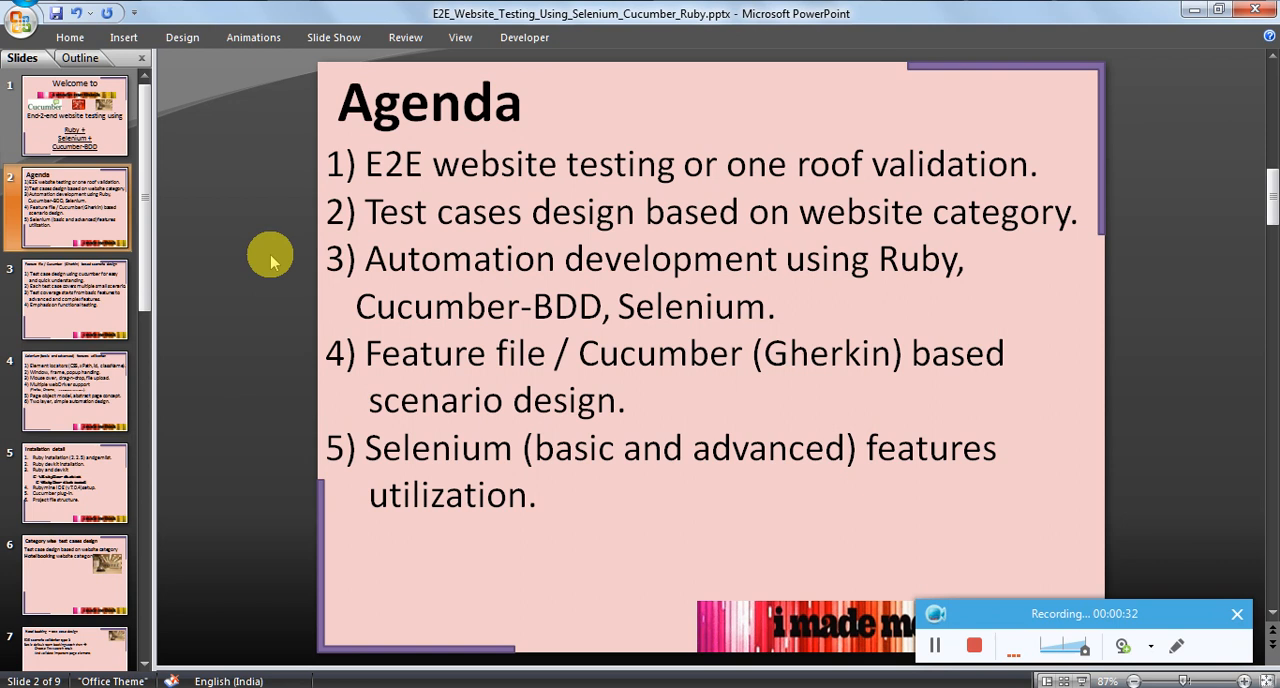
mouse_move(400, 361)
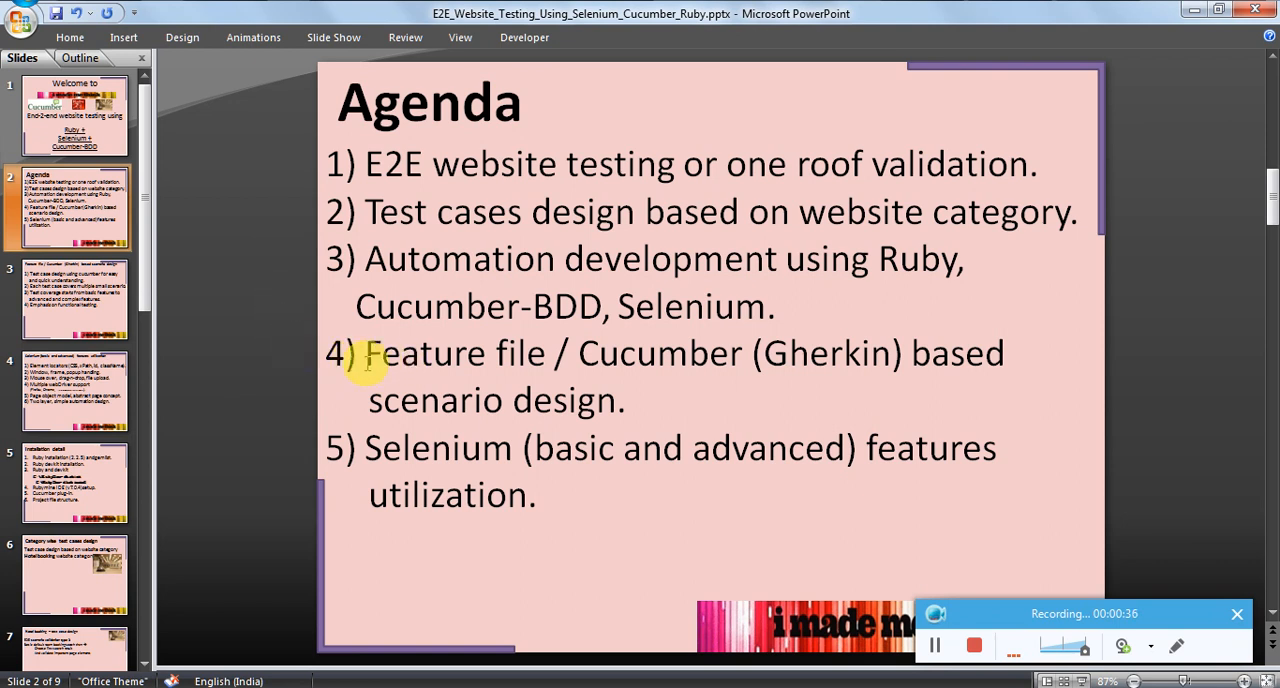
mouse_move(744, 401)
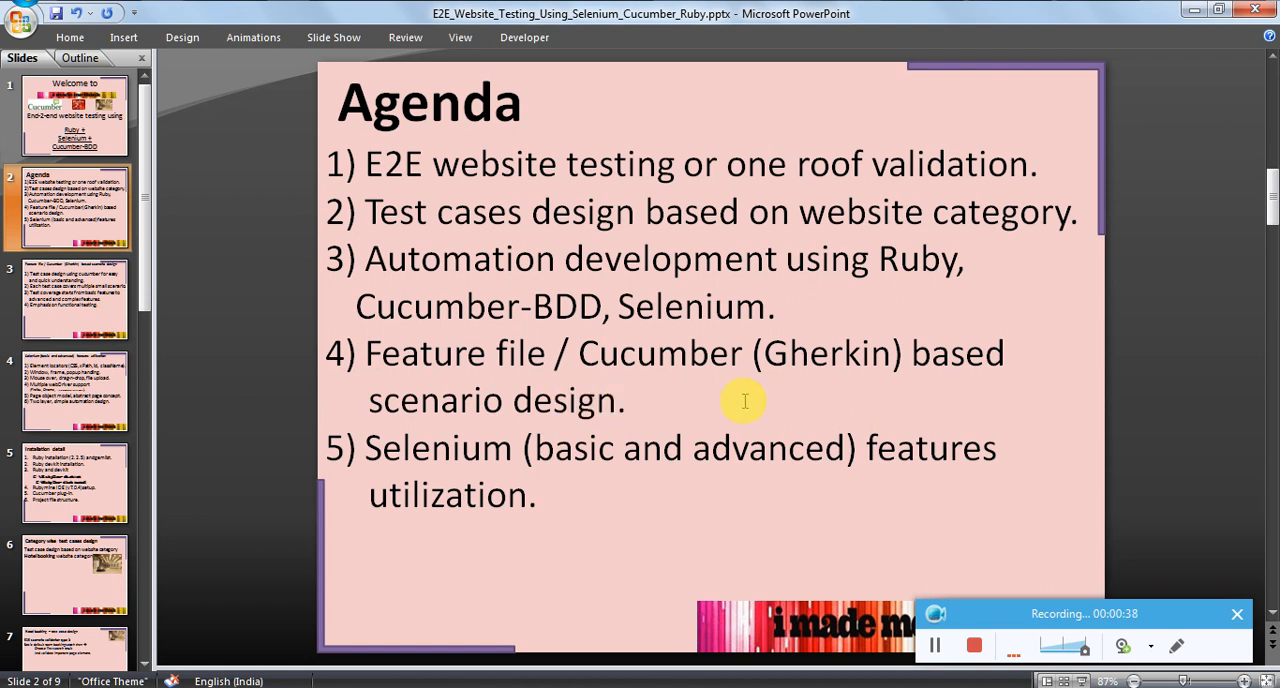
mouse_move(651, 417)
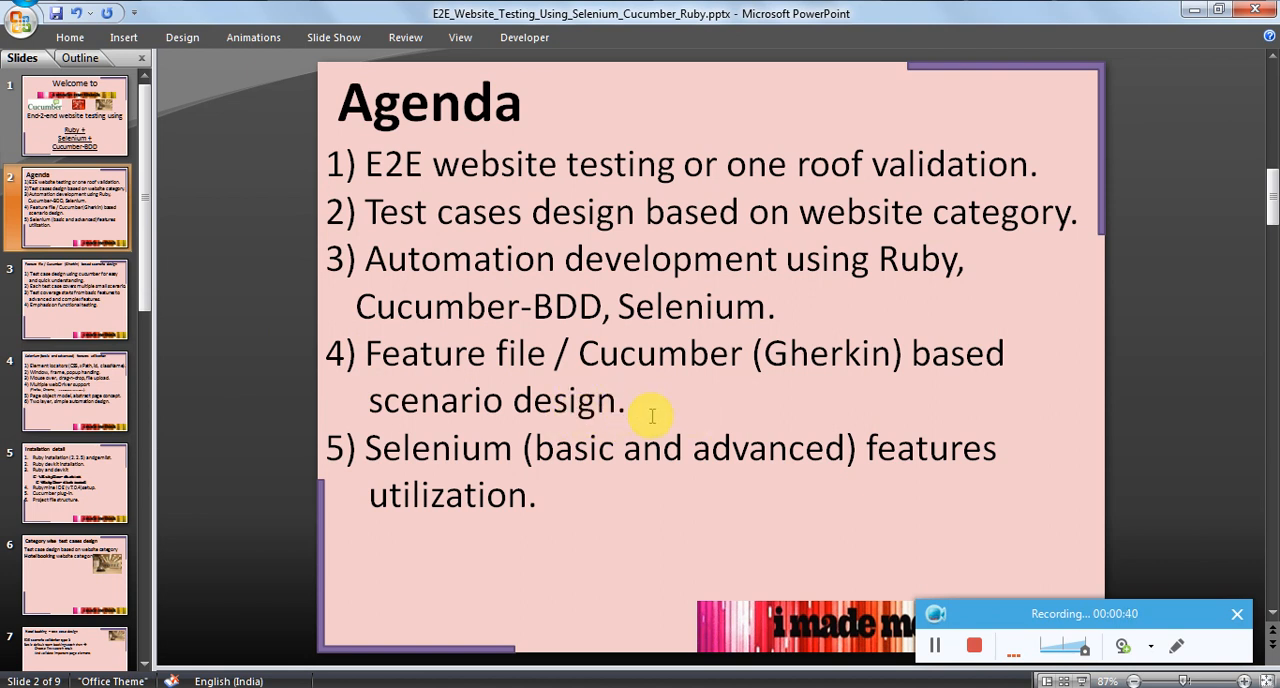
mouse_move(480, 418)
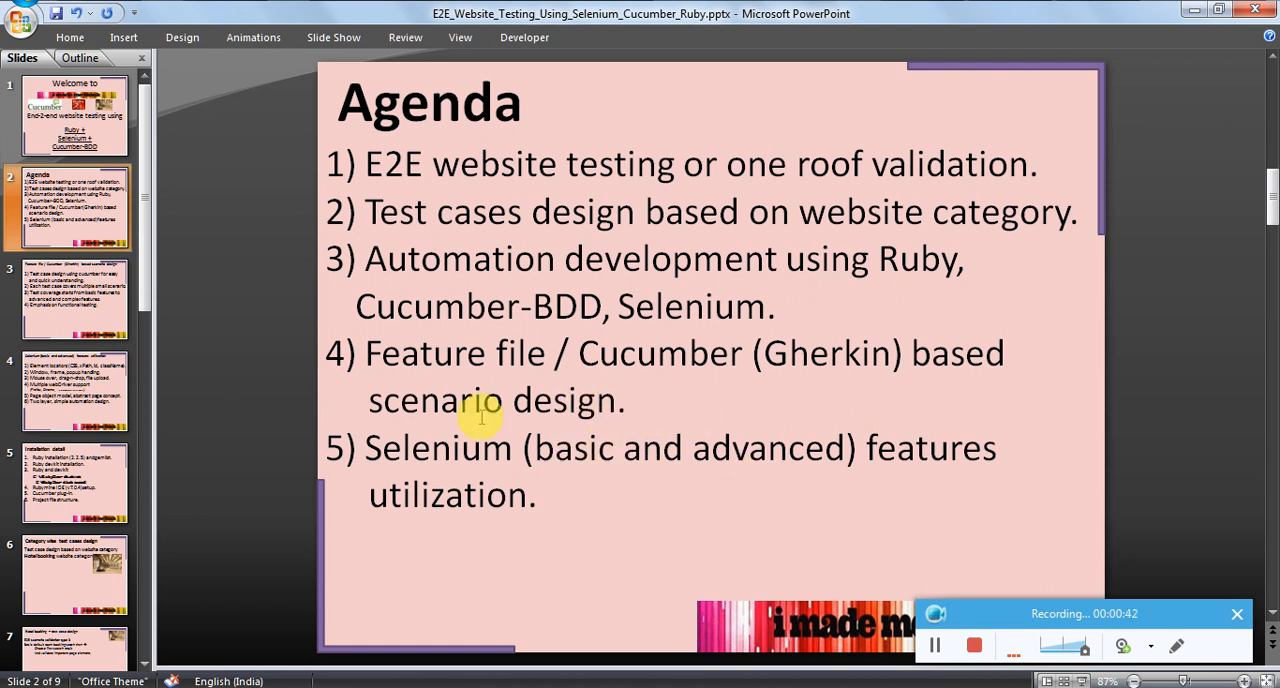
mouse_move(250, 388)
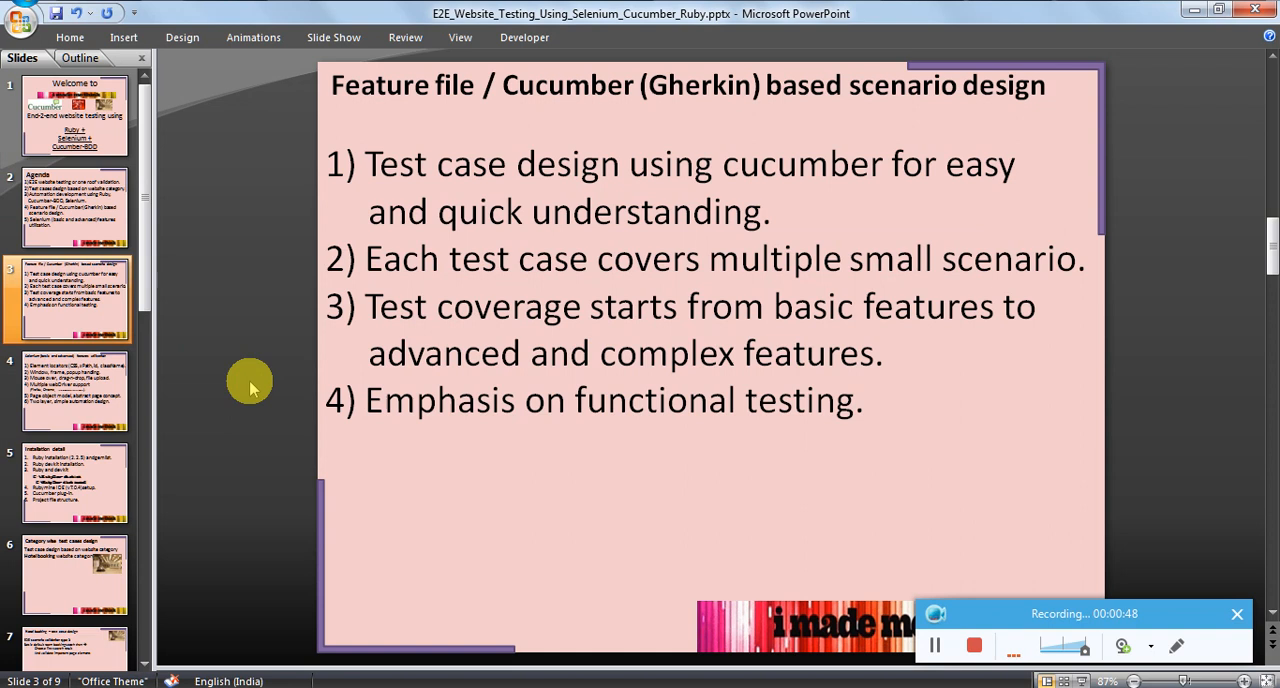
mouse_move(615, 226)
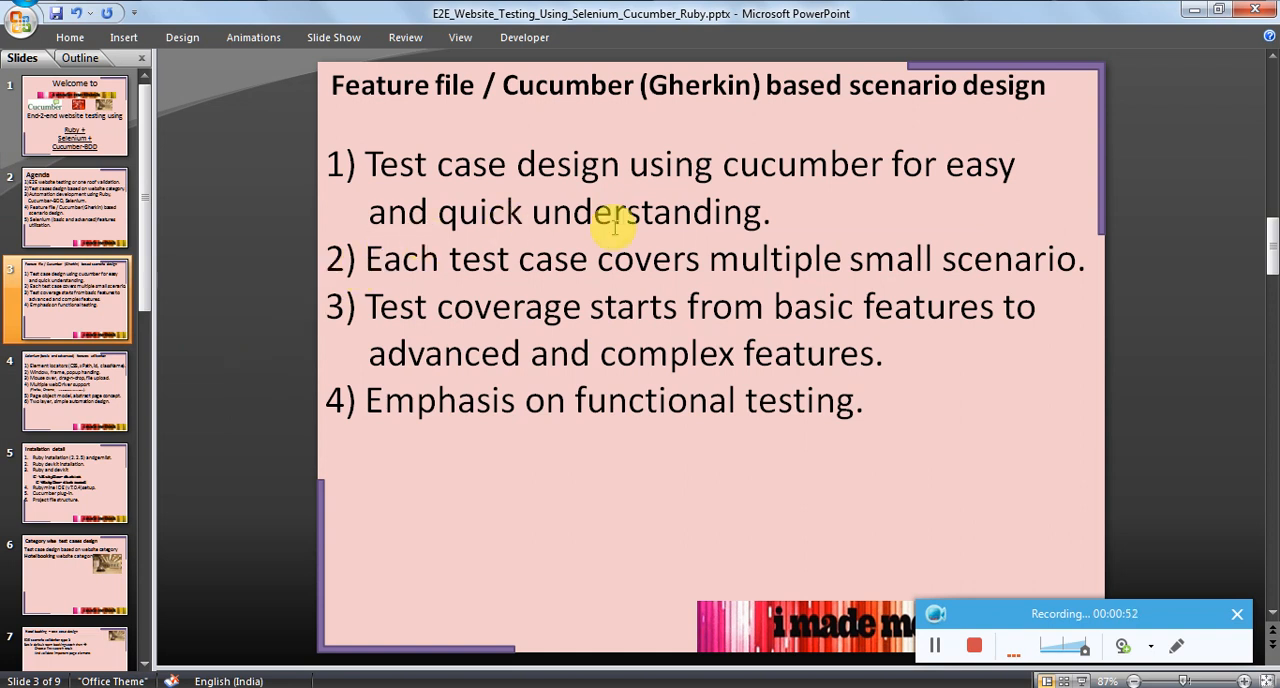
mouse_move(825, 230)
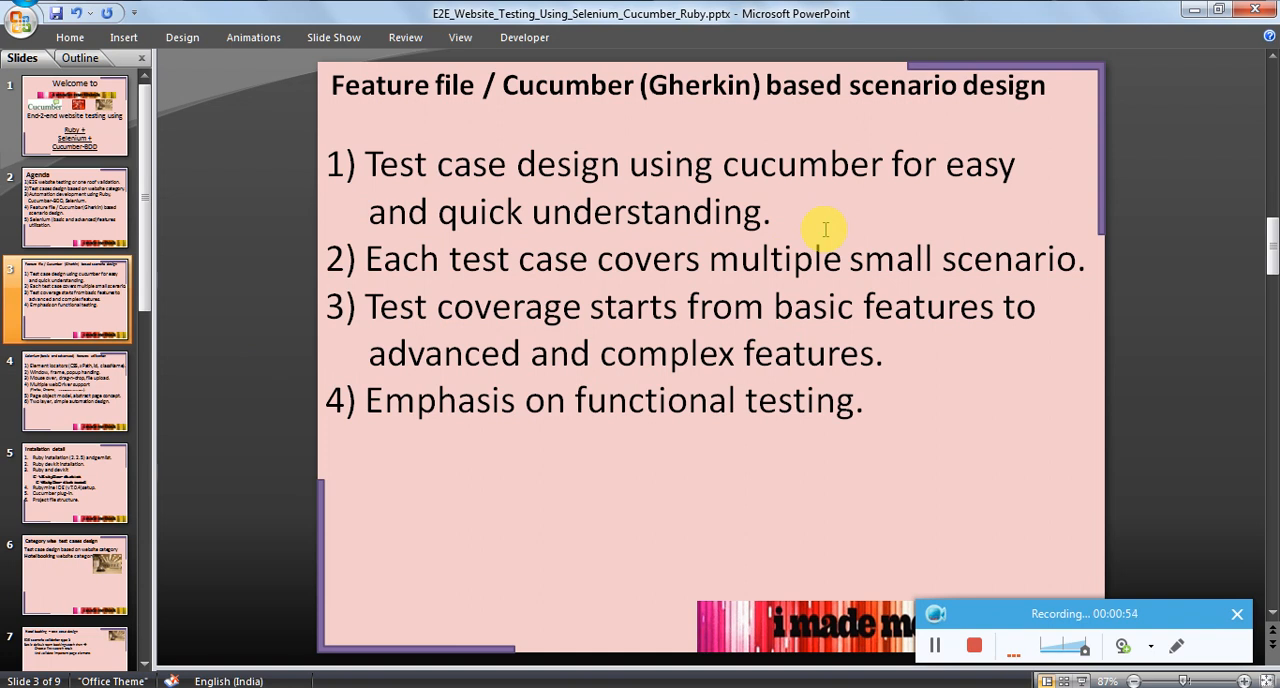
mouse_move(565, 270)
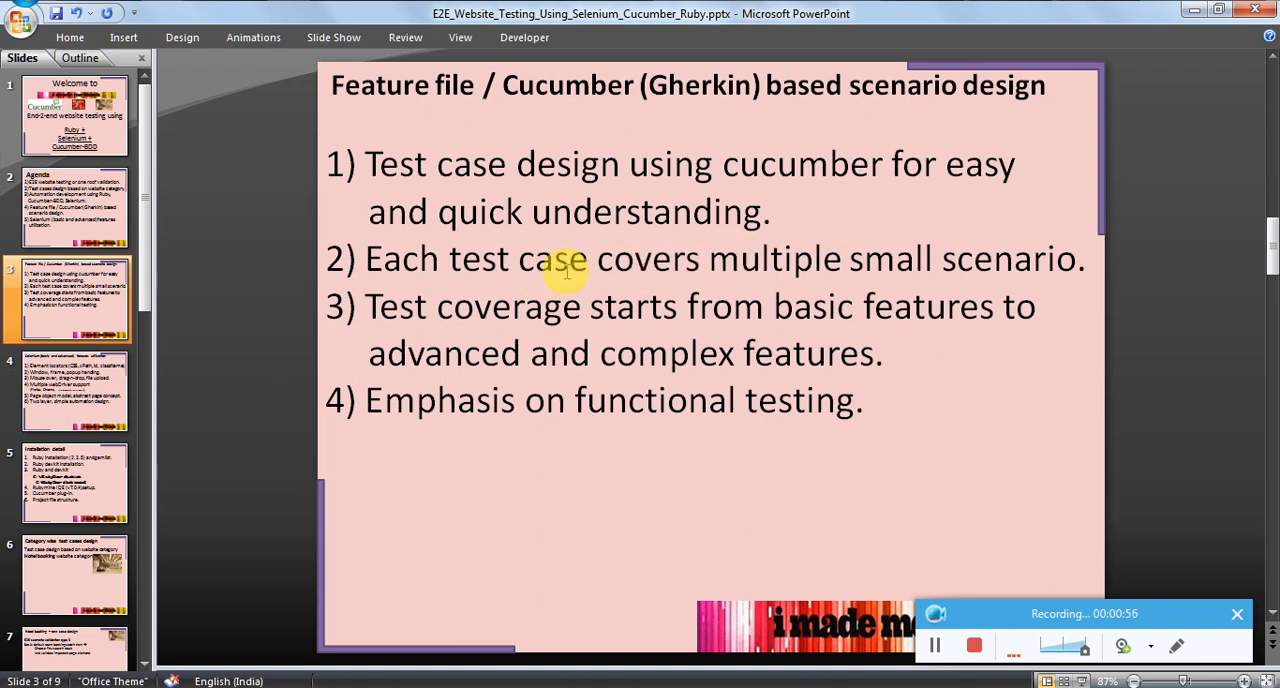
mouse_move(420, 306)
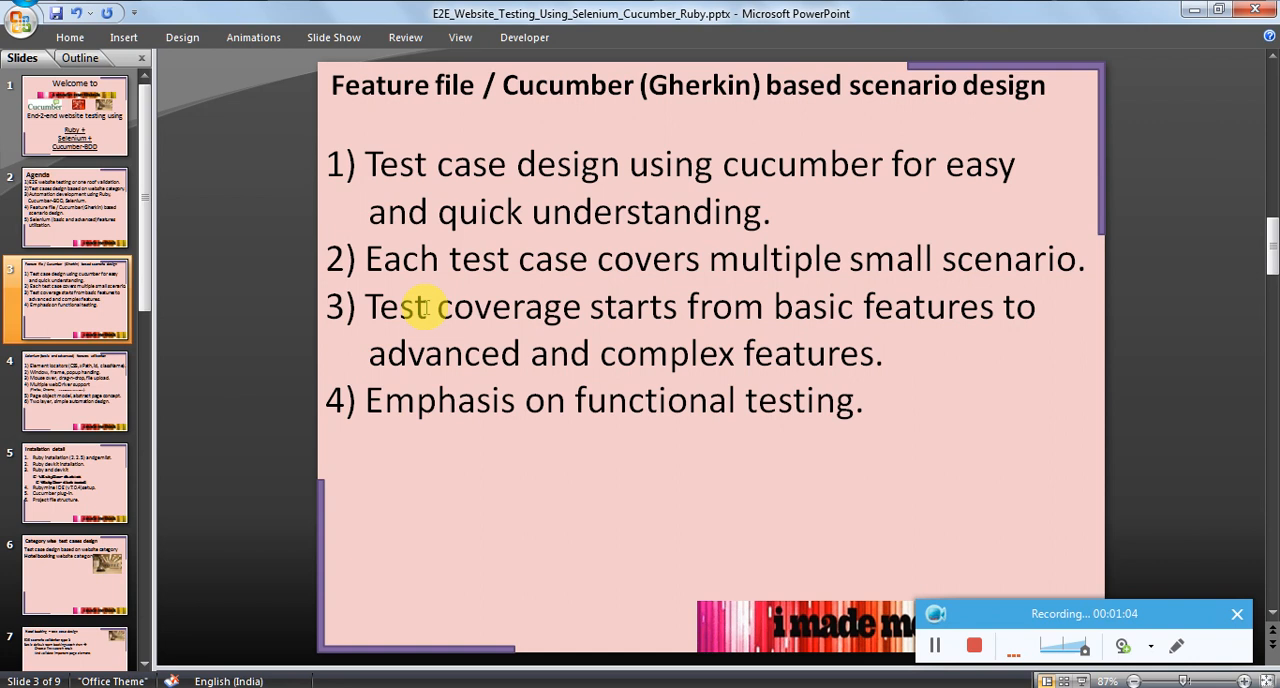
mouse_move(247, 353)
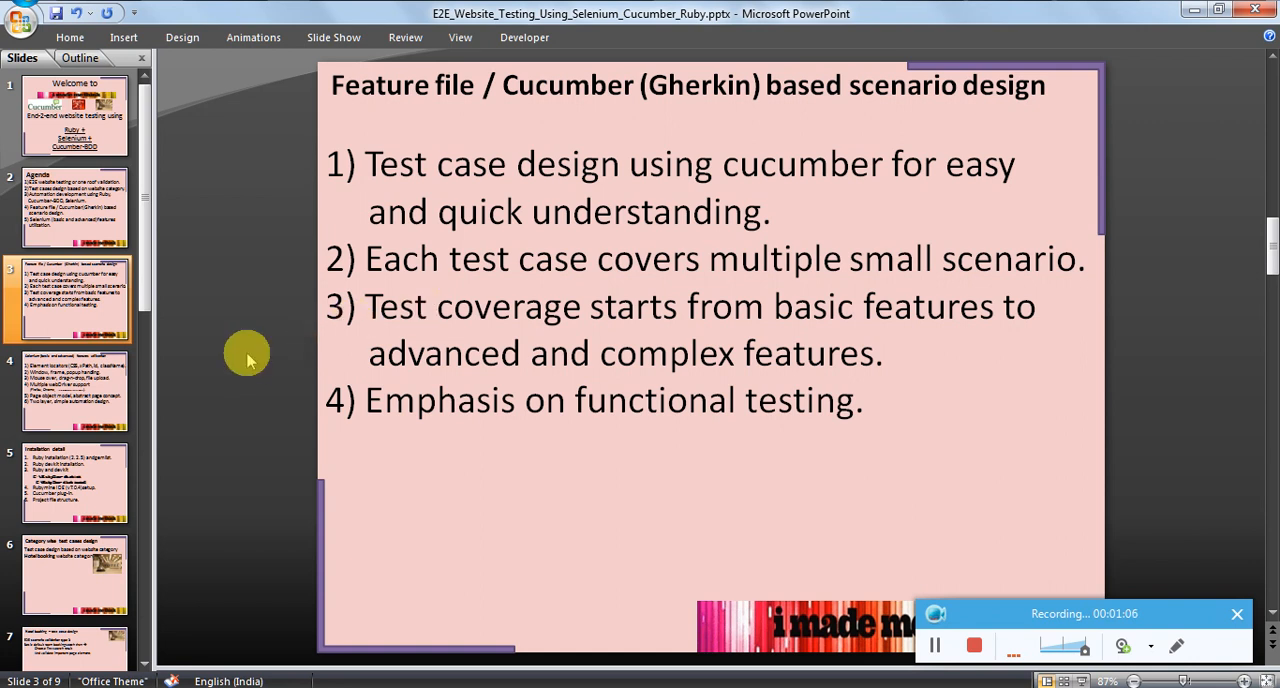
Step: Go to the Selenium basic and advanced features slide after the Cucumber slide
left_click(74, 390)
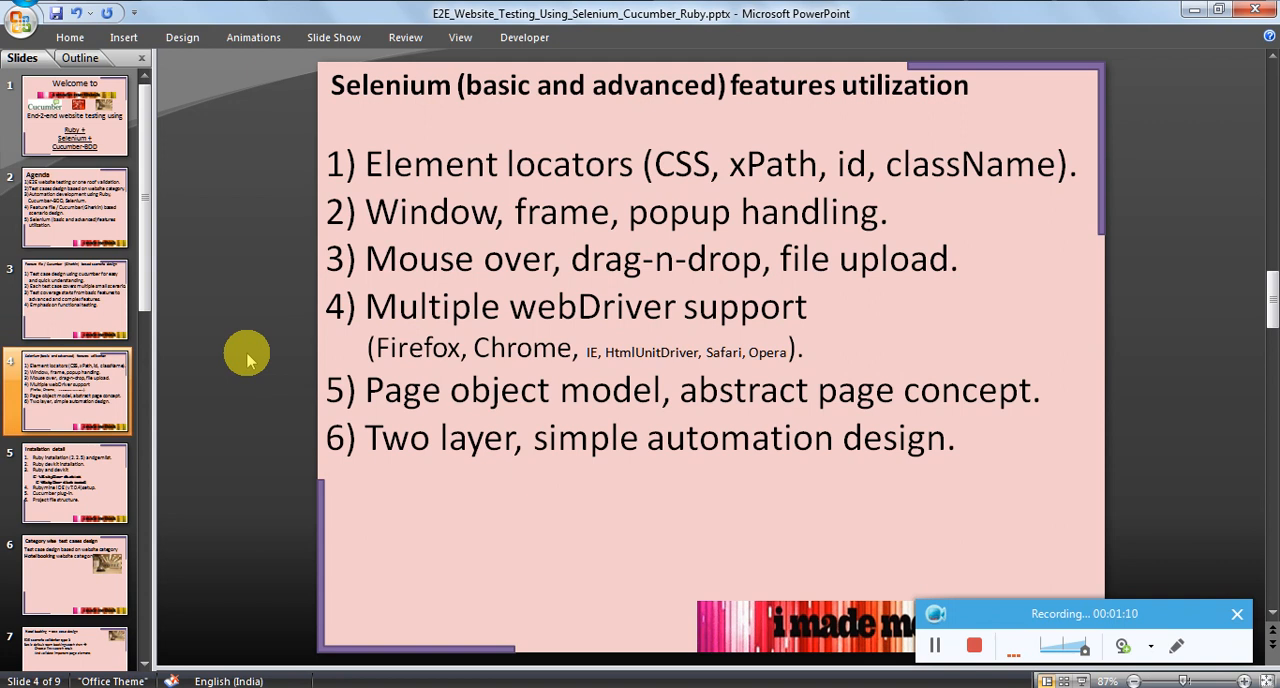
mouse_move(369, 272)
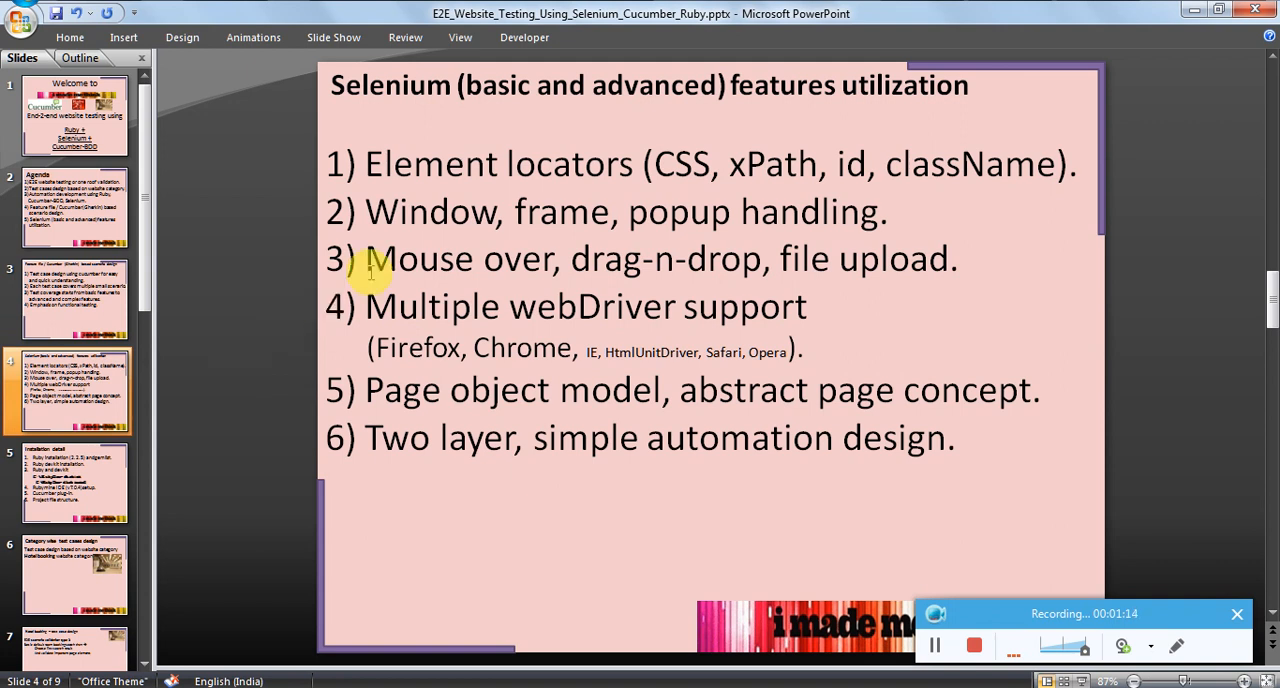
mouse_move(684, 164)
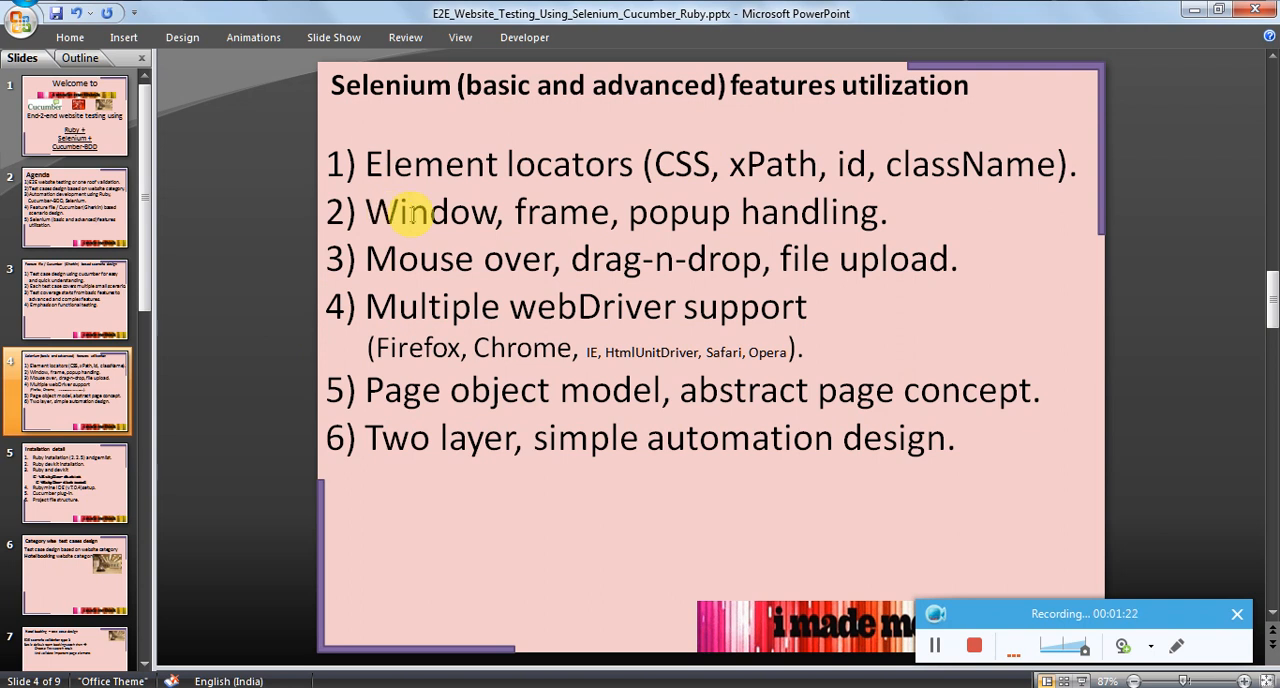
mouse_move(483, 272)
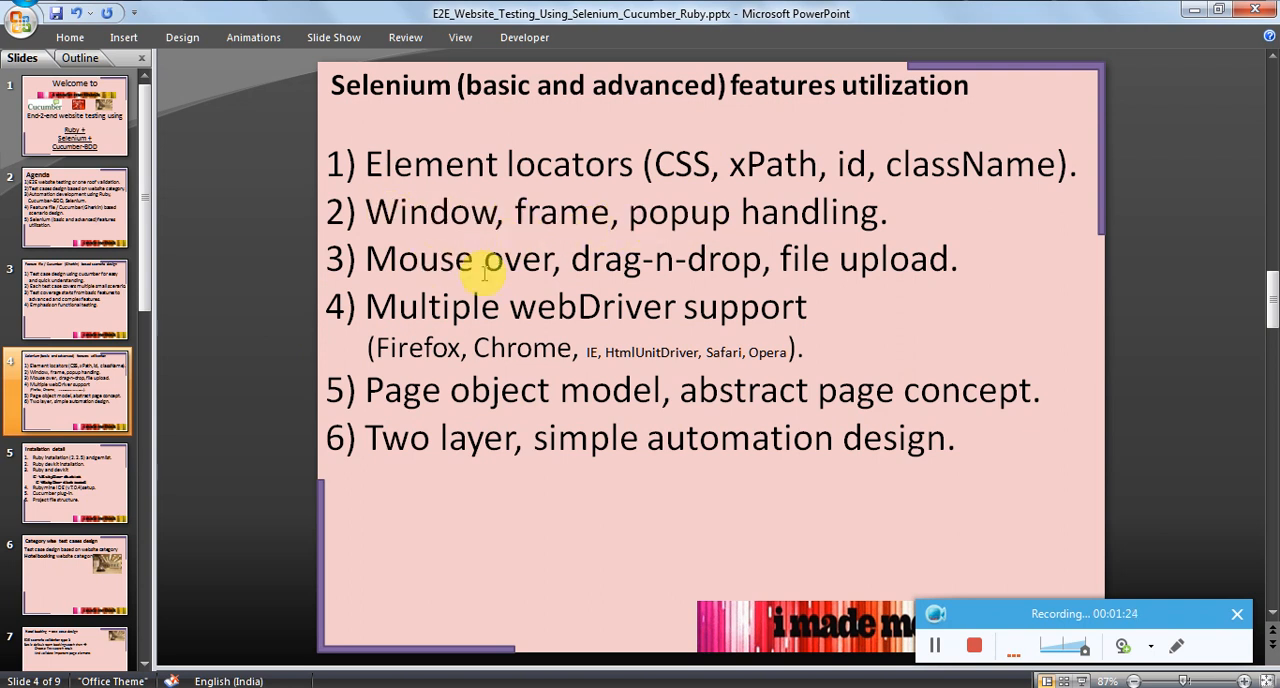
mouse_move(845, 290)
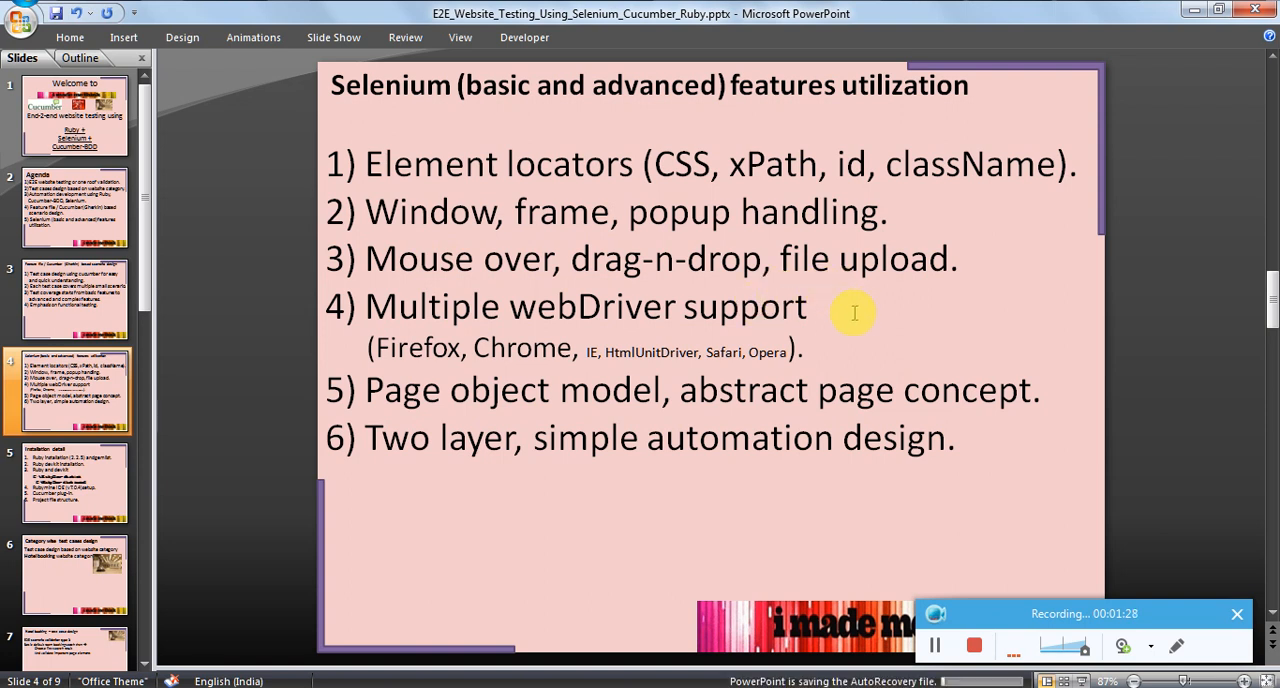
mouse_move(462, 355)
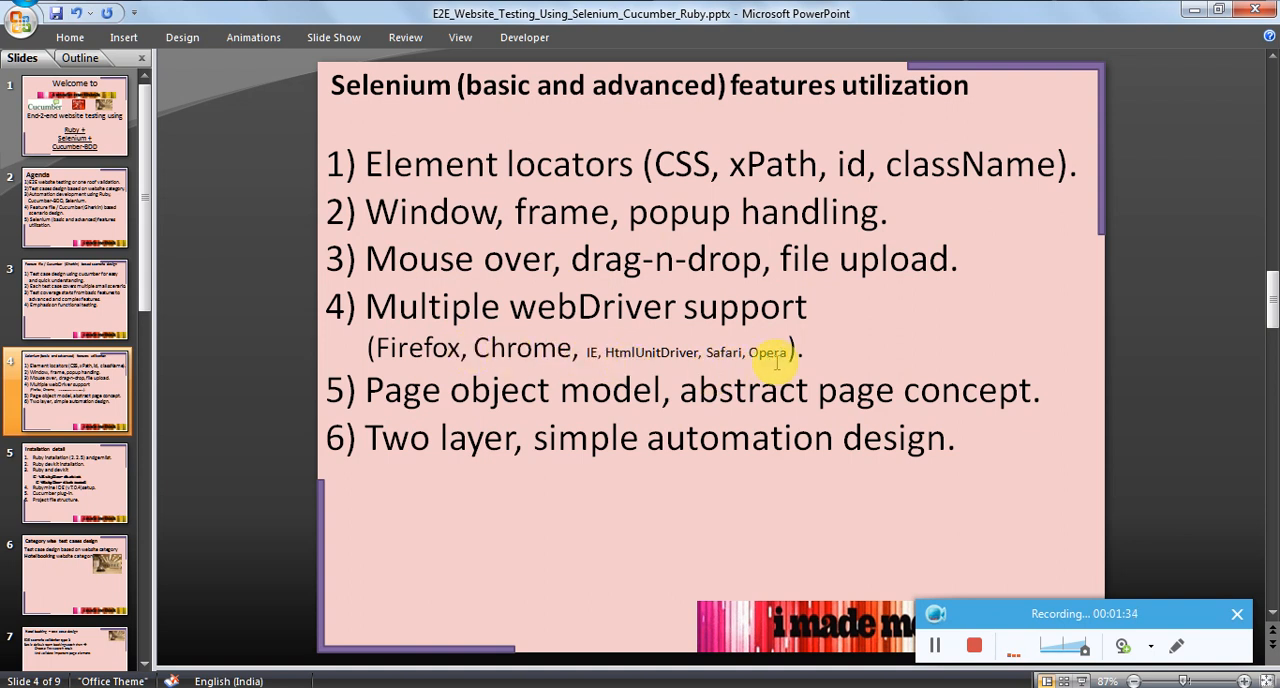
mouse_move(655, 352)
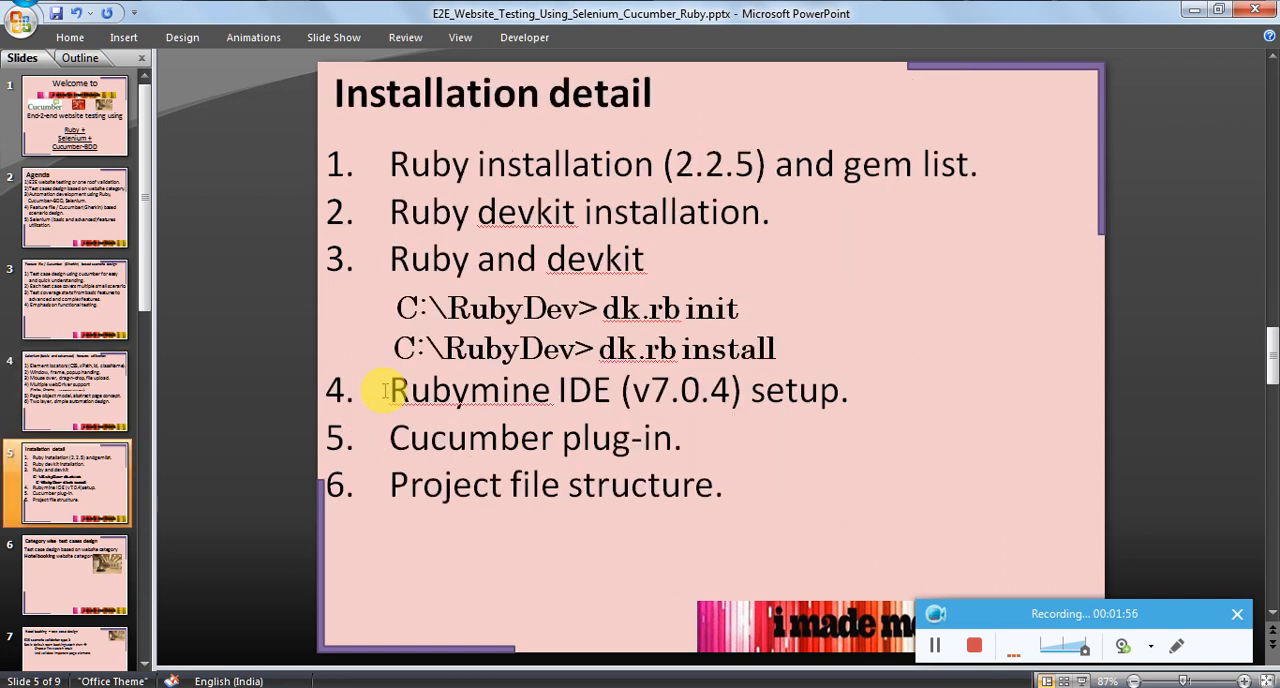
mouse_move(286, 355)
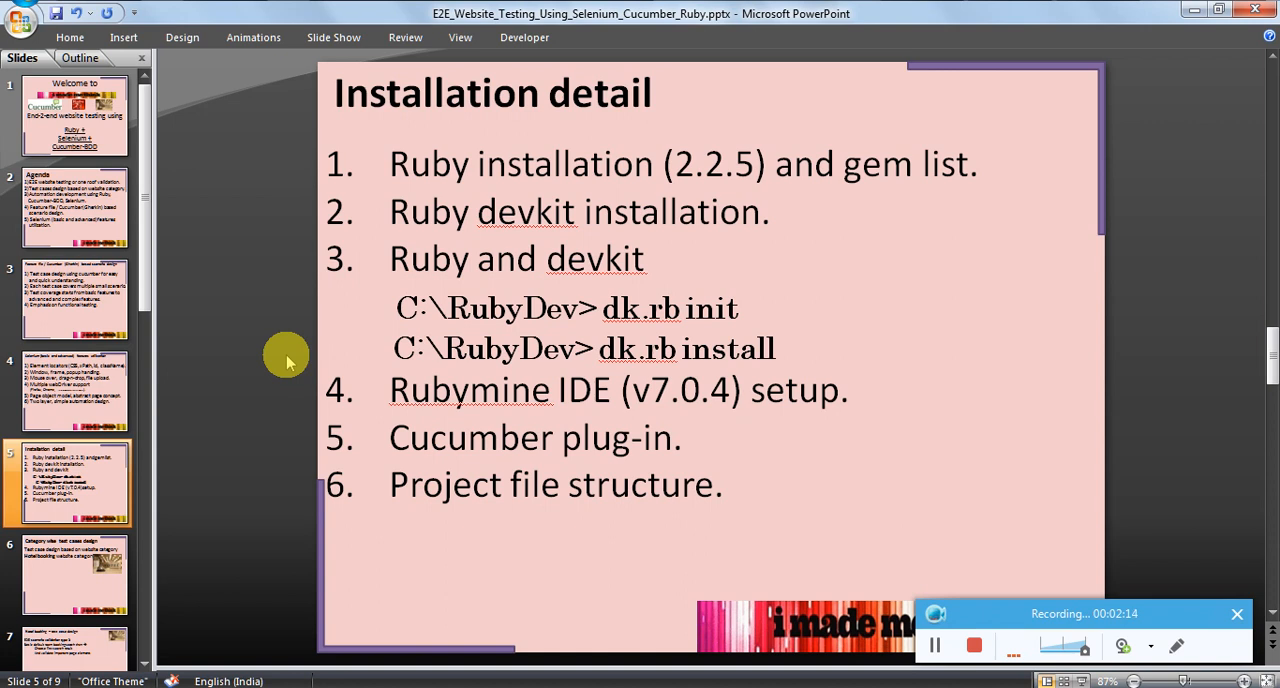
mouse_move(595, 258)
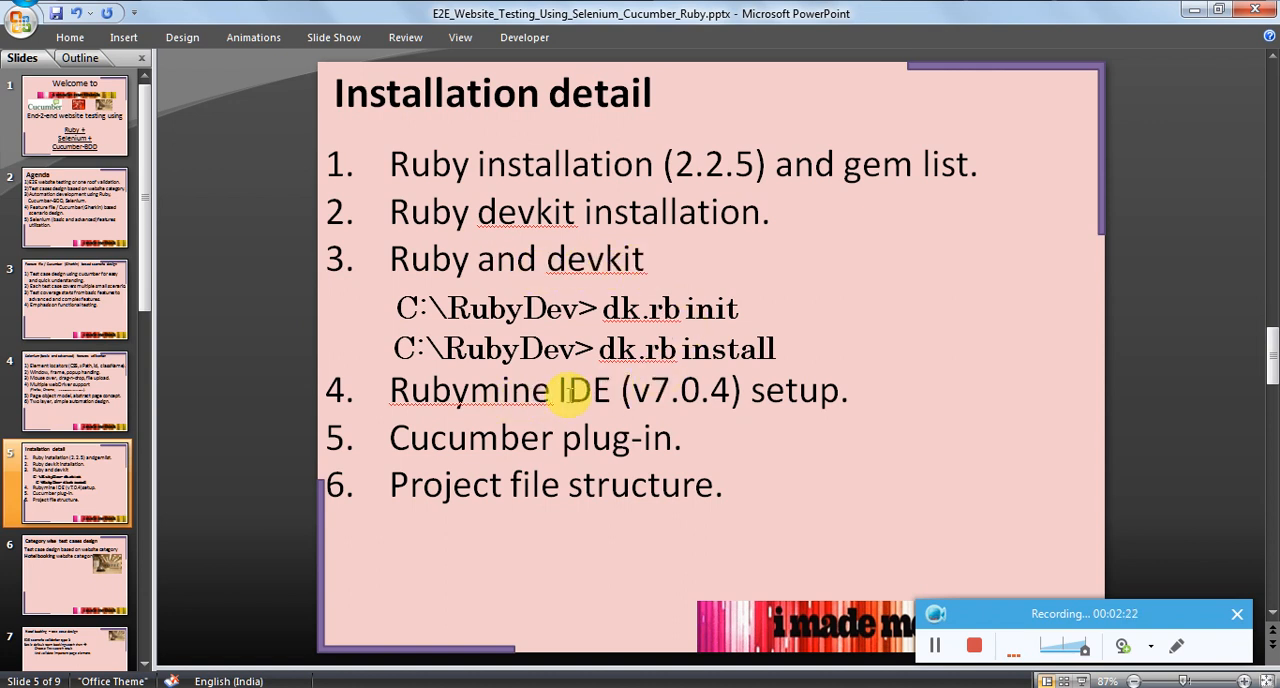
mouse_move(863, 390)
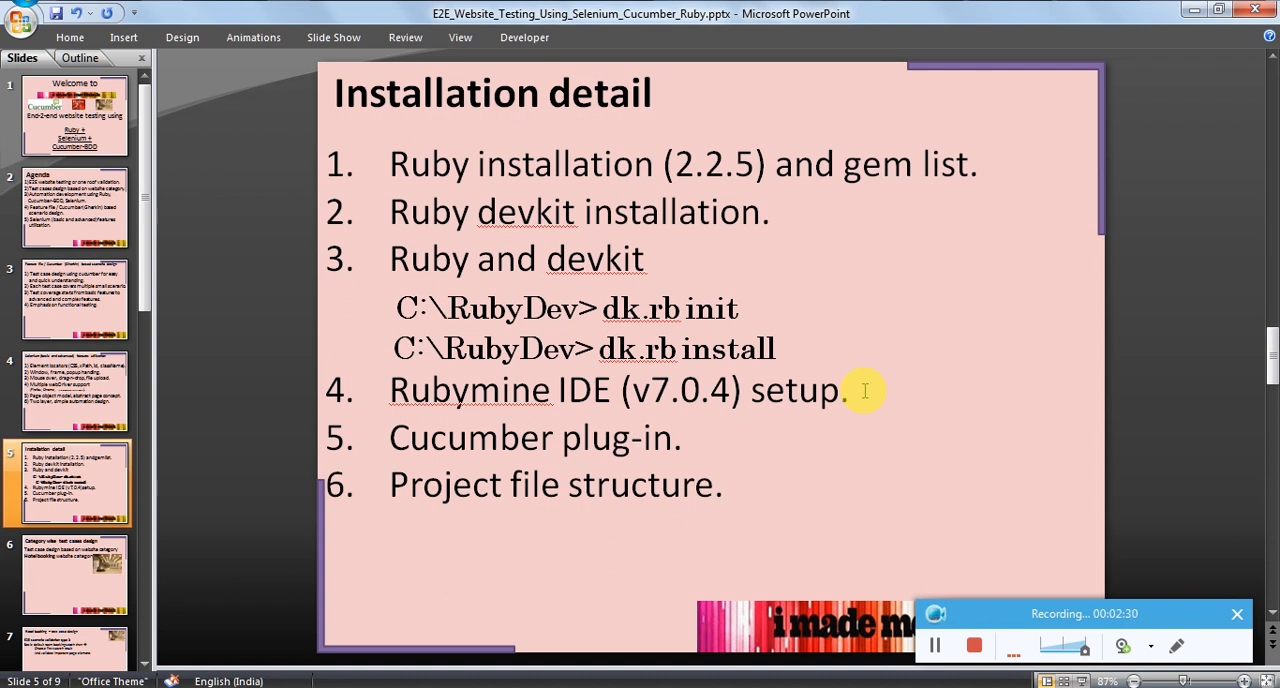
mouse_move(770, 435)
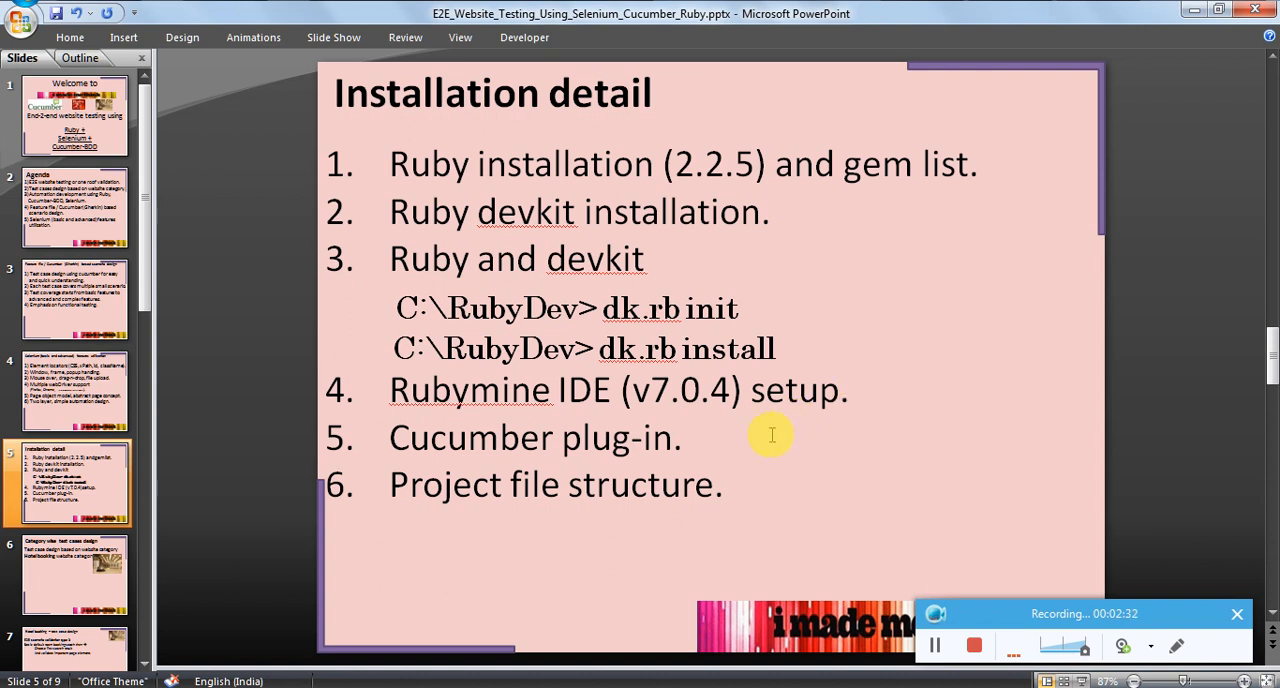
mouse_move(320, 275)
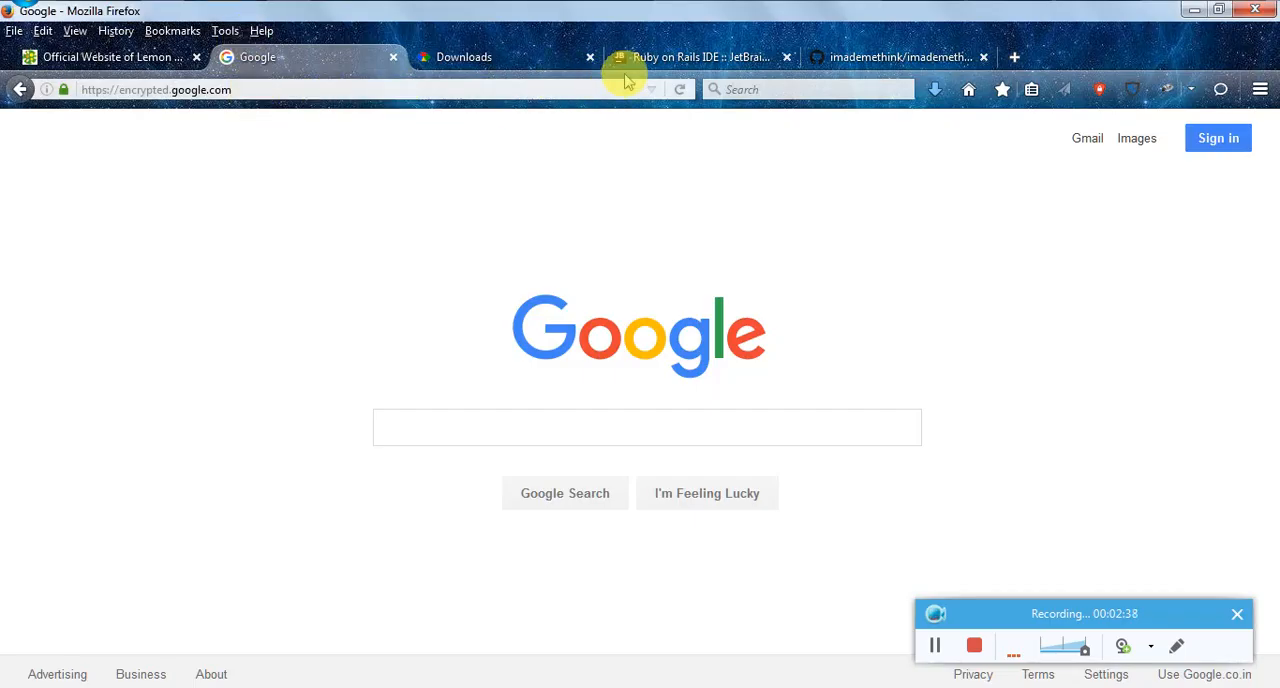
Step: Show the DEVELOPMENT KIT installers on the rubyinstaller.org Downloads page
left_click(700, 57)
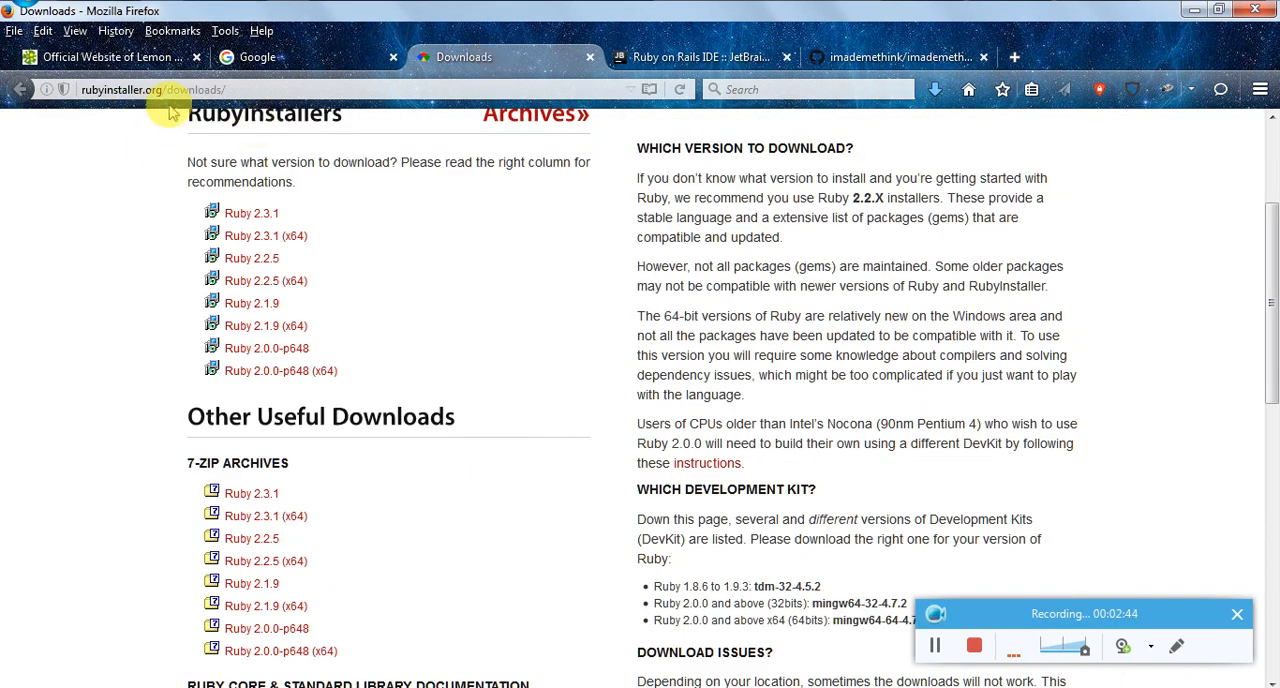
mouse_move(90, 312)
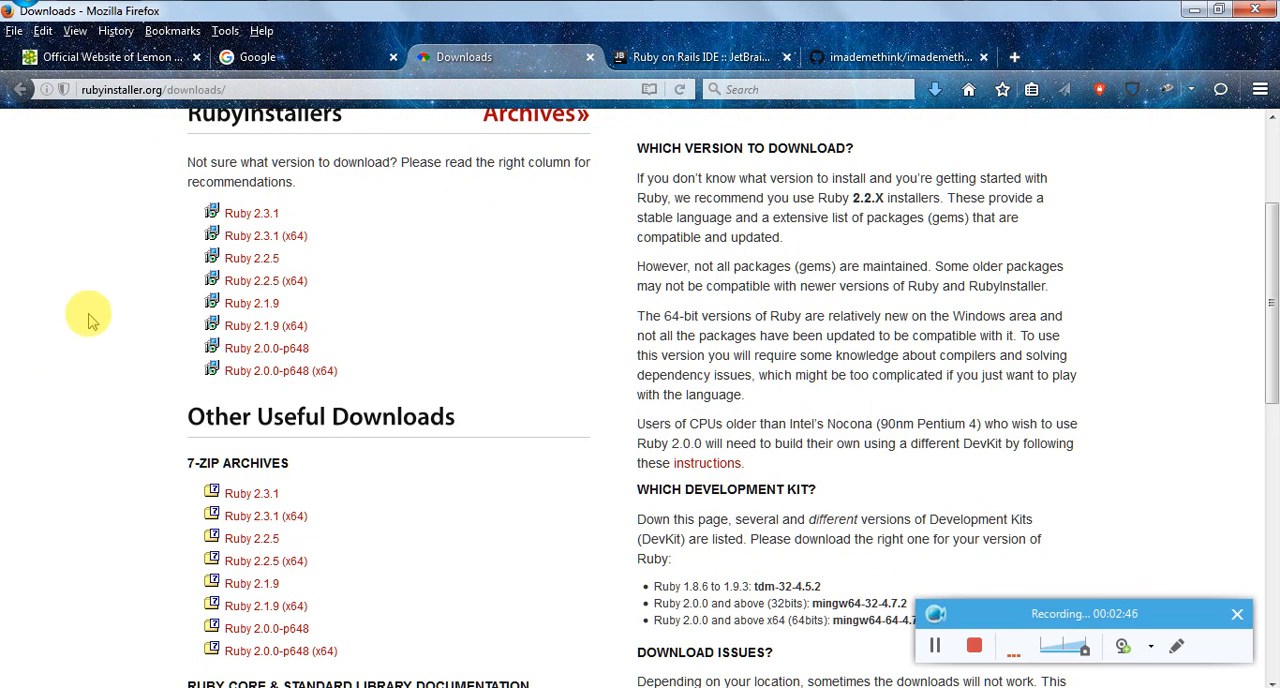
mouse_move(251, 258)
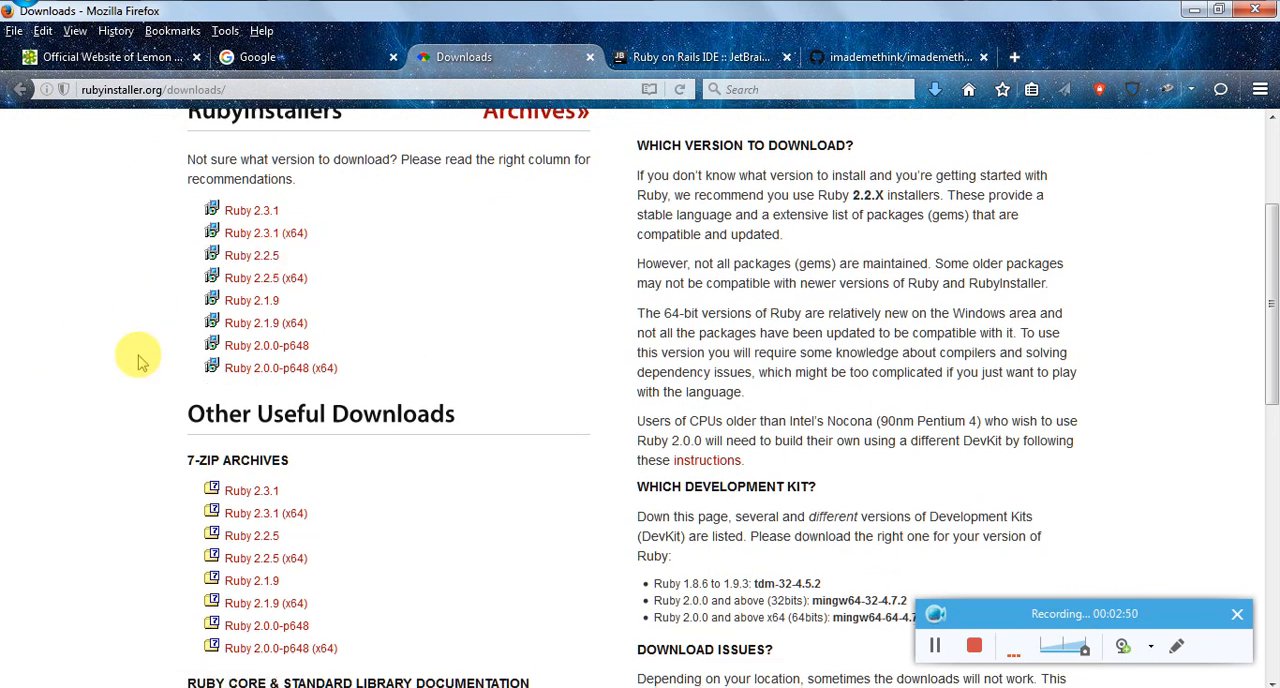
scroll("down", 3)
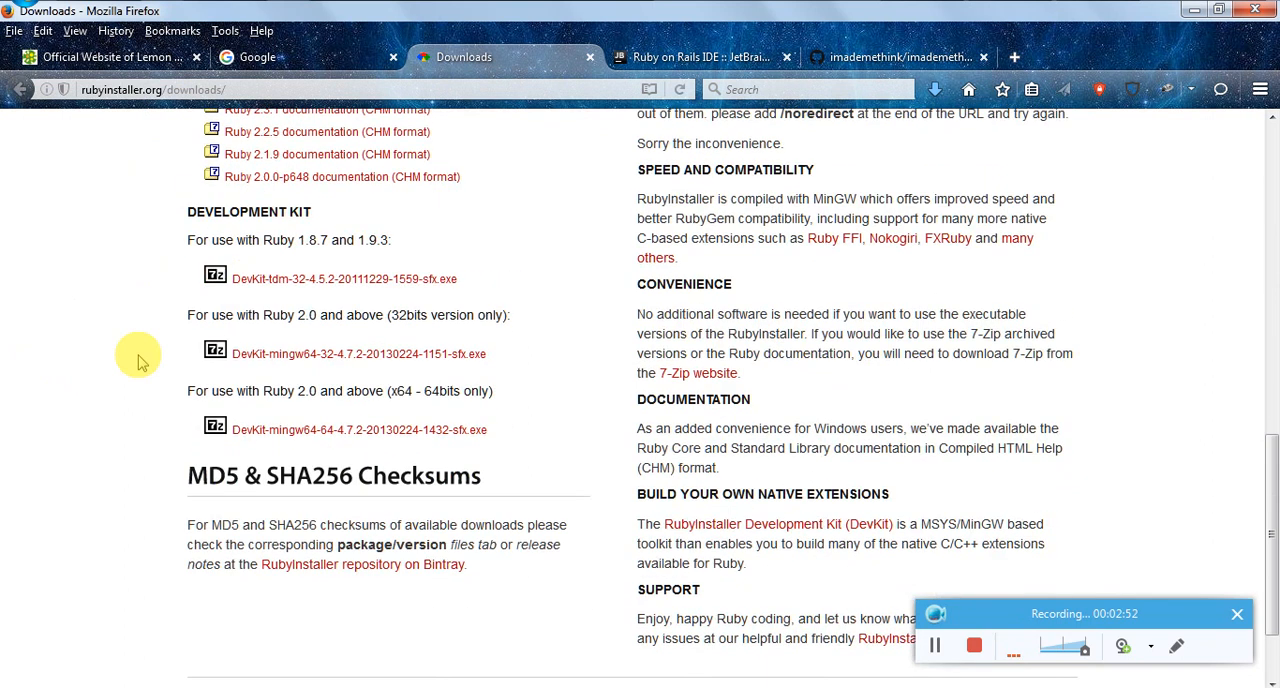
mouse_move(236, 211)
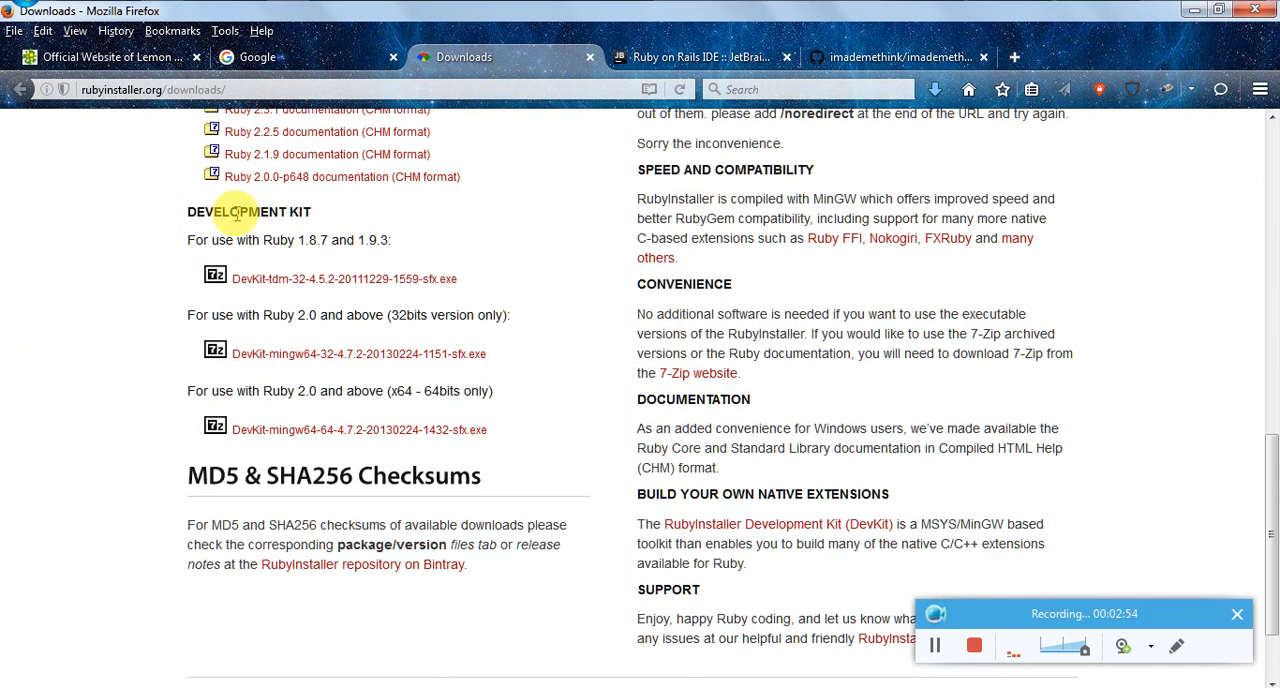
mouse_move(315, 440)
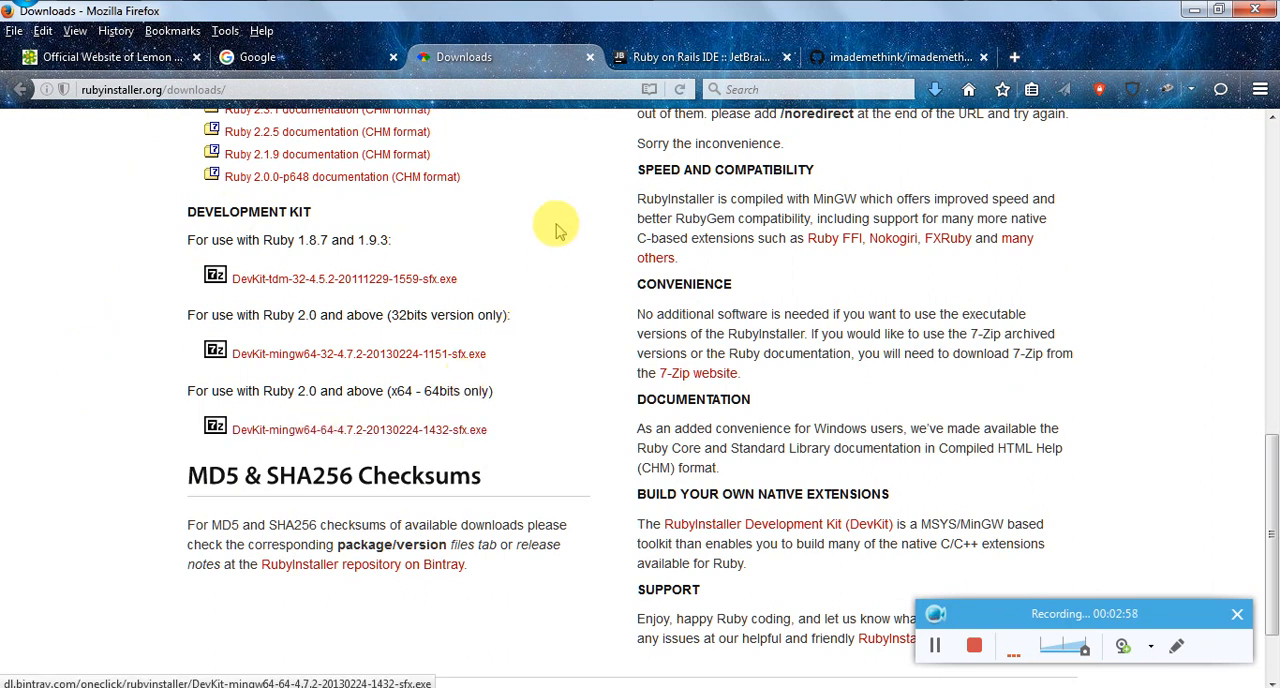
mouse_move(985, 2)
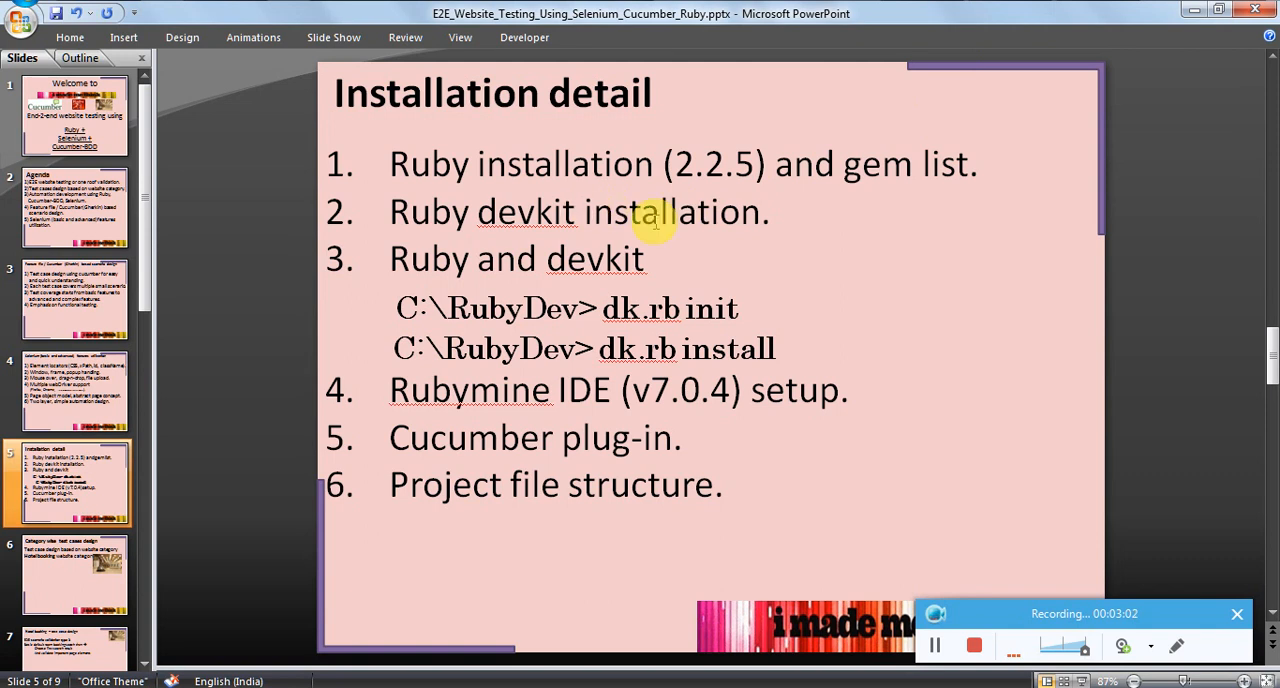
mouse_move(700, 265)
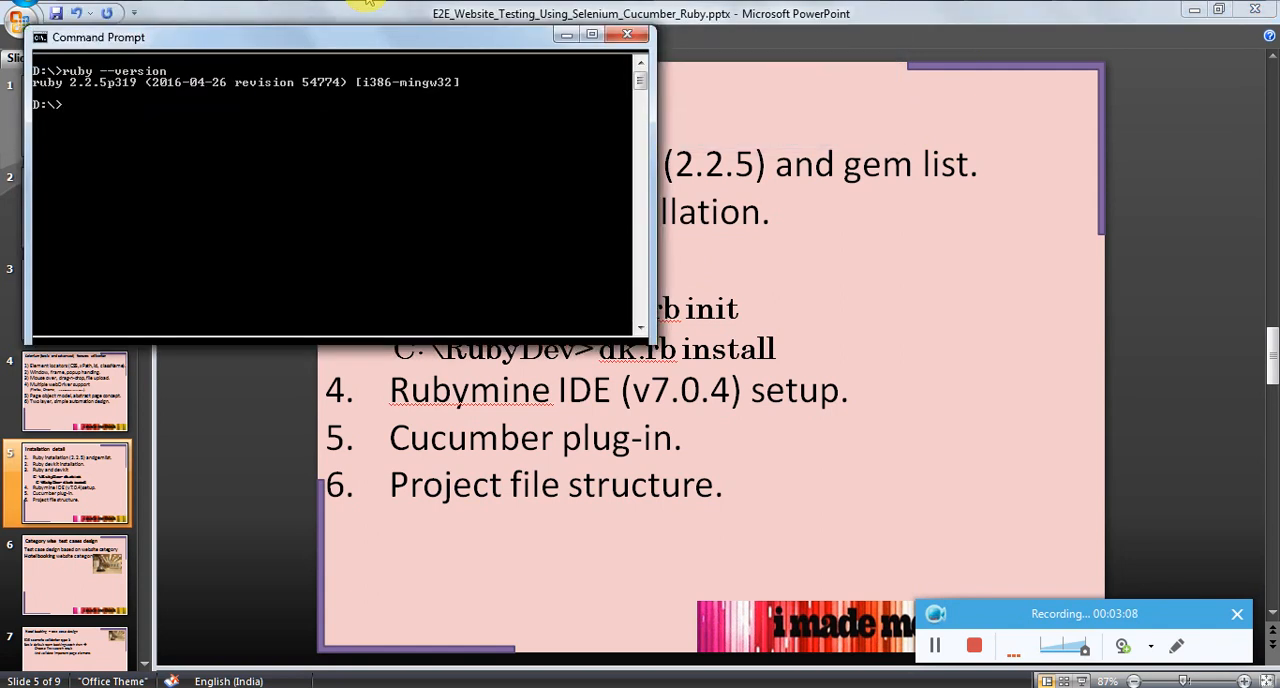
mouse_move(155, 88)
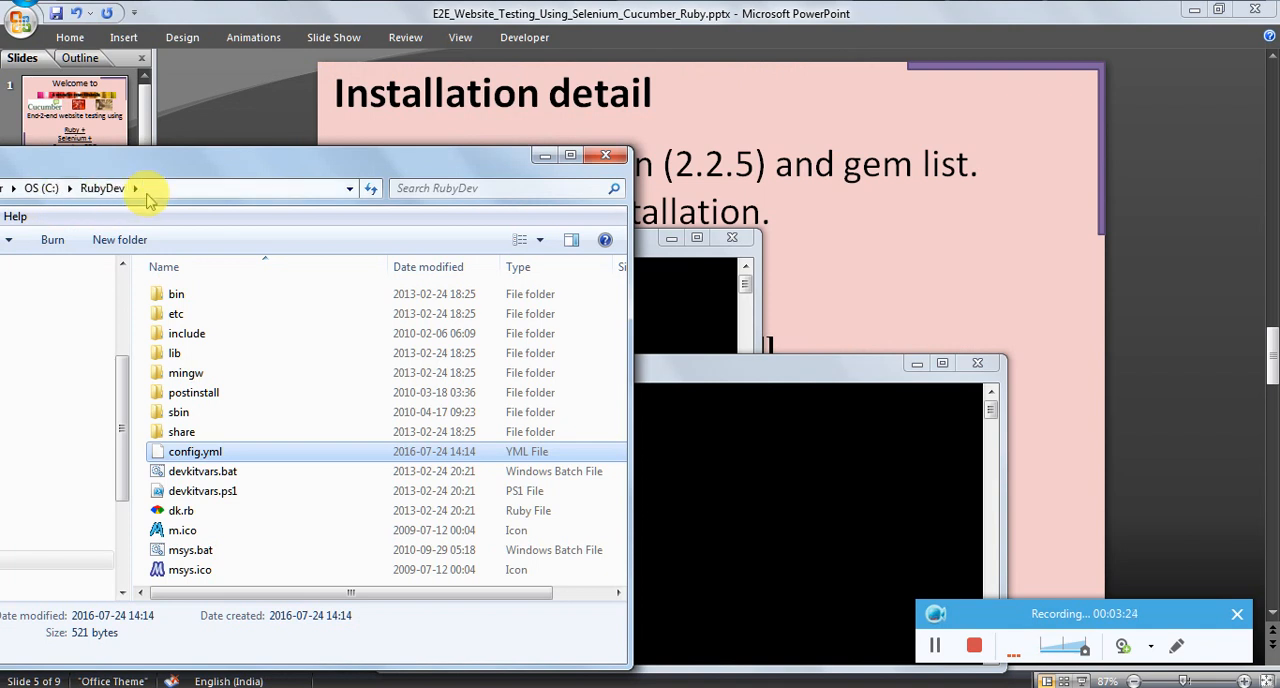
mouse_move(540, 155)
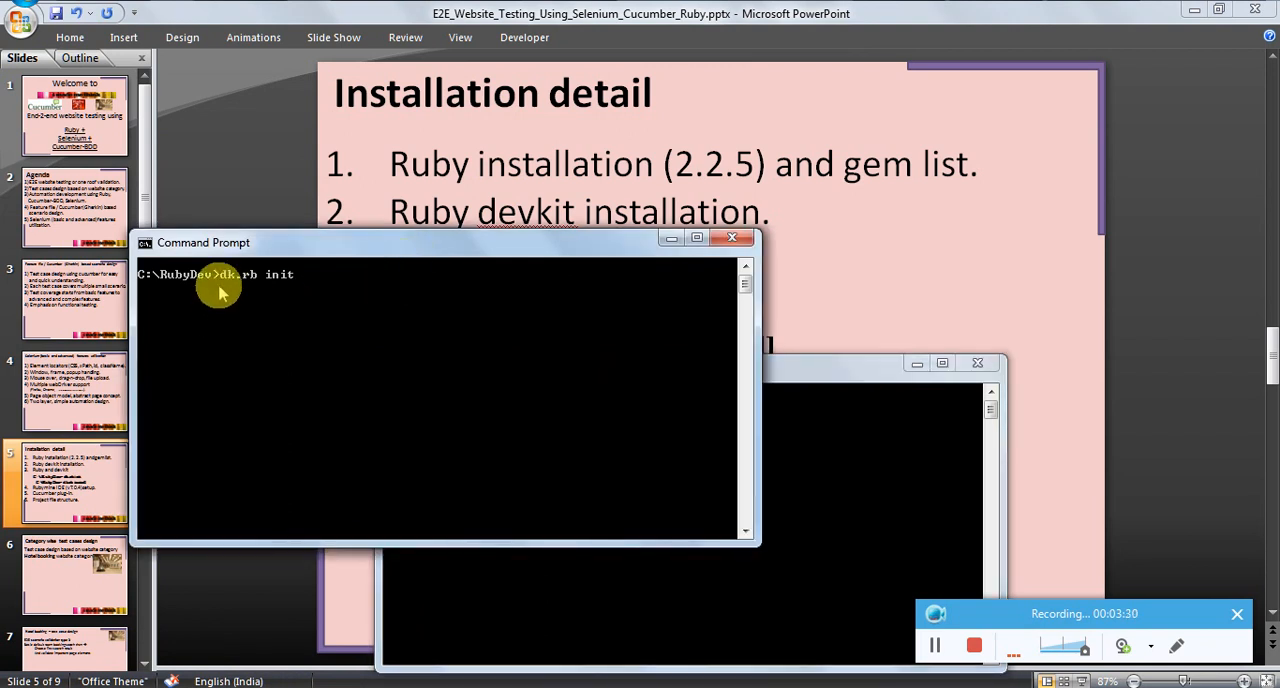
mouse_move(195, 287)
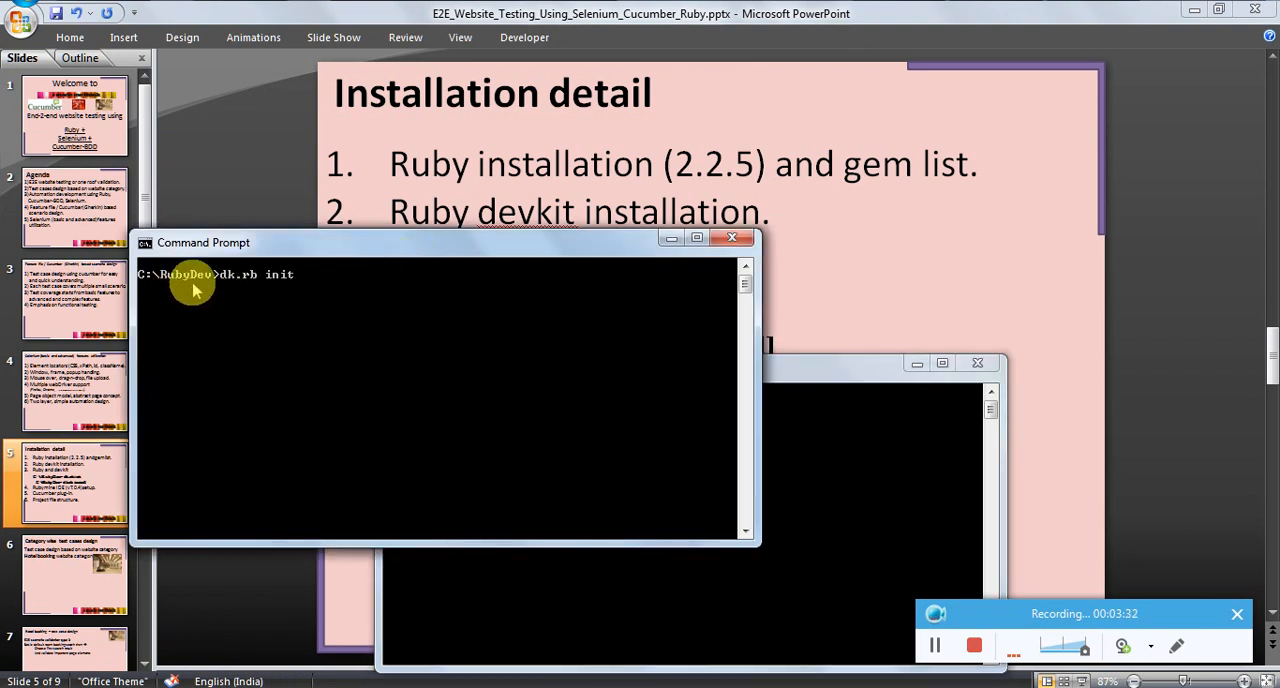
mouse_move(210, 292)
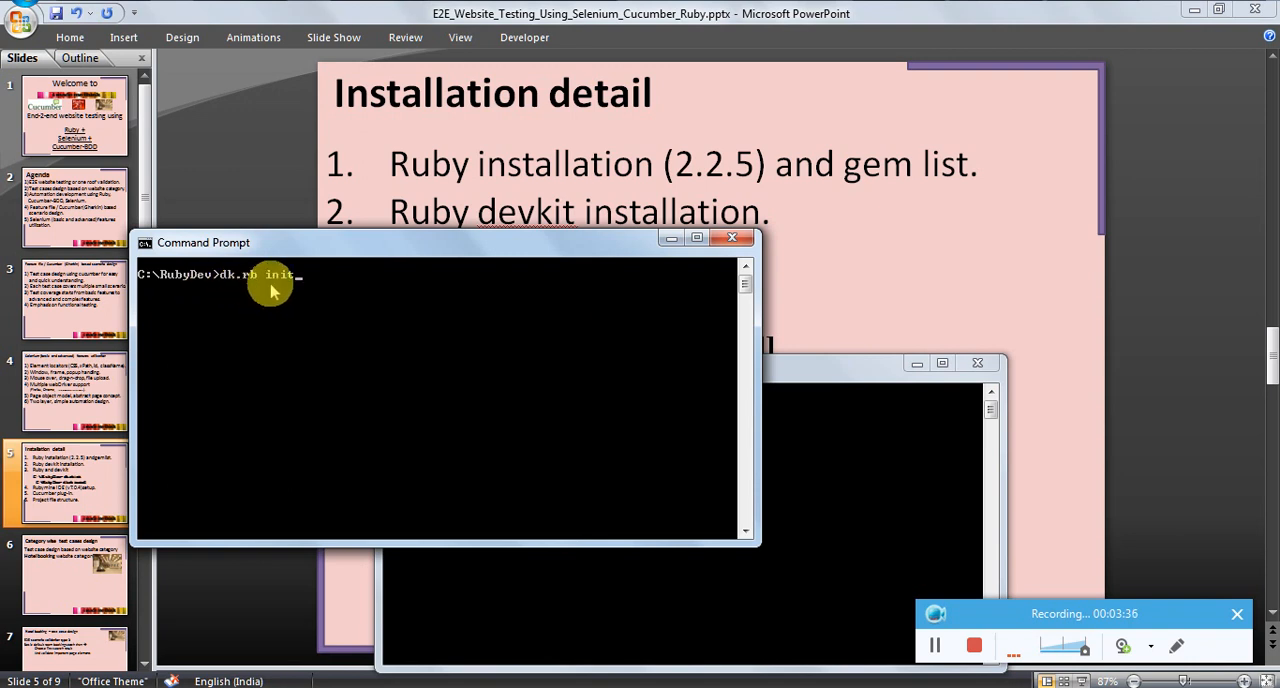
mouse_move(648, 252)
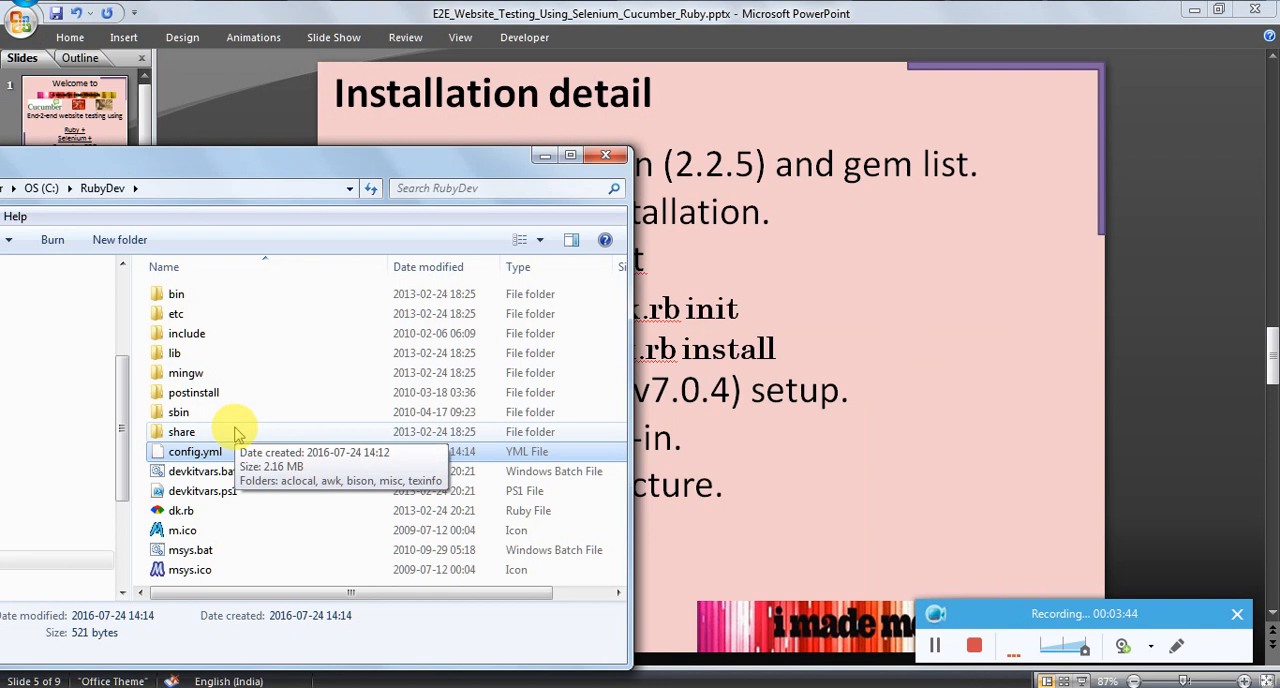
mouse_move(118, 318)
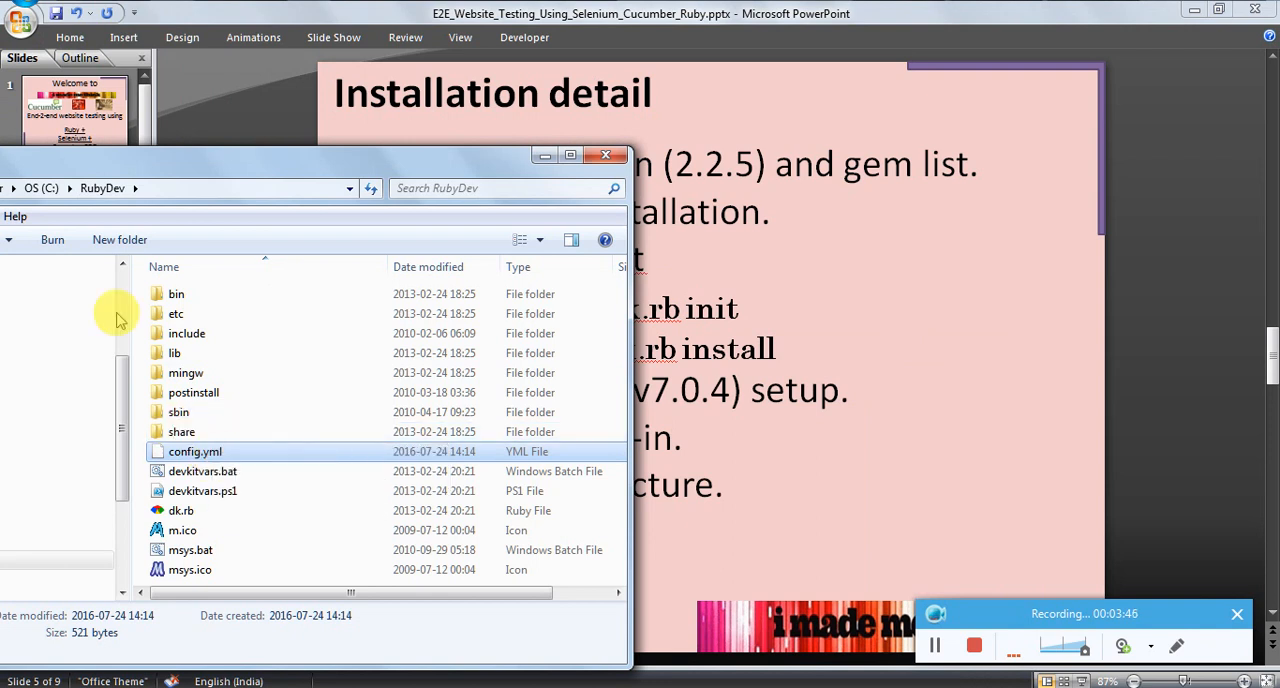
mouse_move(518, 170)
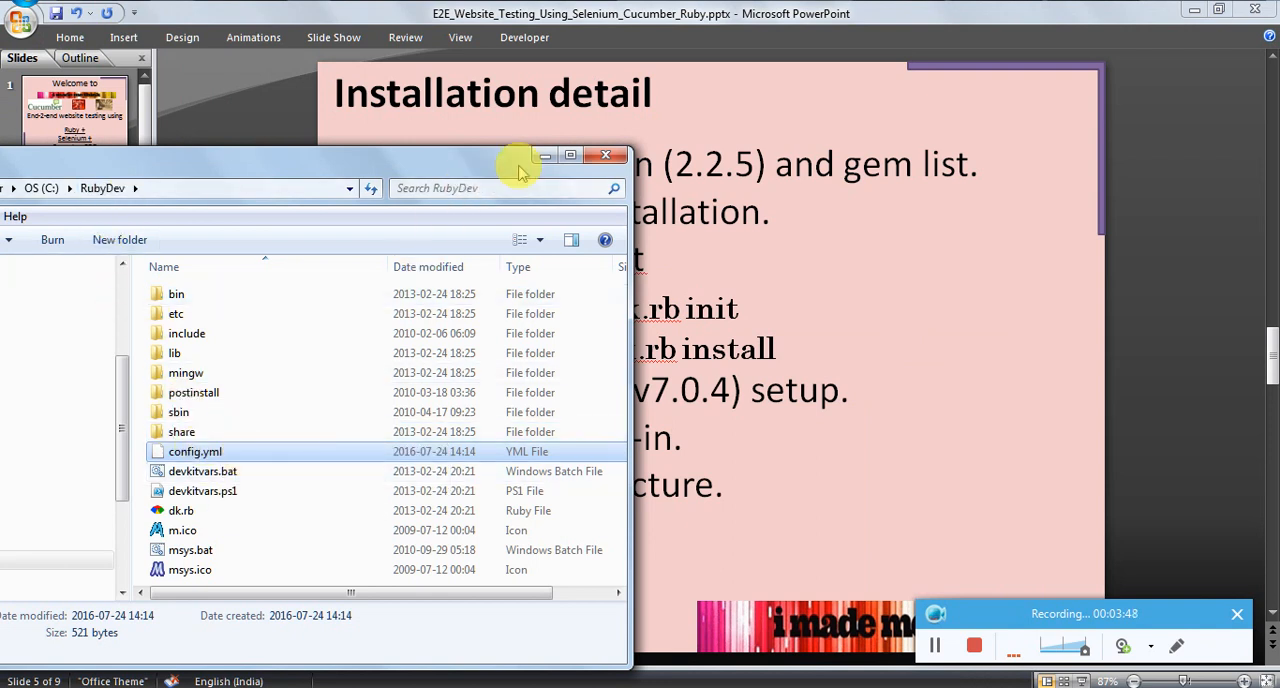
Step: Close the RubyDev Explorer window, returning to the dk.rb Installation detail slide
double_click(194, 451)
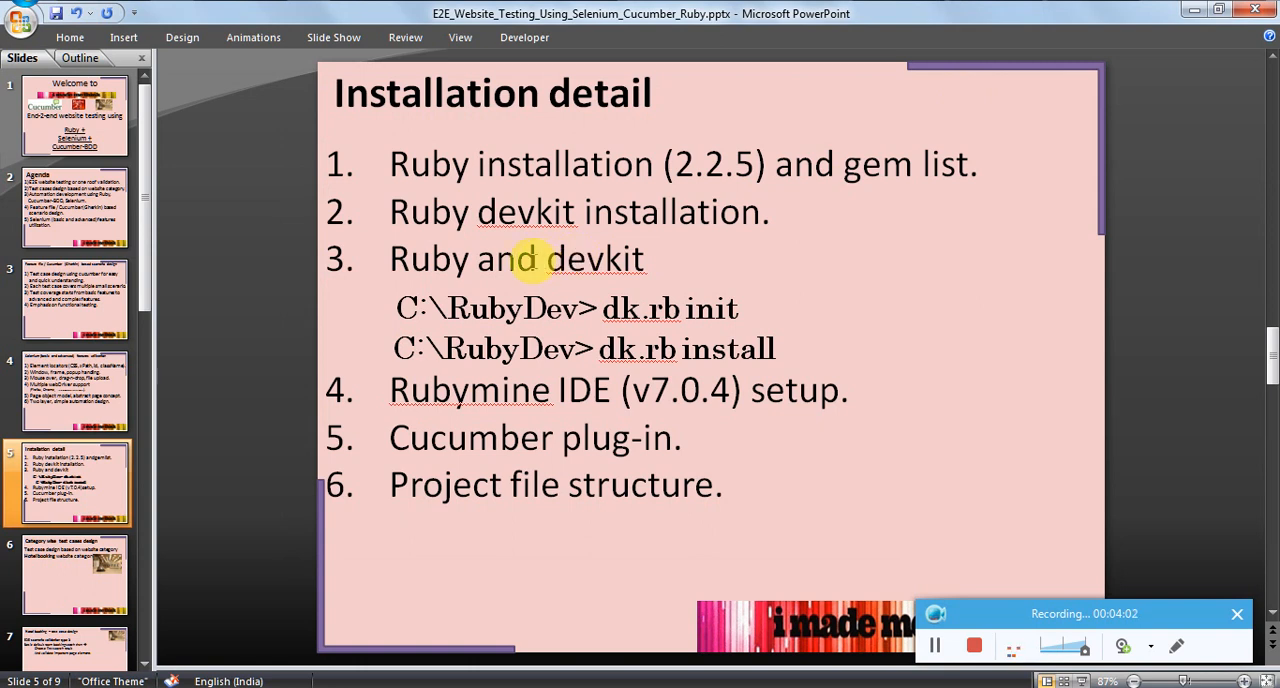
mouse_move(878, 14)
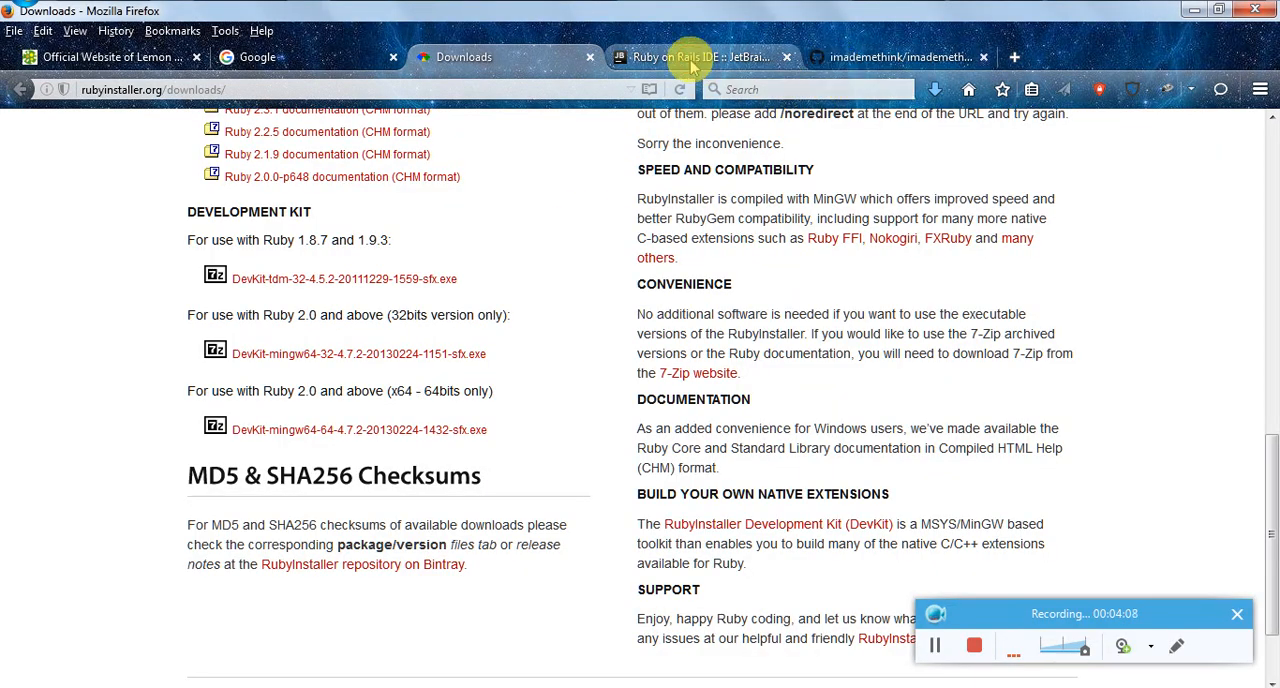
Step: View the JetBrains RubyMine page offering the free 30-day trial
left_click(700, 57)
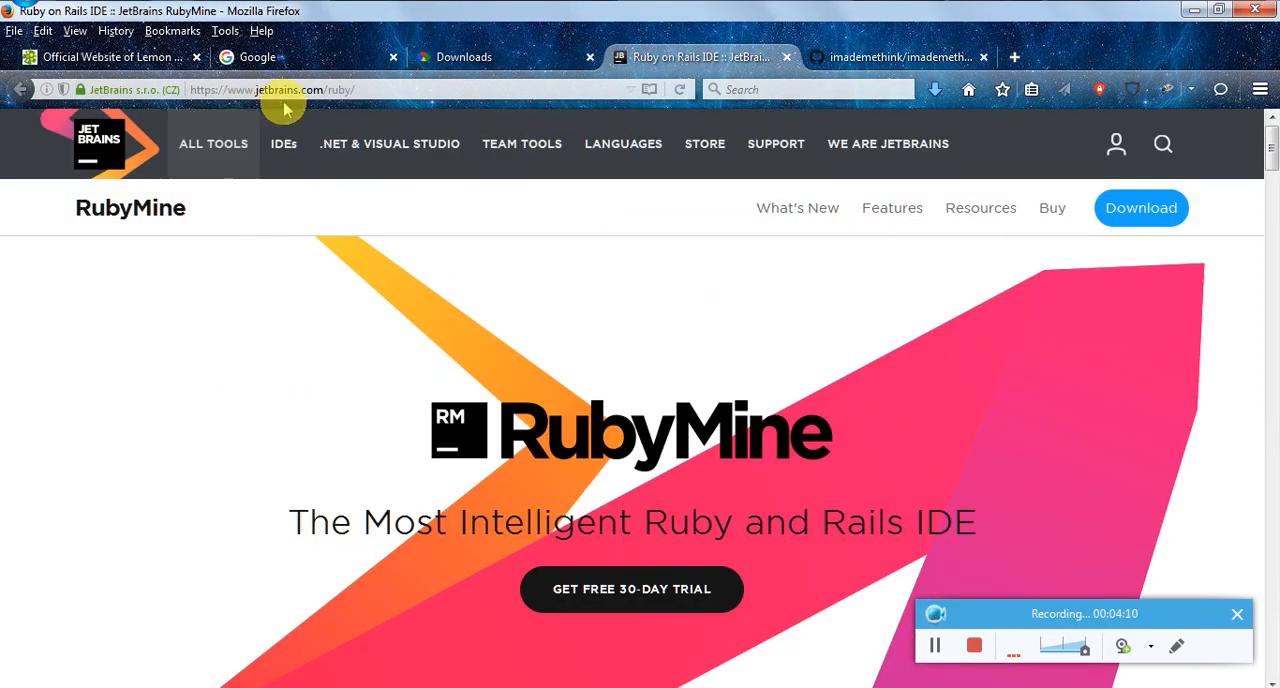
left_click(389, 143)
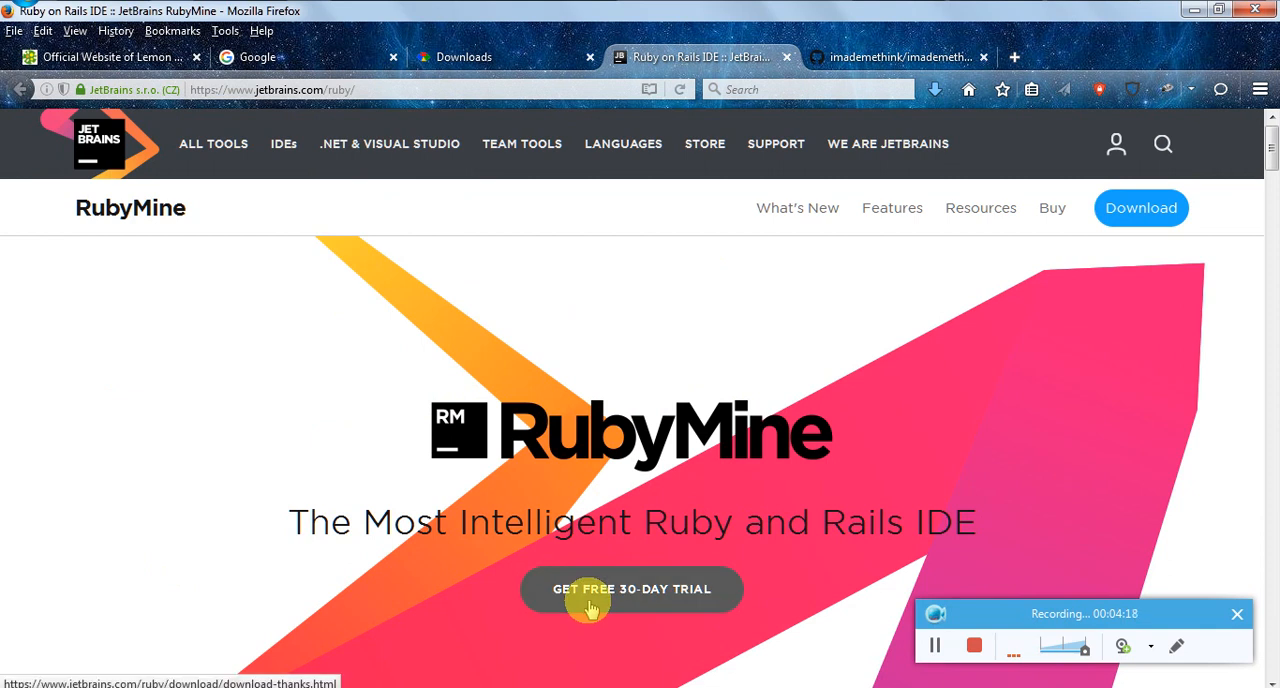
mouse_move(951, 5)
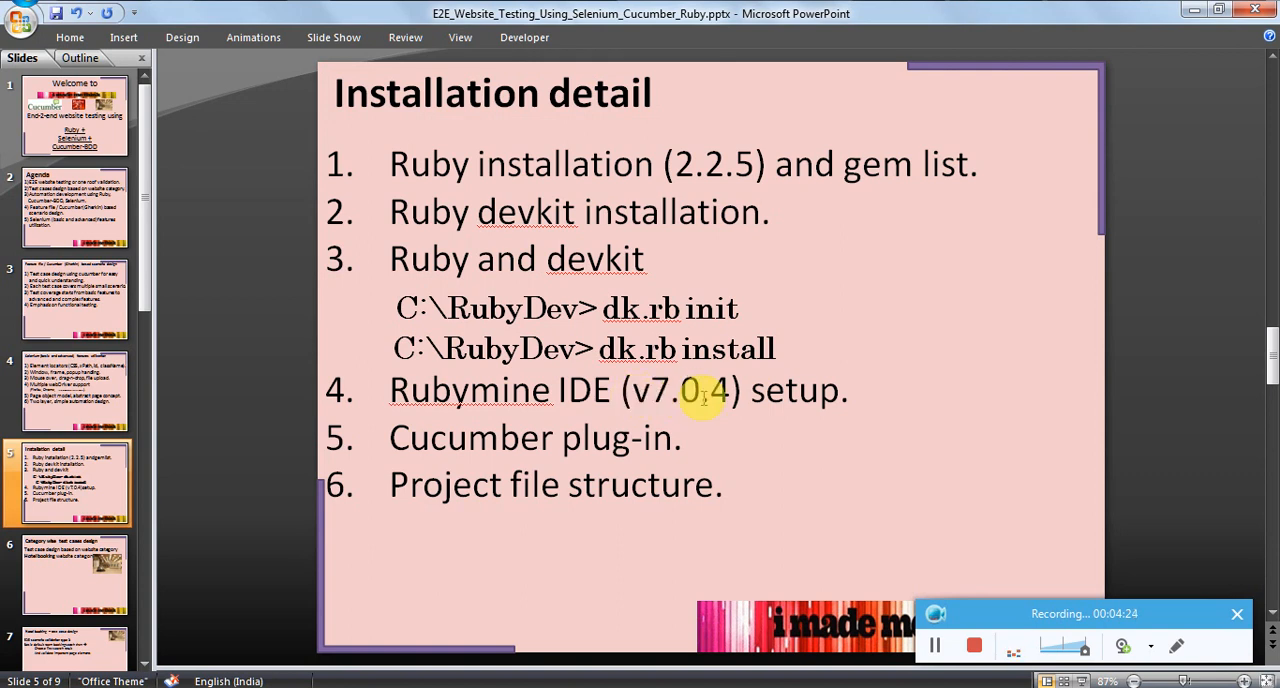
mouse_move(845, 398)
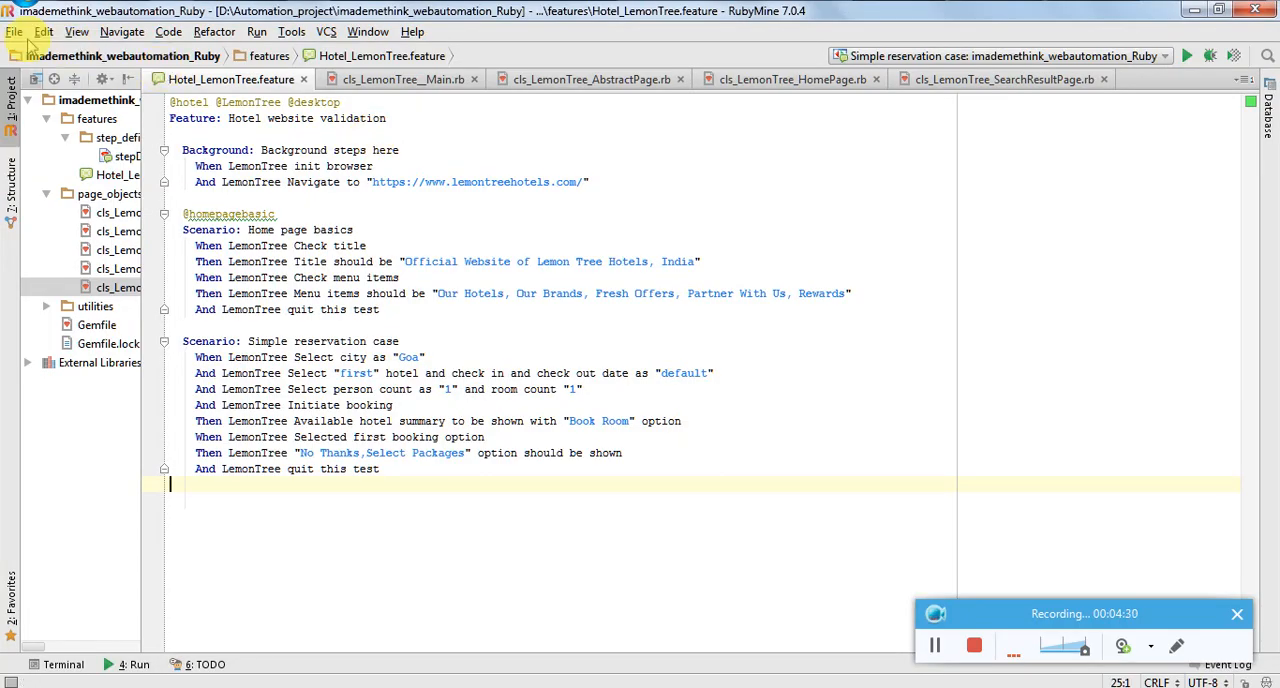
Step: Filter RubyMine Settings plugins by 'cucumber' to verify Ruby Cucumber support is enabled
left_click(14, 31)
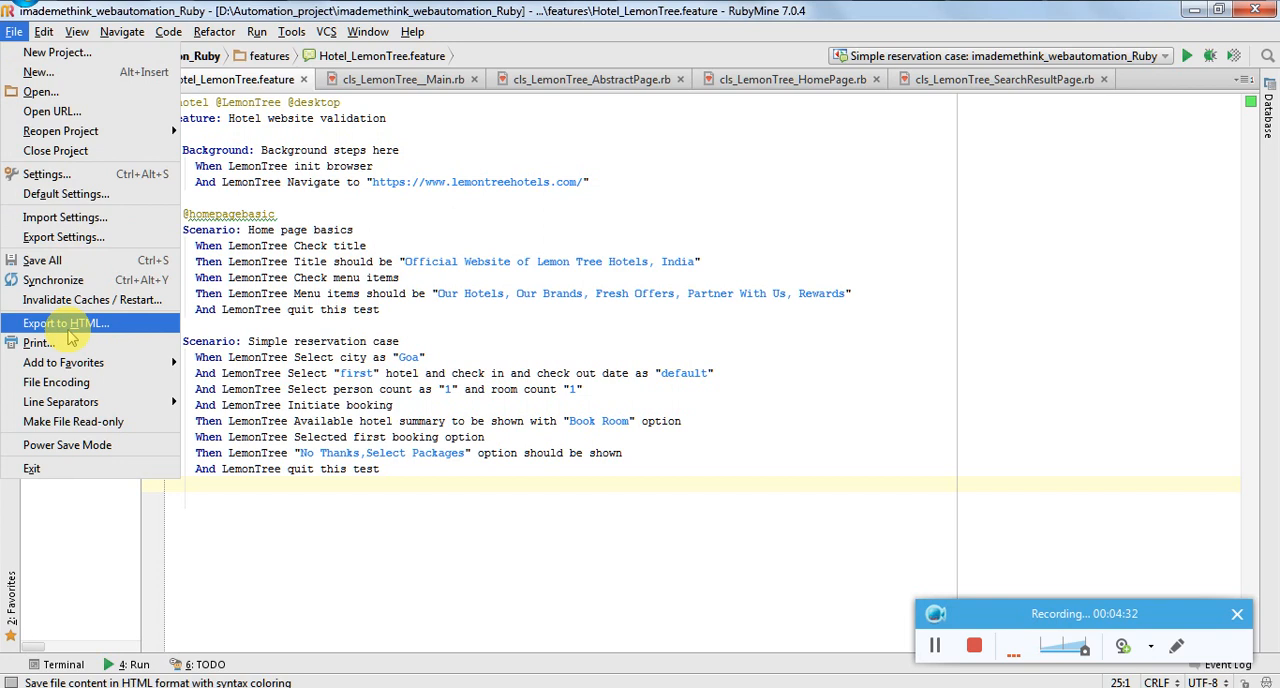
mouse_move(45, 174)
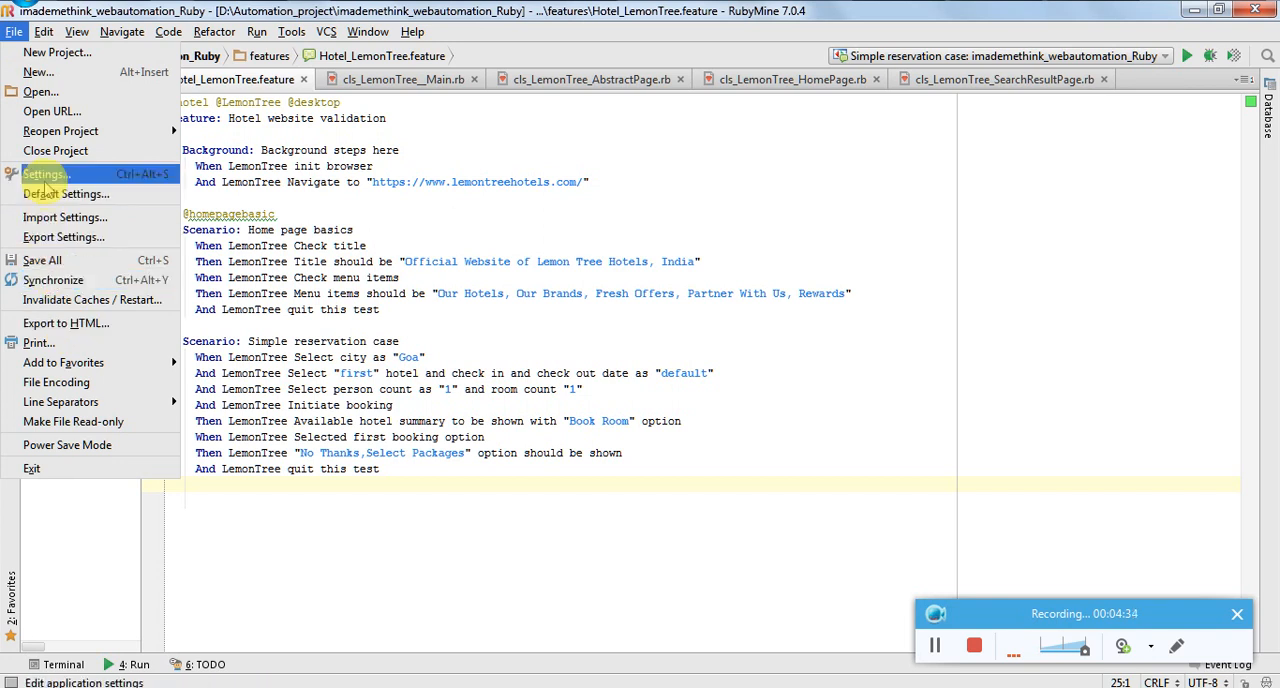
left_click(43, 174)
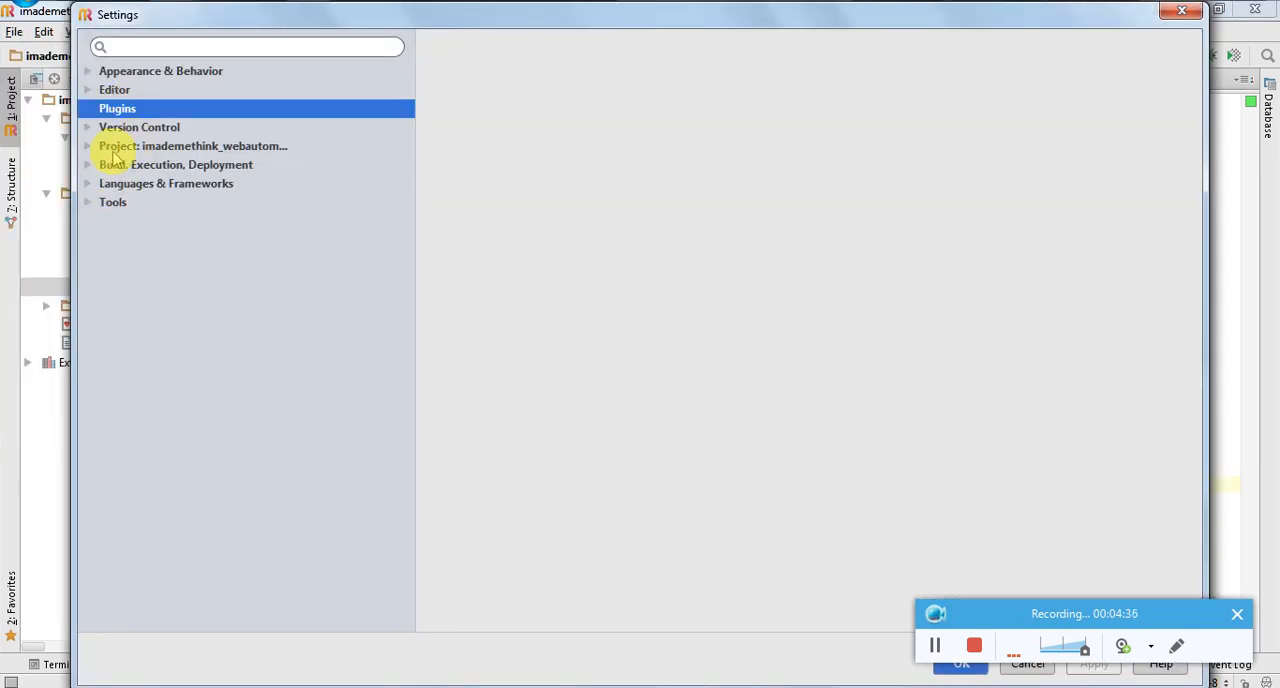
left_click(117, 108)
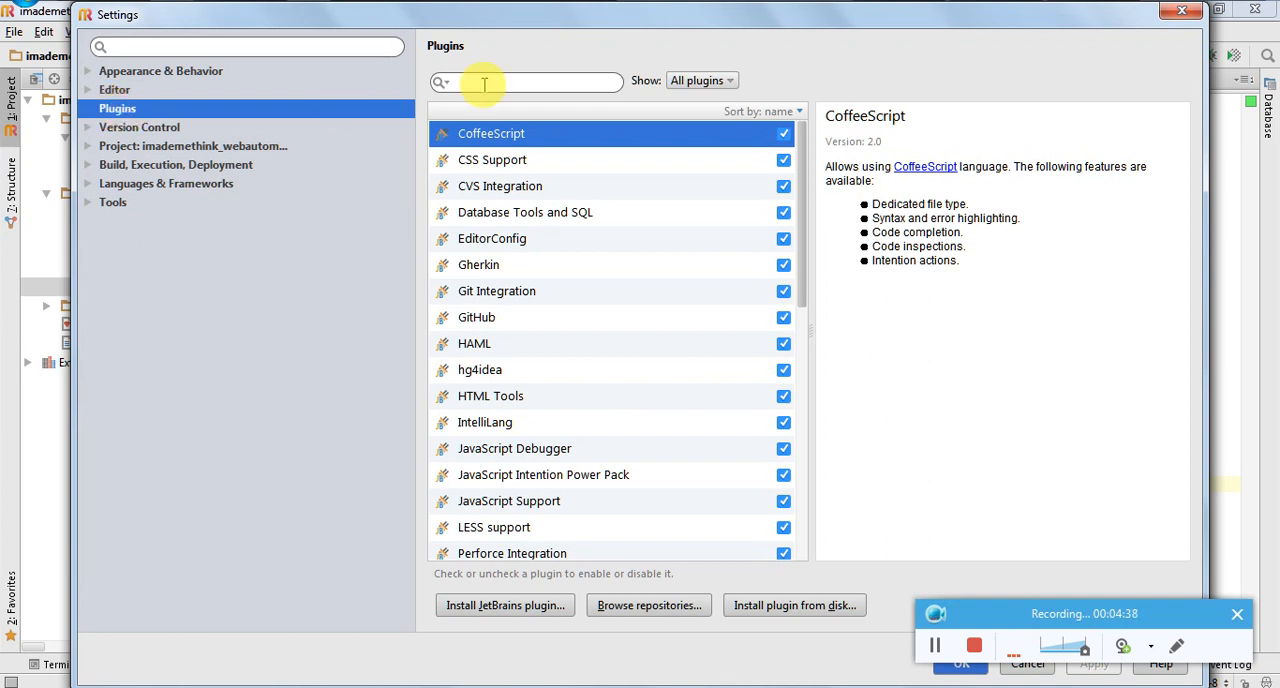
type("cucumb")
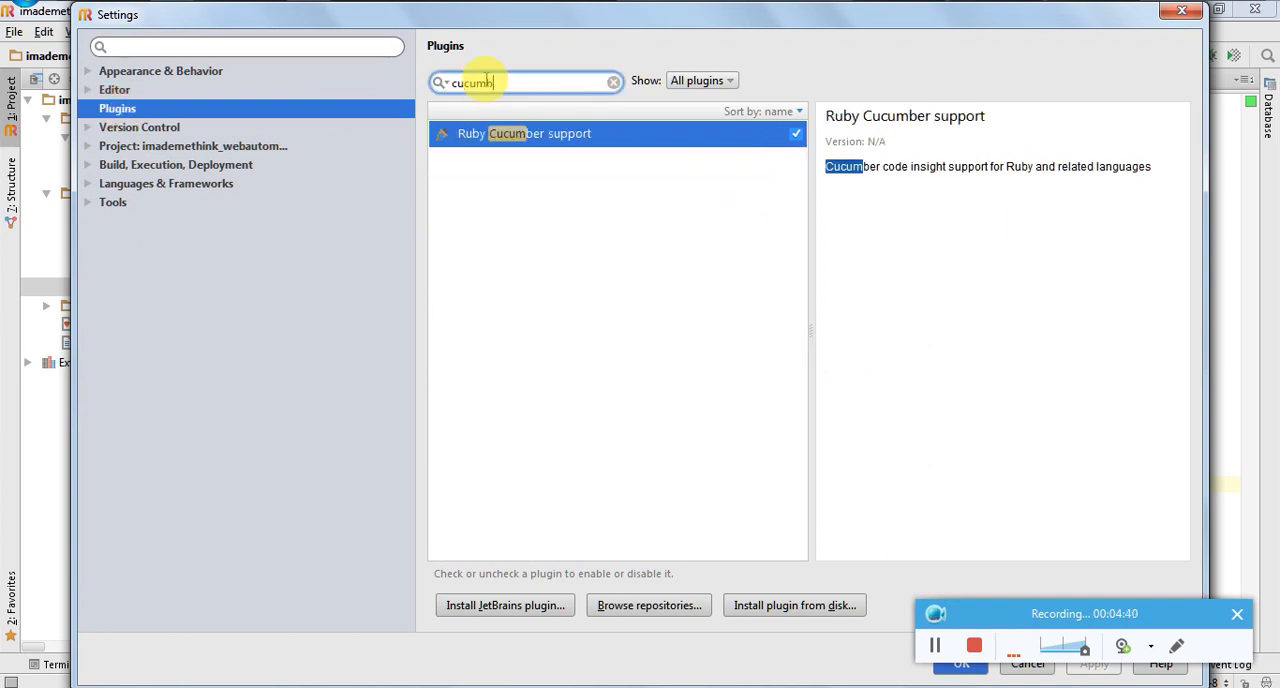
type("er")
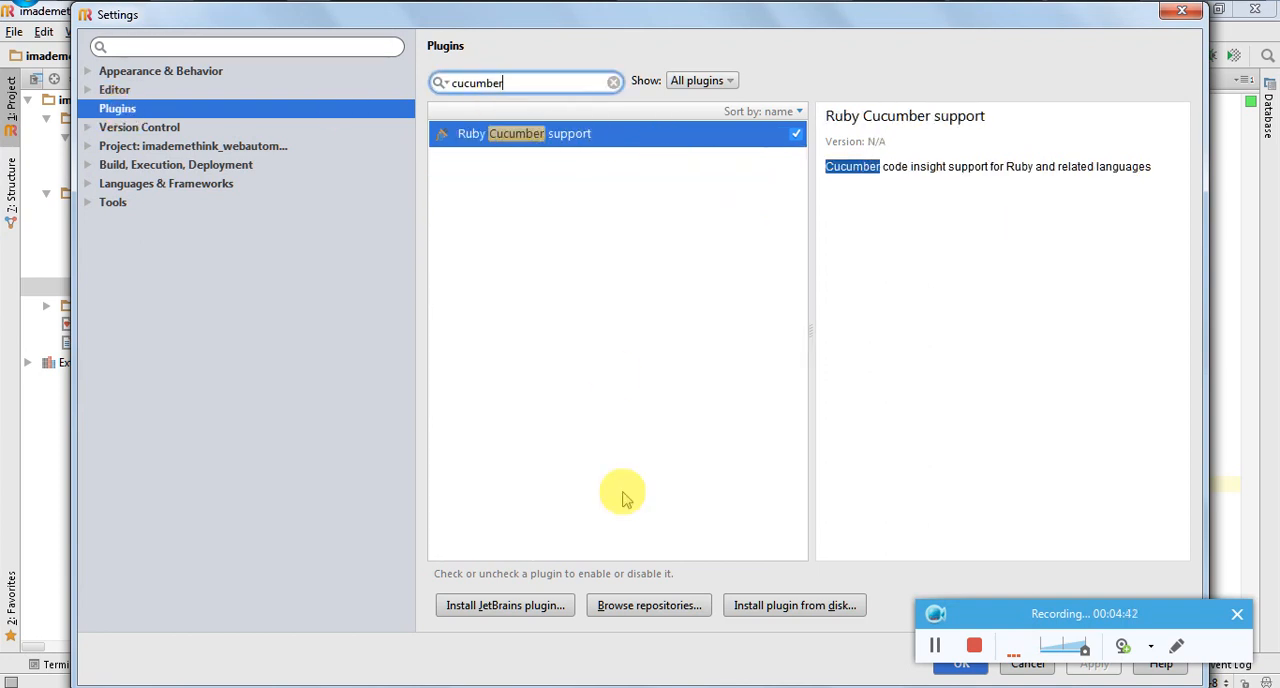
mouse_move(505, 605)
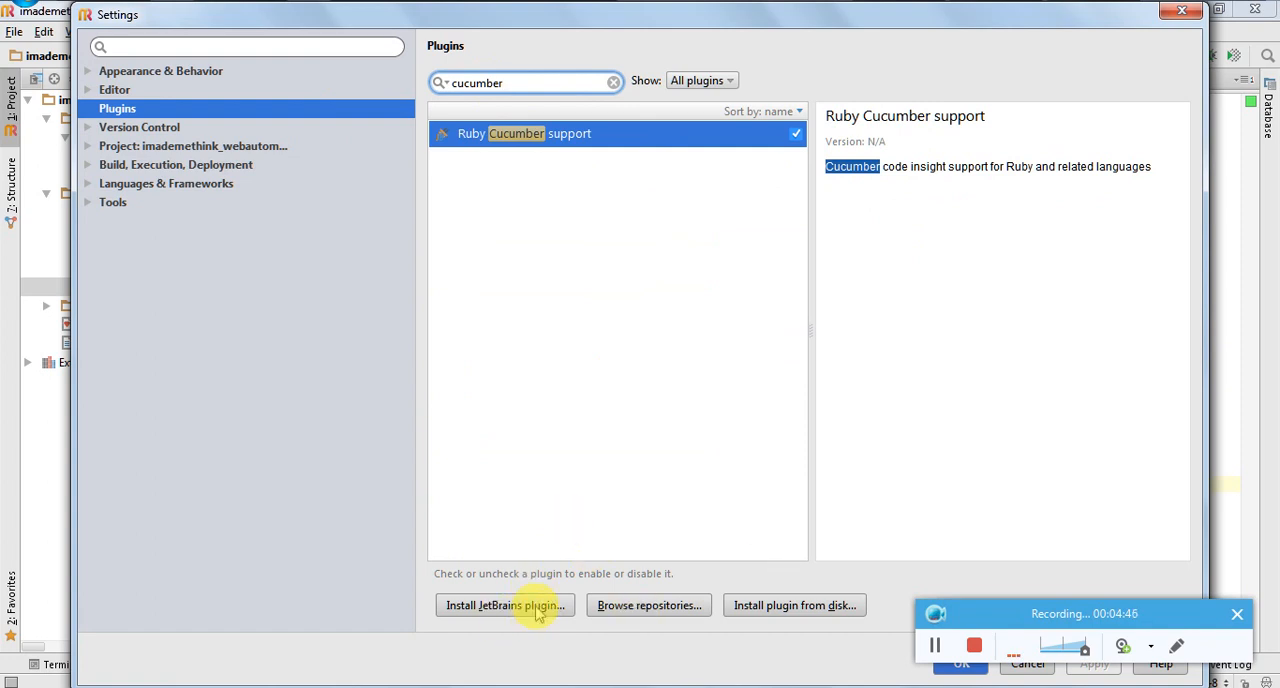
mouse_move(624, 348)
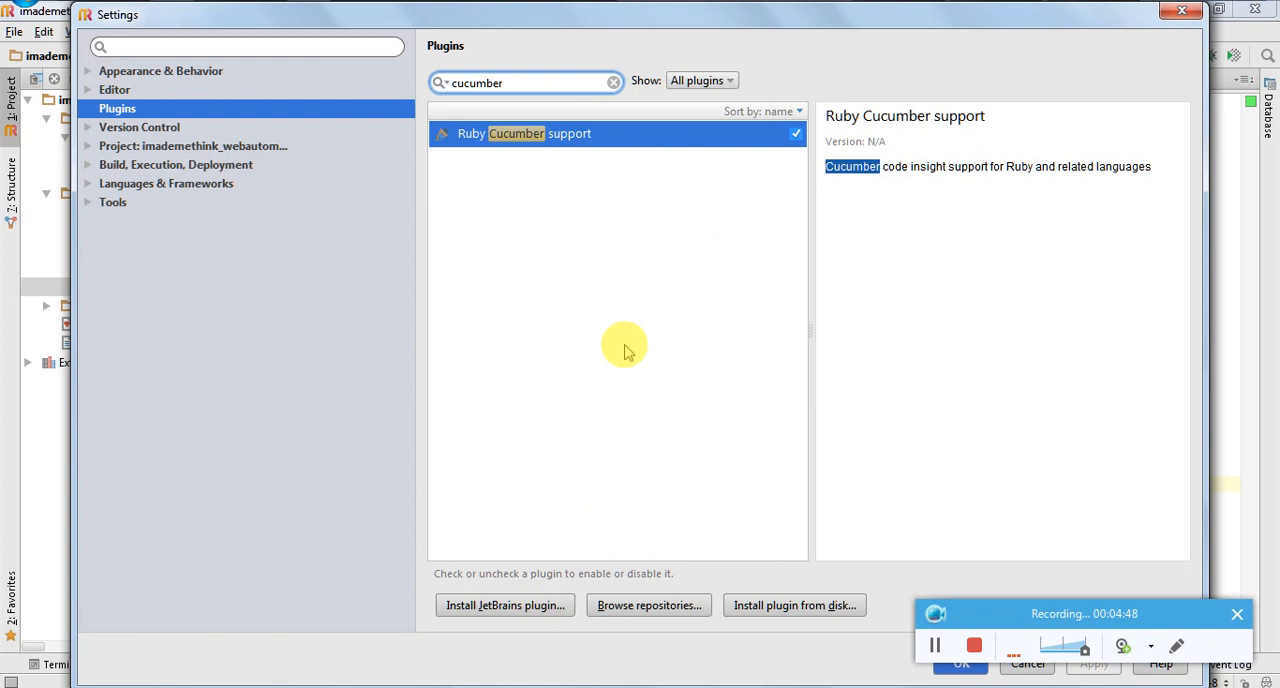
mouse_move(593, 497)
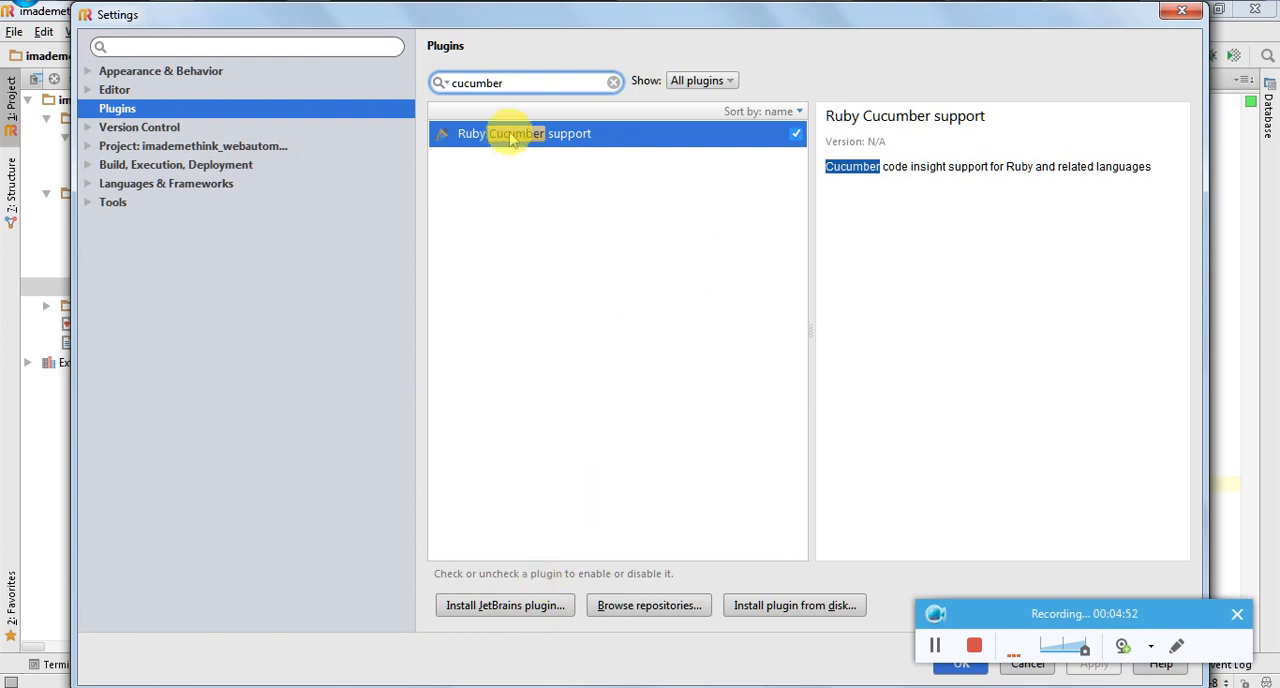
mouse_move(1102, 52)
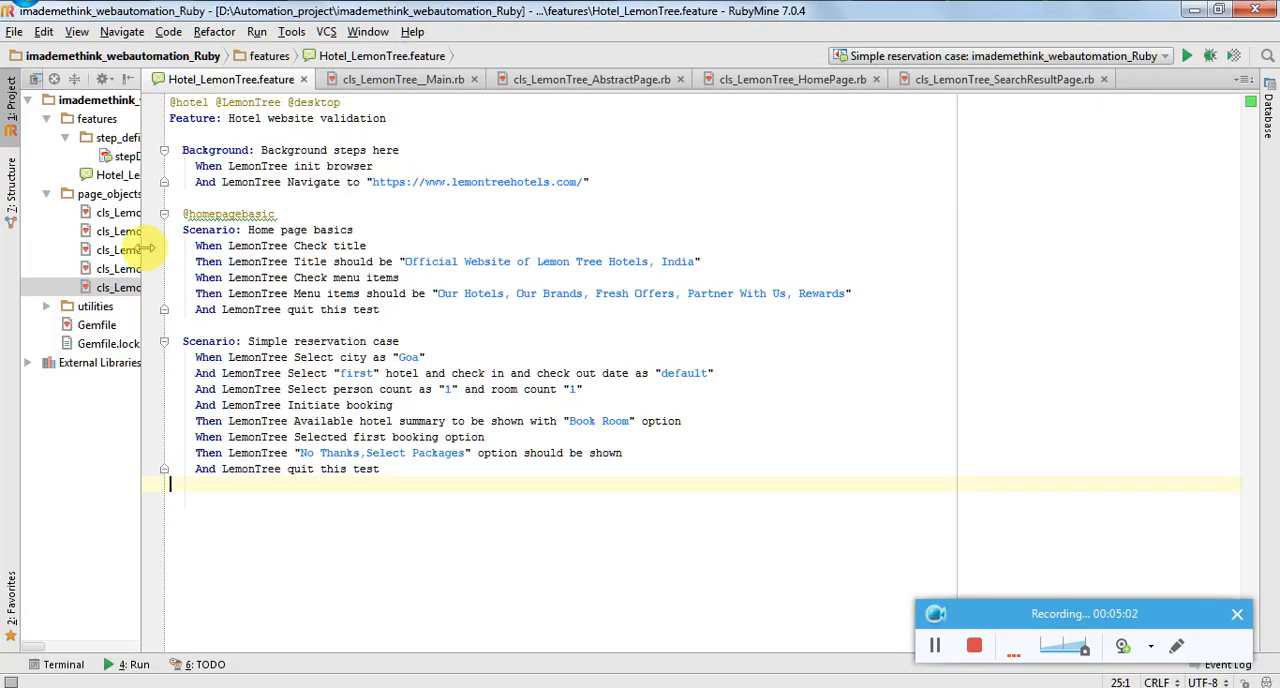
left_click_drag(155, 245, 397, 245)
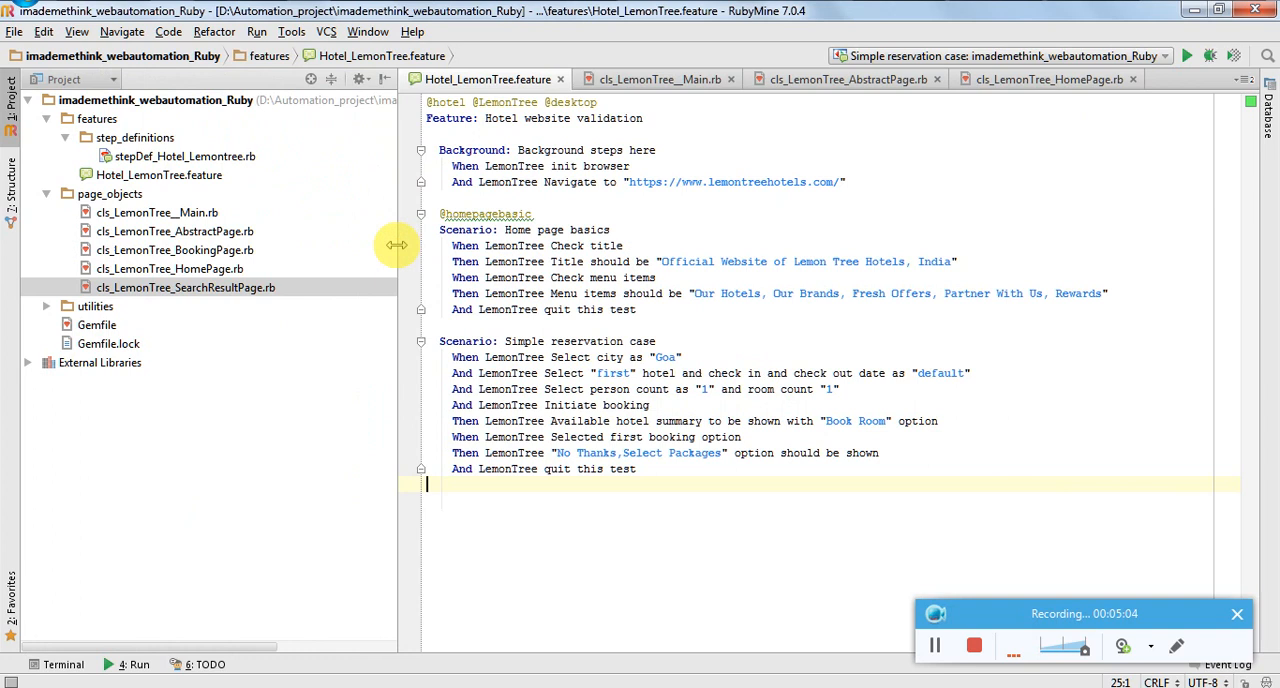
mouse_move(205, 212)
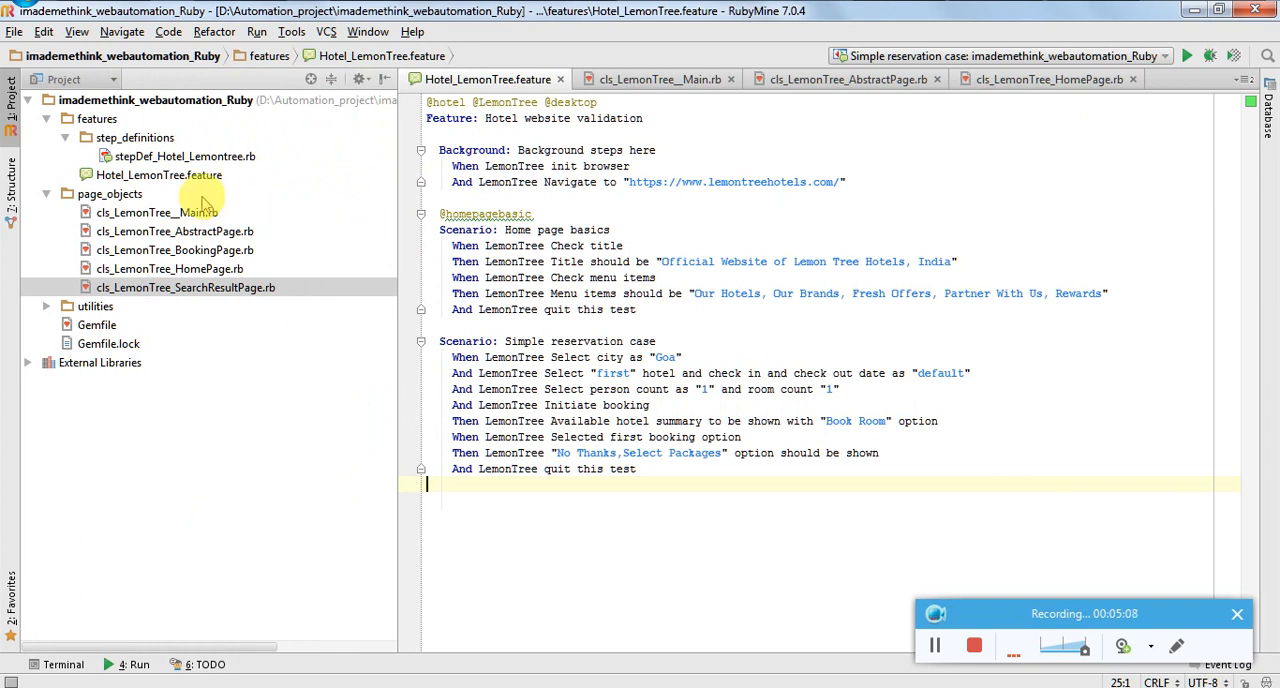
mouse_move(185, 110)
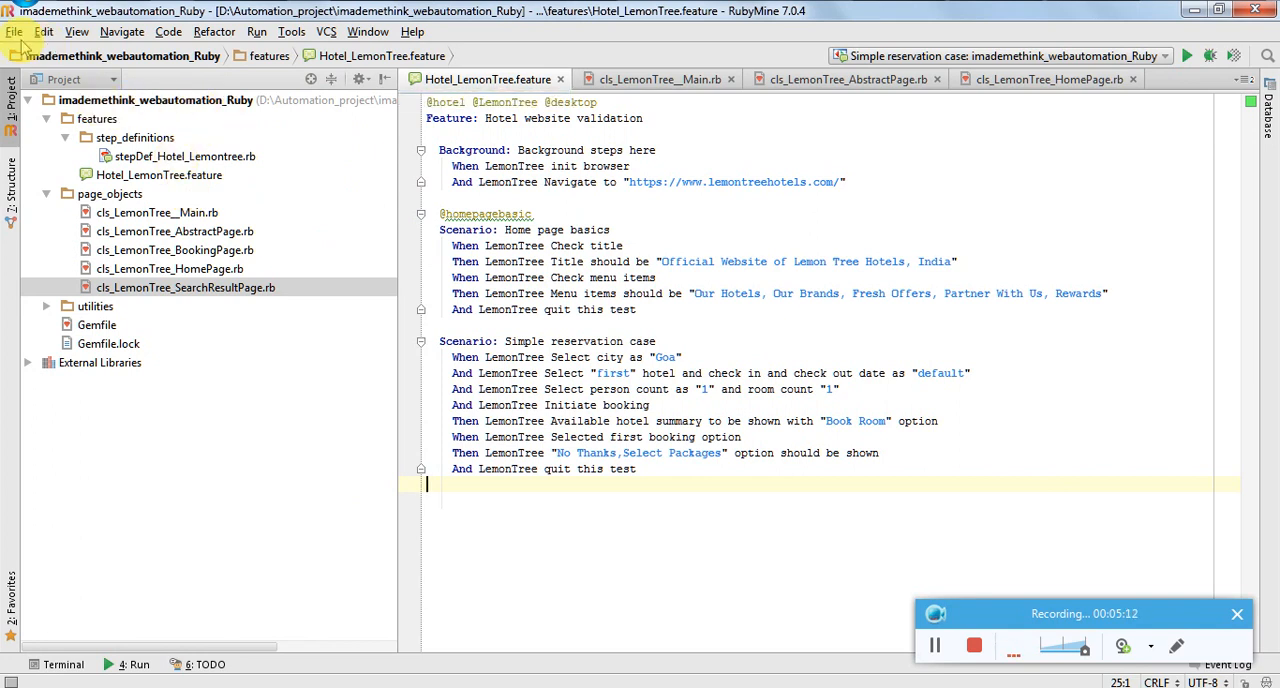
left_click(14, 31)
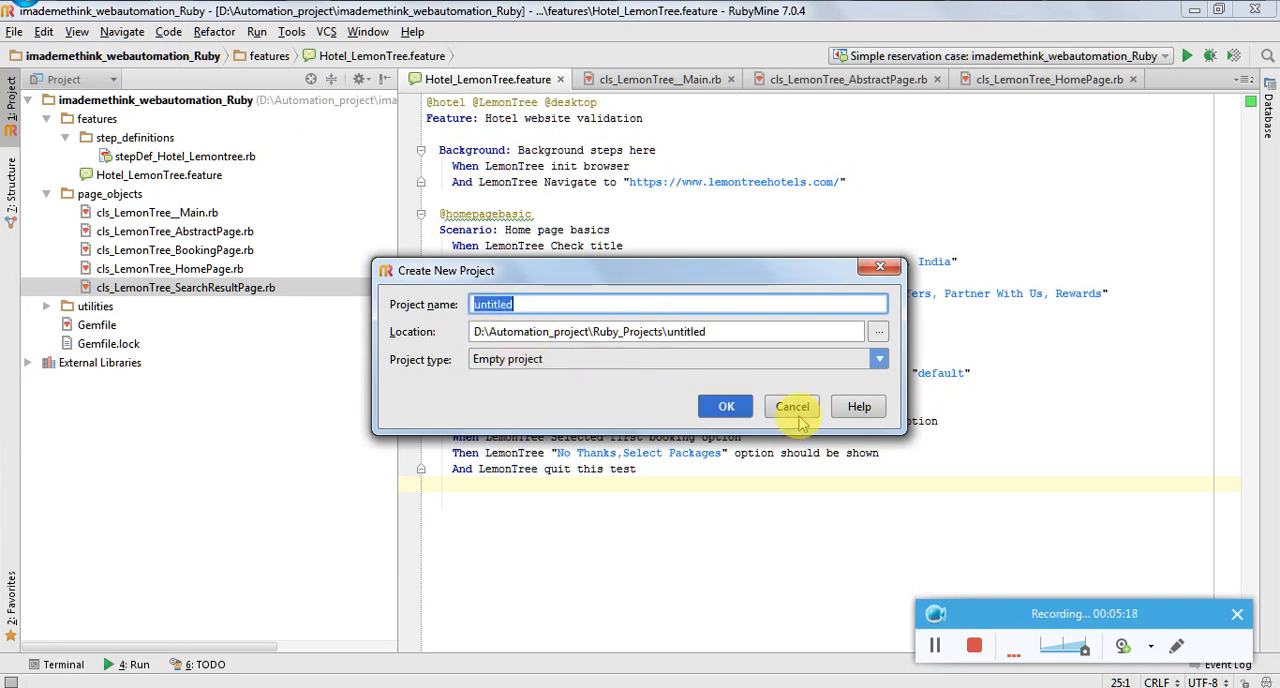
left_click(791, 406)
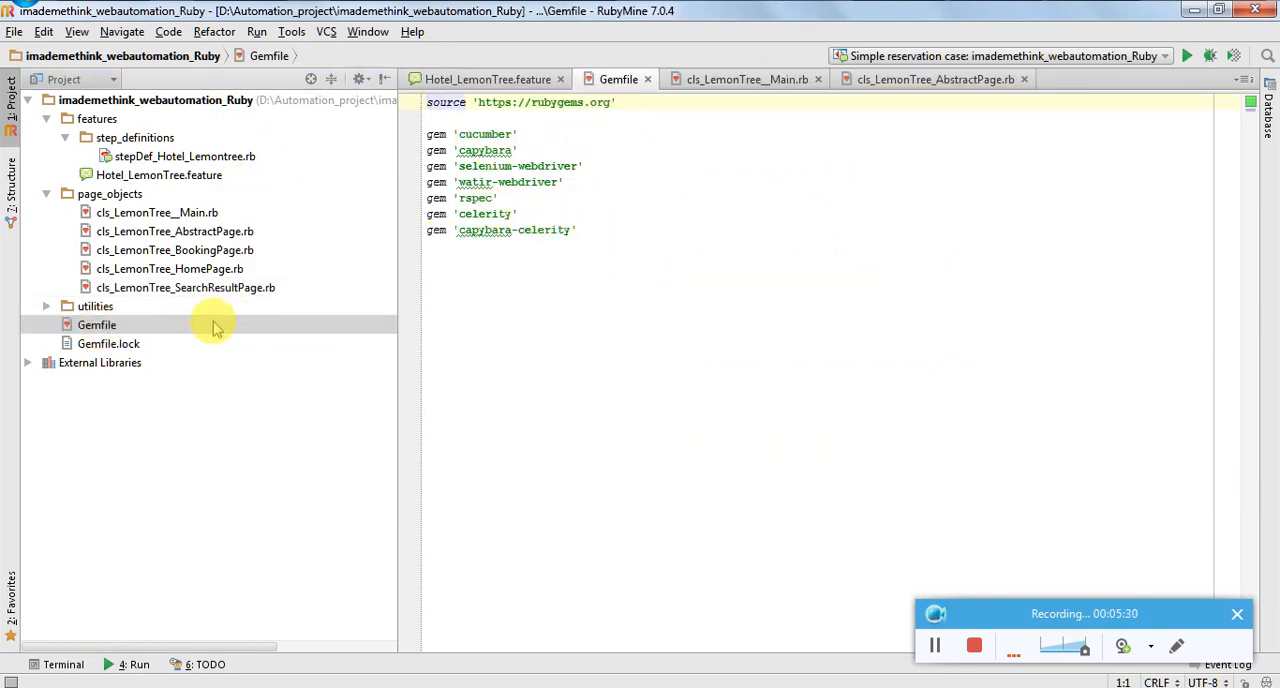
mouse_move(616, 230)
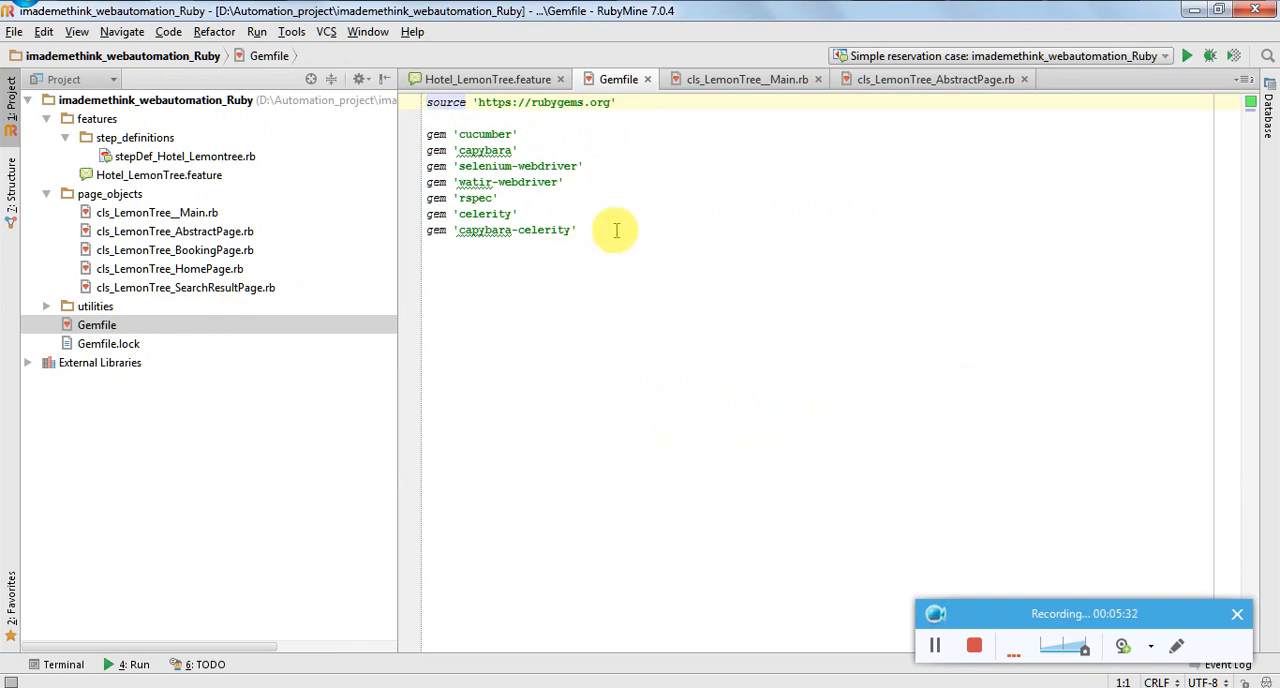
mouse_move(547, 230)
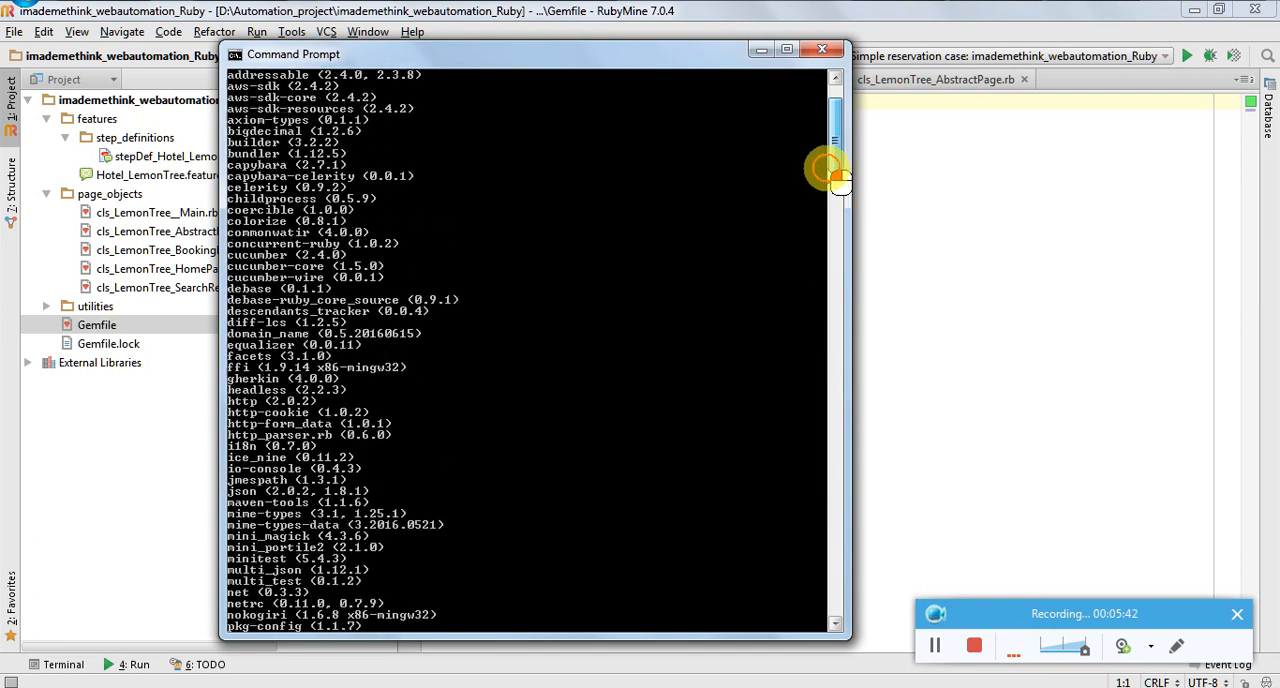
Step: Browse the LOCAL GEMS listing, close Command Prompt, and return to Hotel_LemonTree.feature
scroll("up", 3)
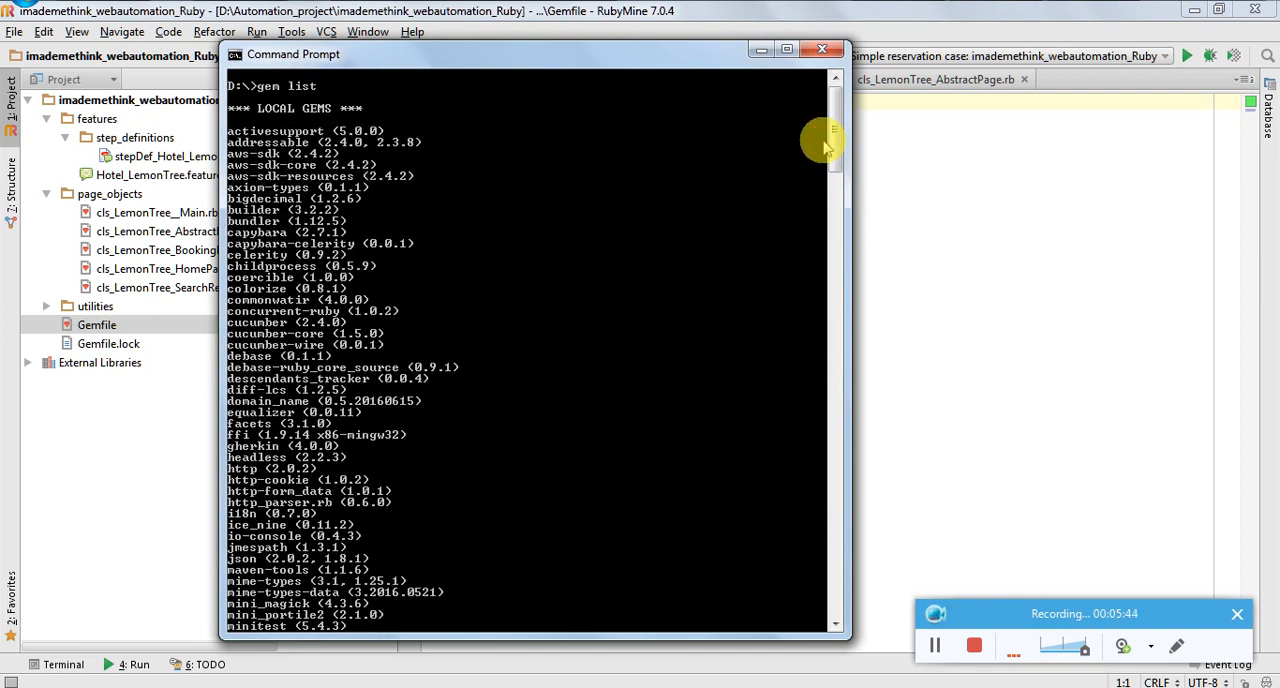
mouse_move(470, 325)
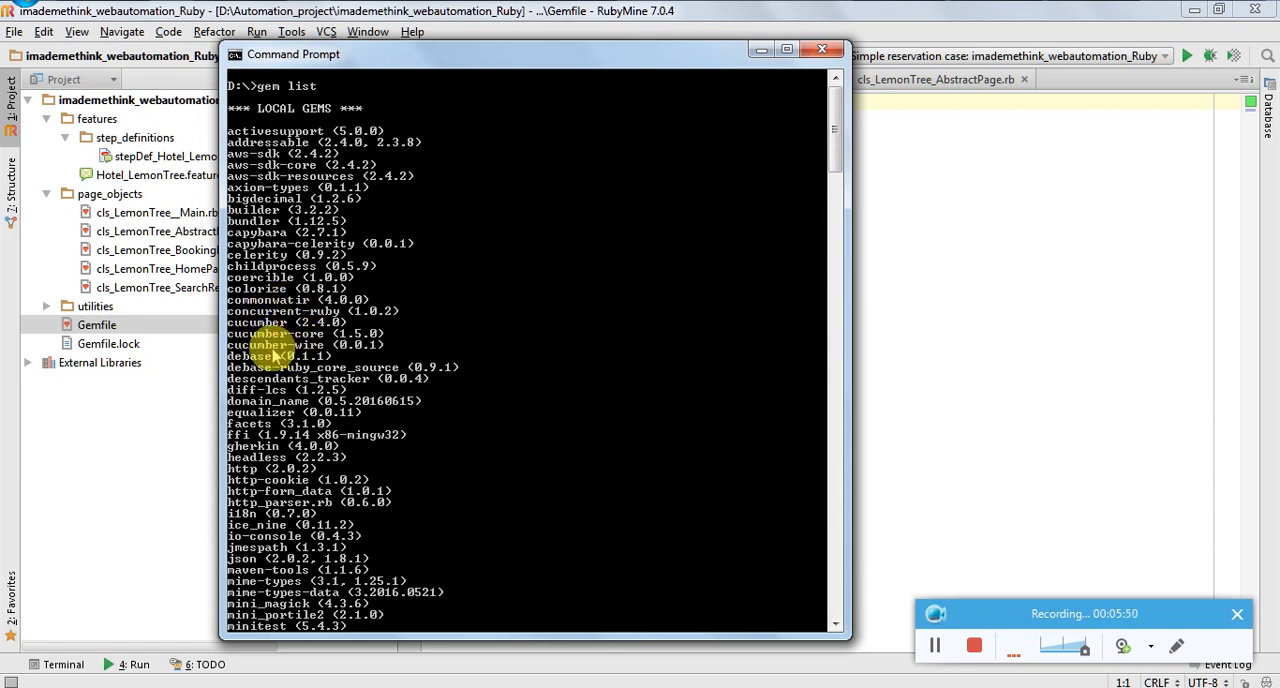
scroll("down", 3)
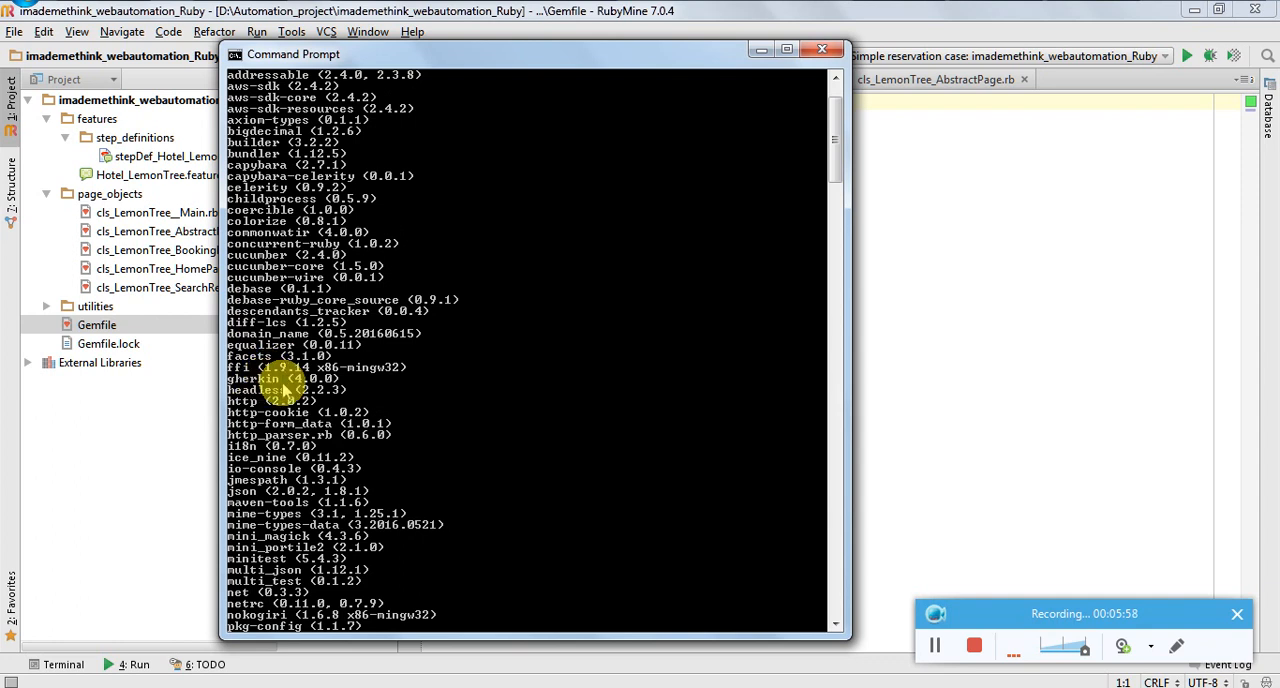
scroll("down", 3)
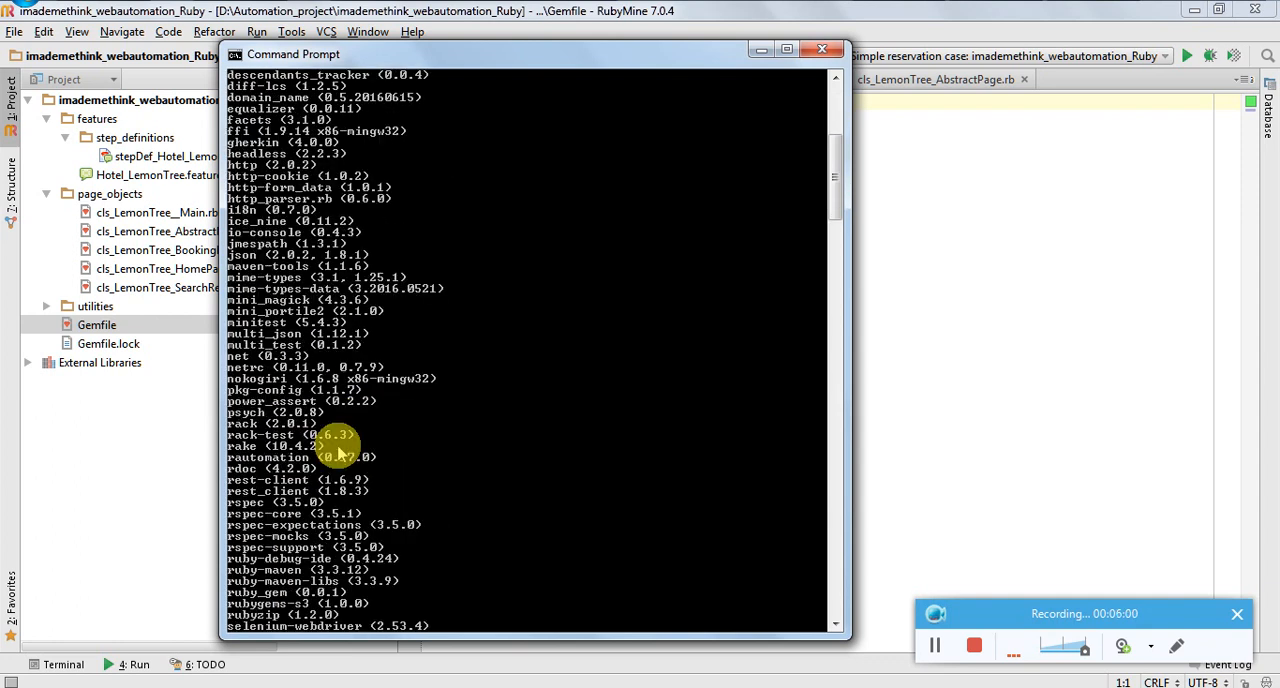
scroll("down", 3)
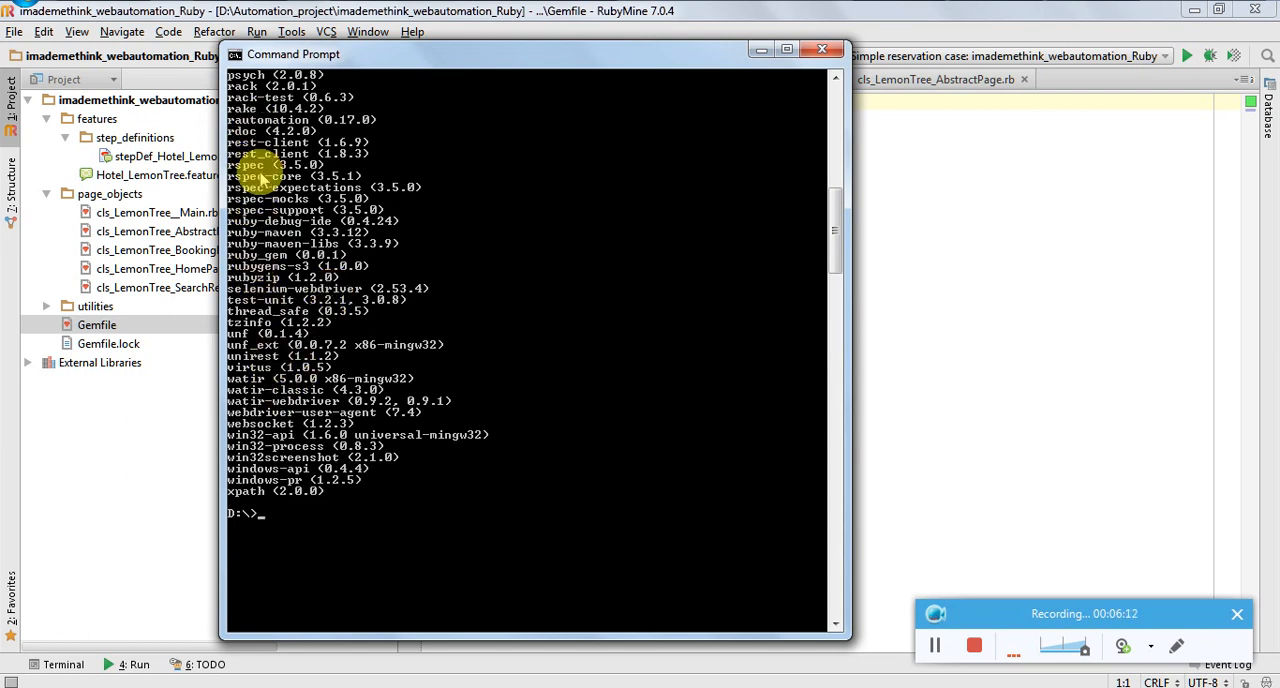
scroll("up", 3)
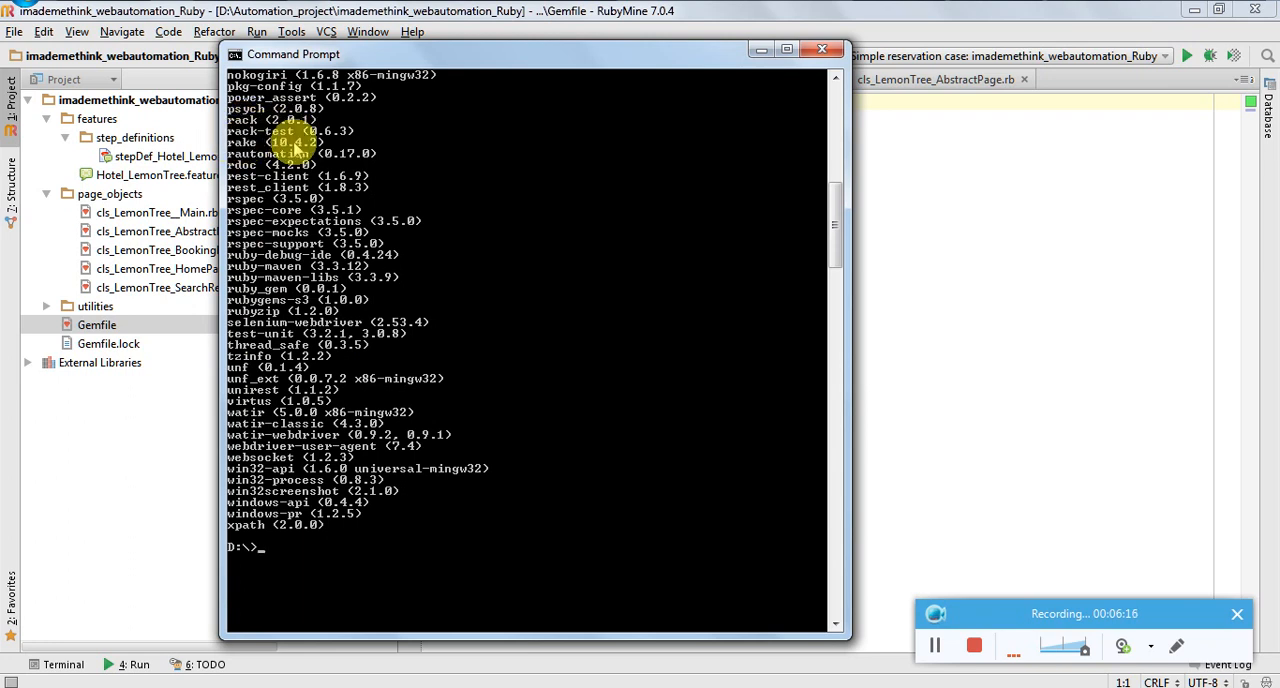
mouse_move(340, 195)
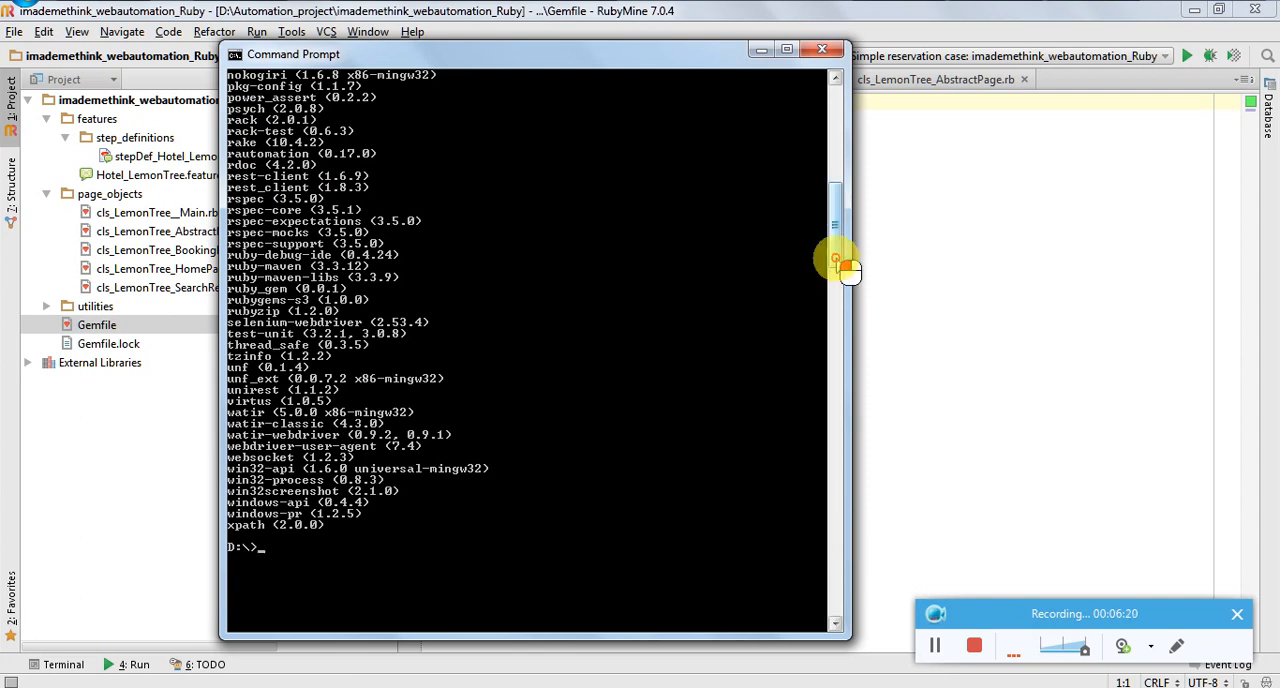
scroll("up", 3)
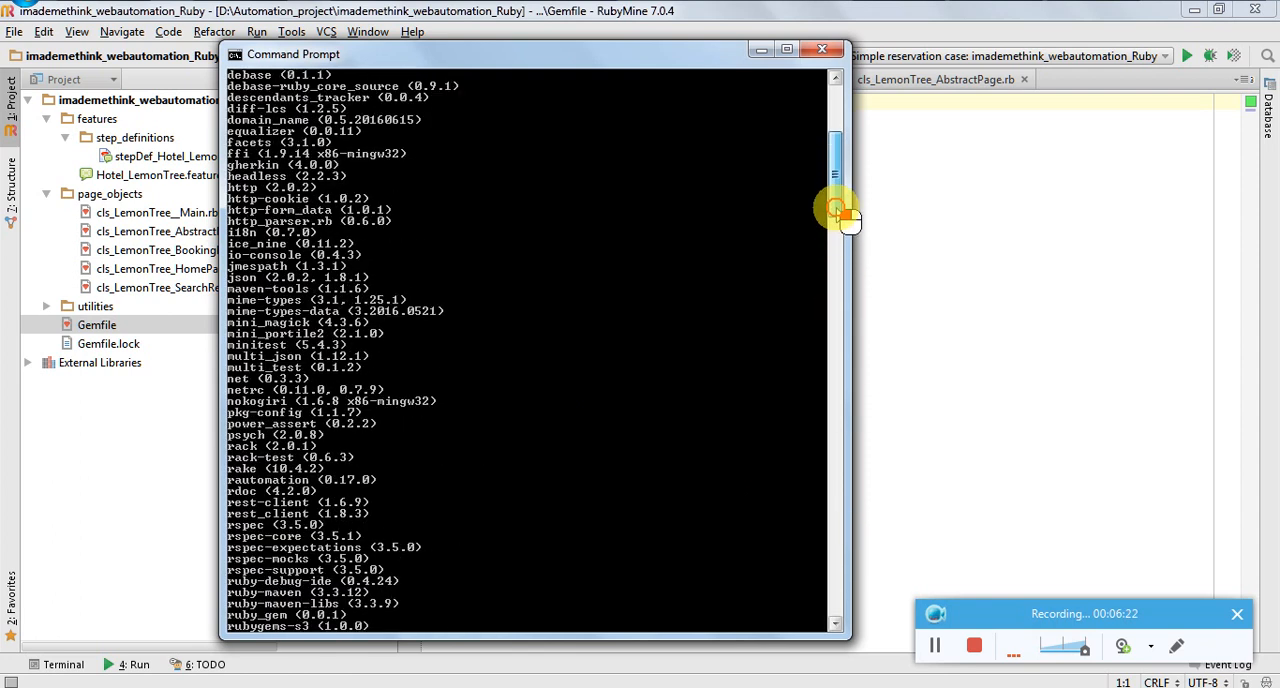
scroll("up", 3)
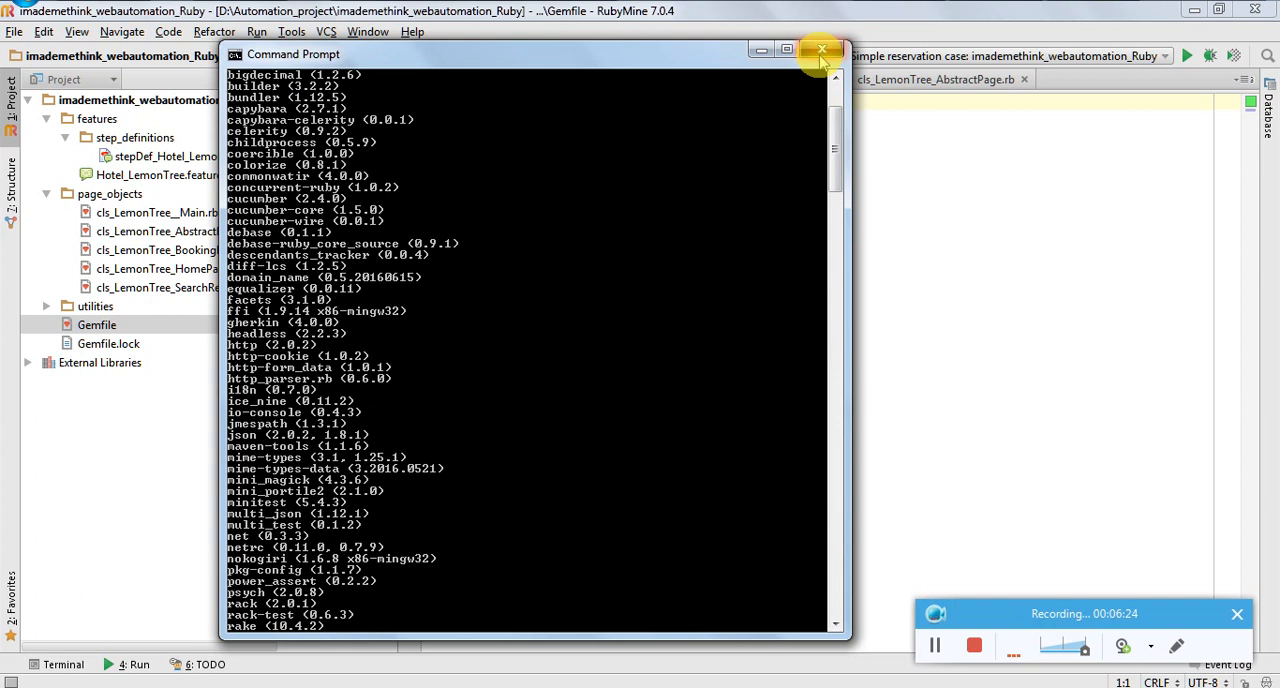
left_click(821, 50)
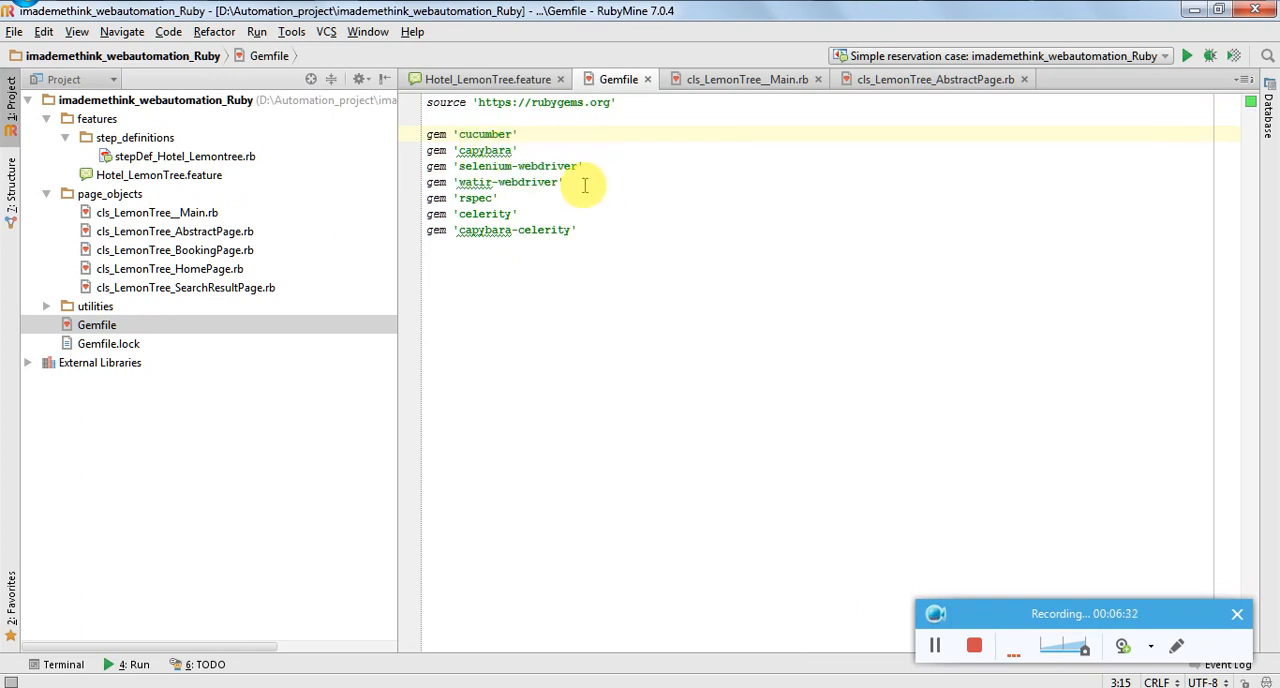
mouse_move(607, 230)
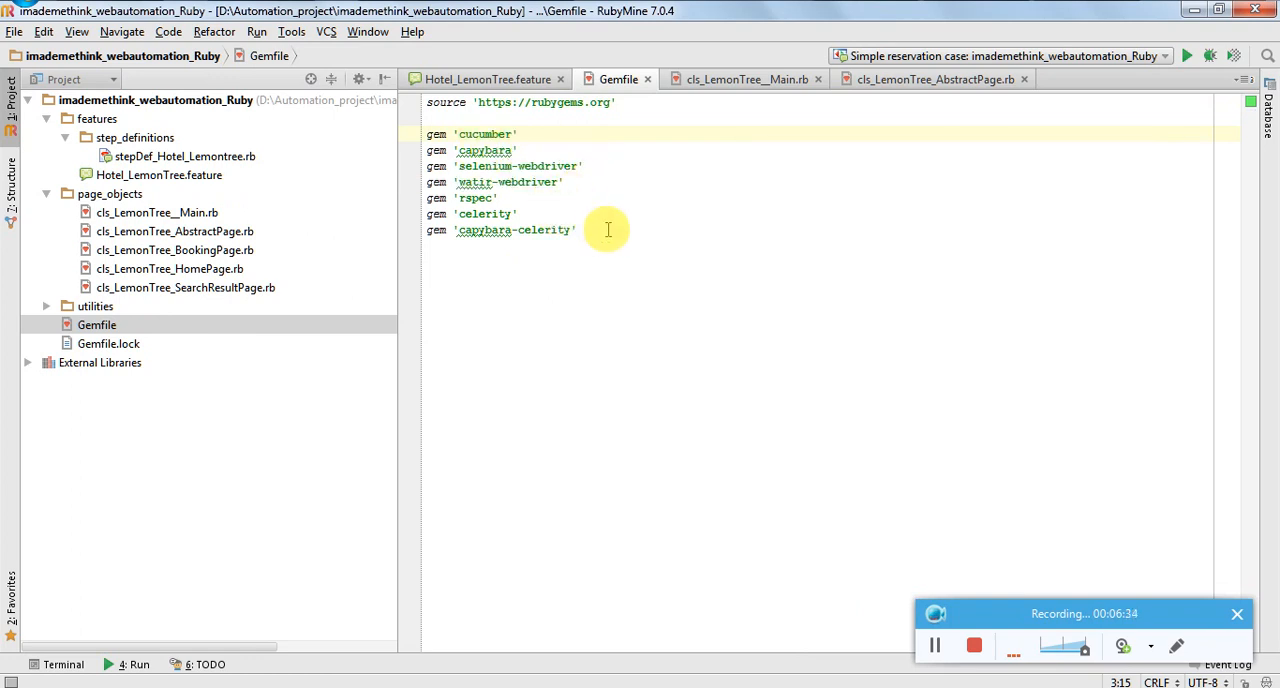
left_click(486, 79)
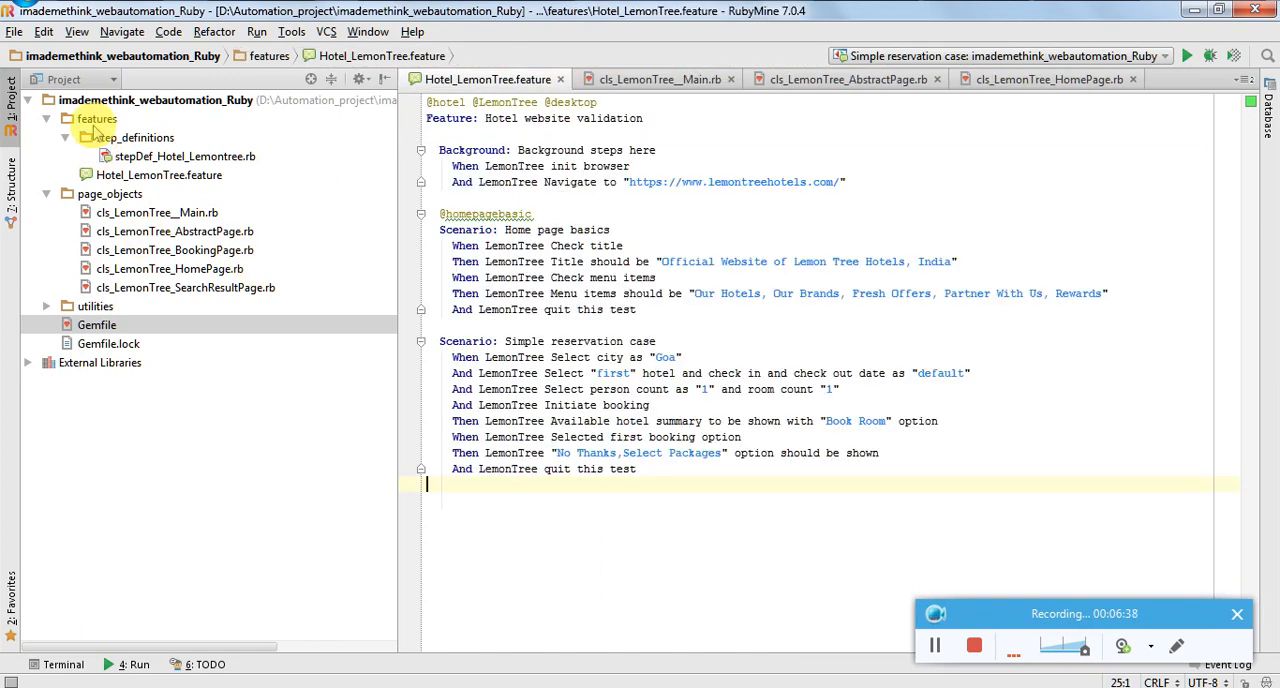
mouse_move(138, 122)
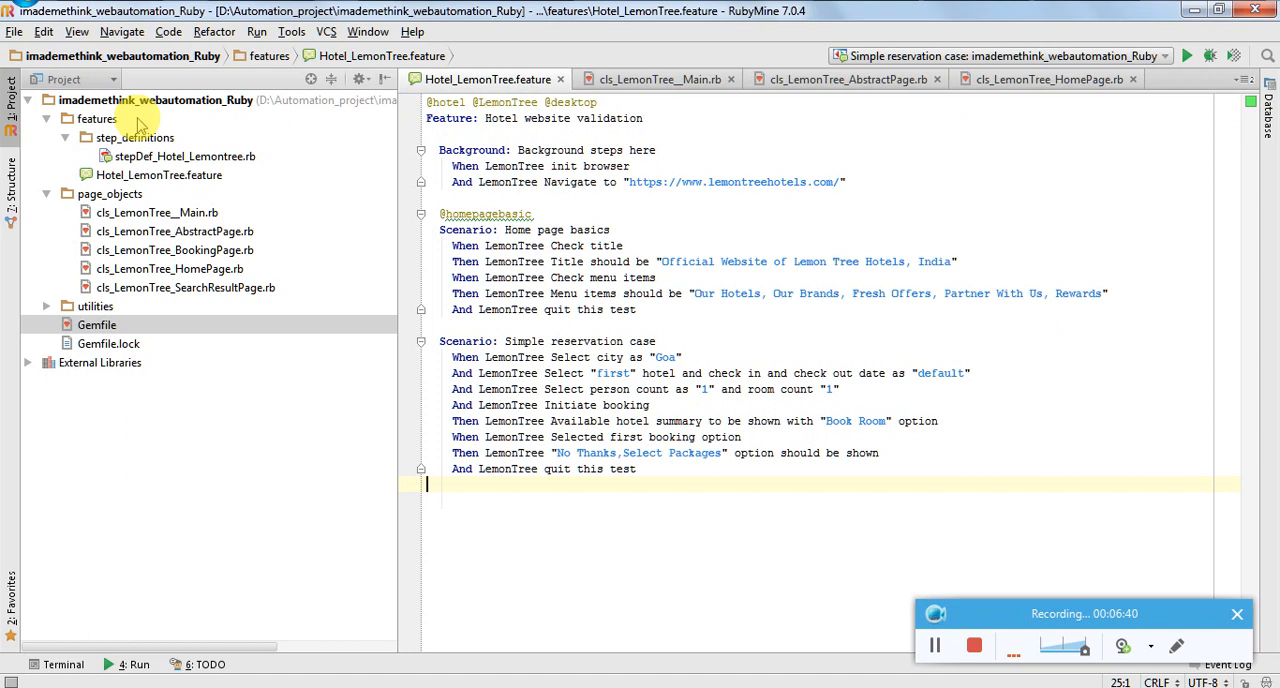
mouse_move(152, 185)
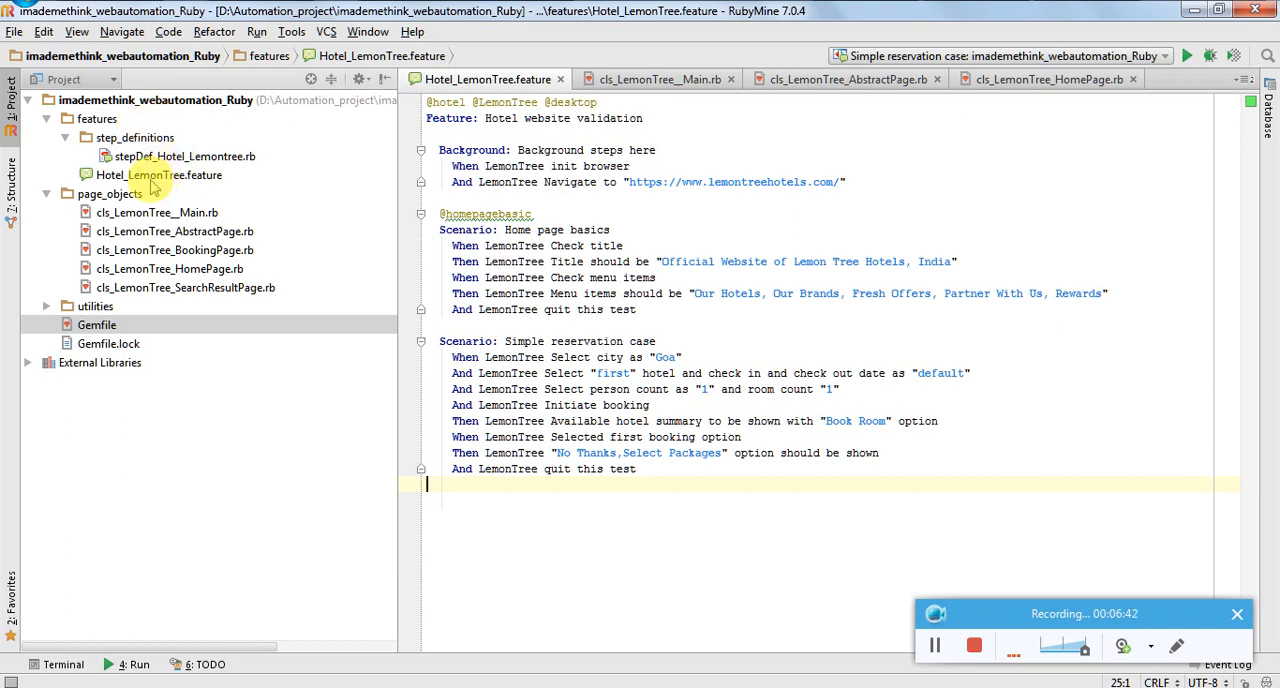
mouse_move(210, 186)
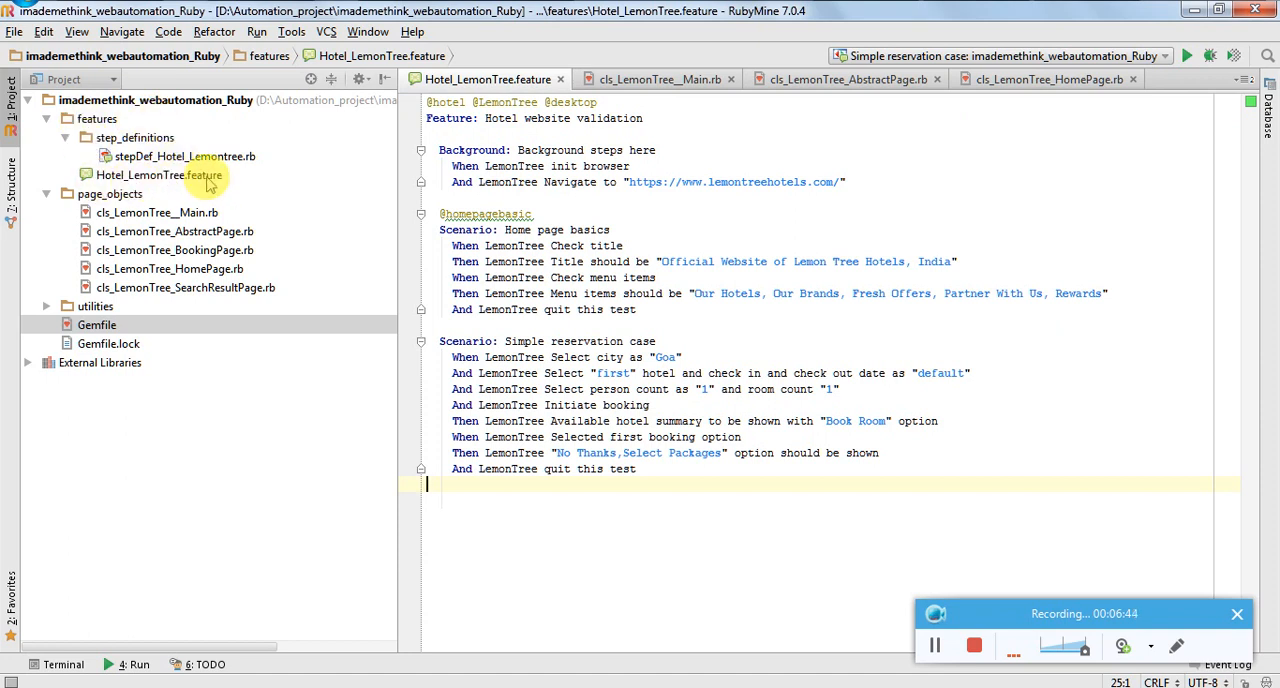
left_click(456, 198)
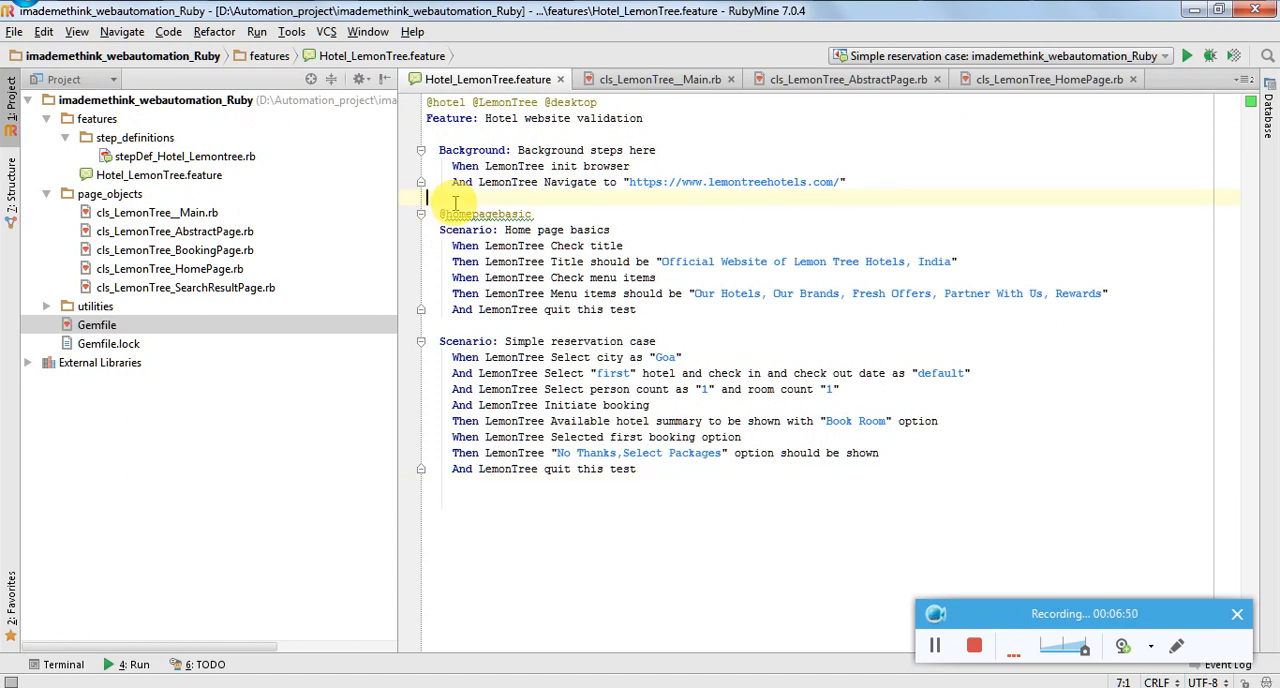
mouse_move(695, 188)
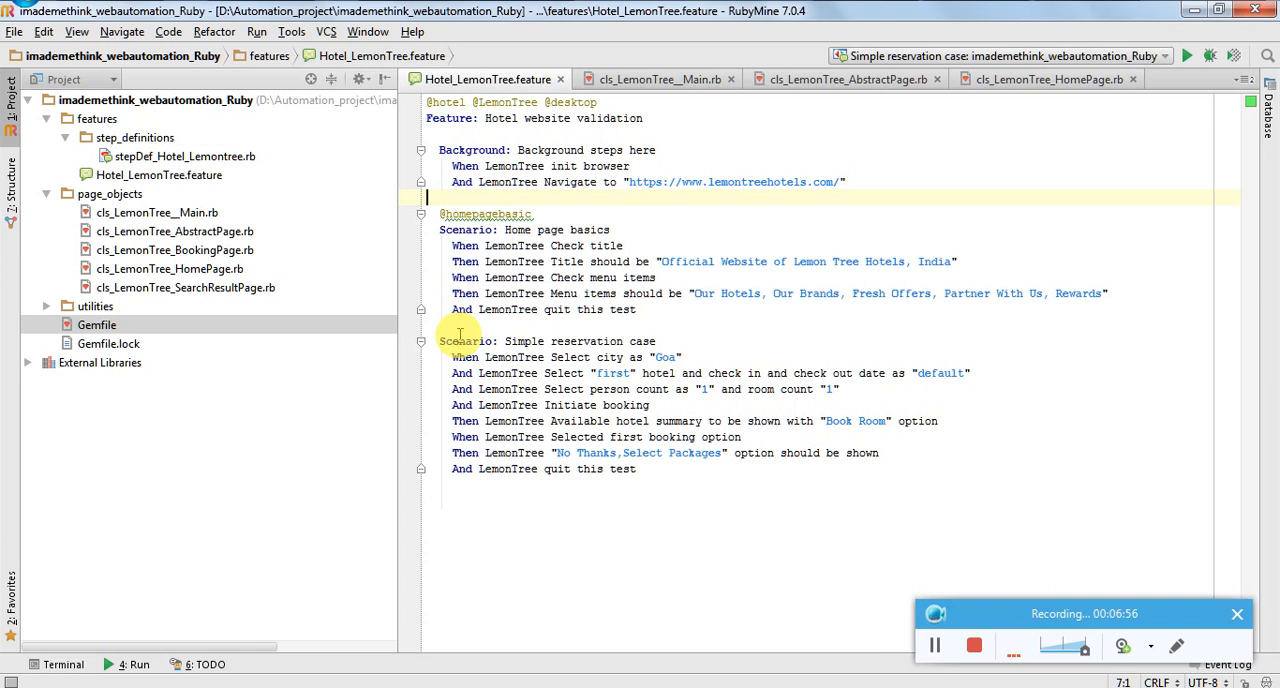
left_click(470, 373)
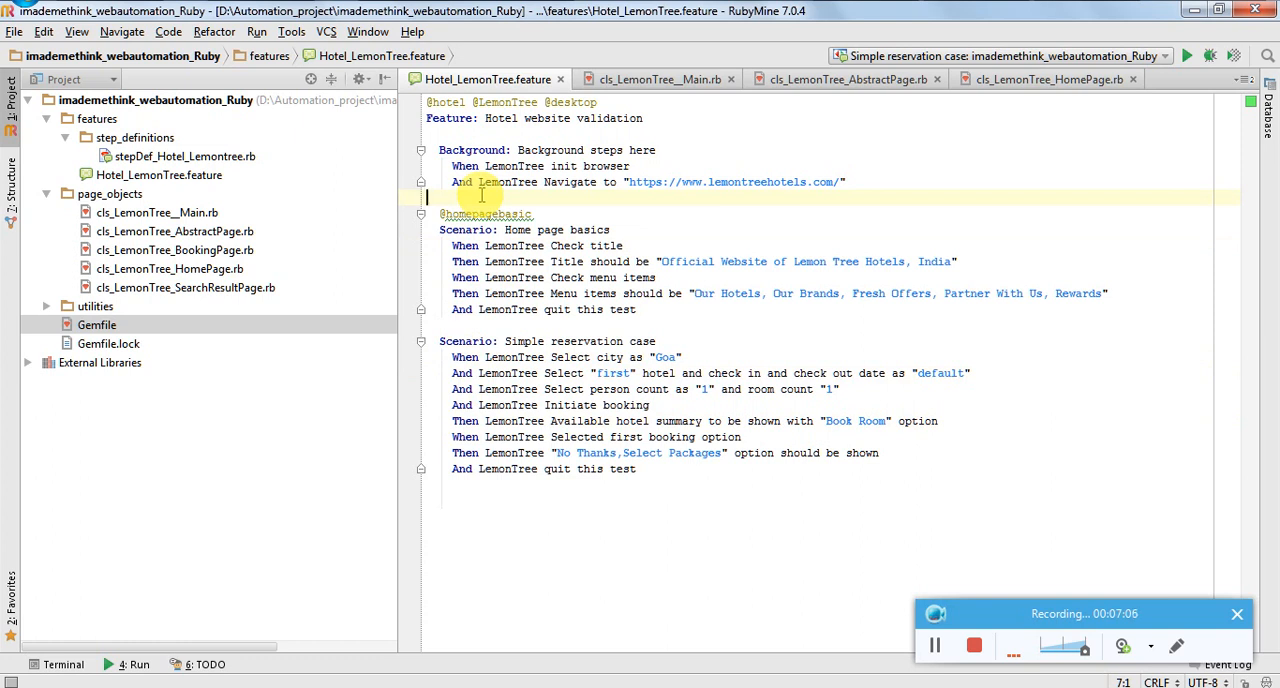
mouse_move(647, 149)
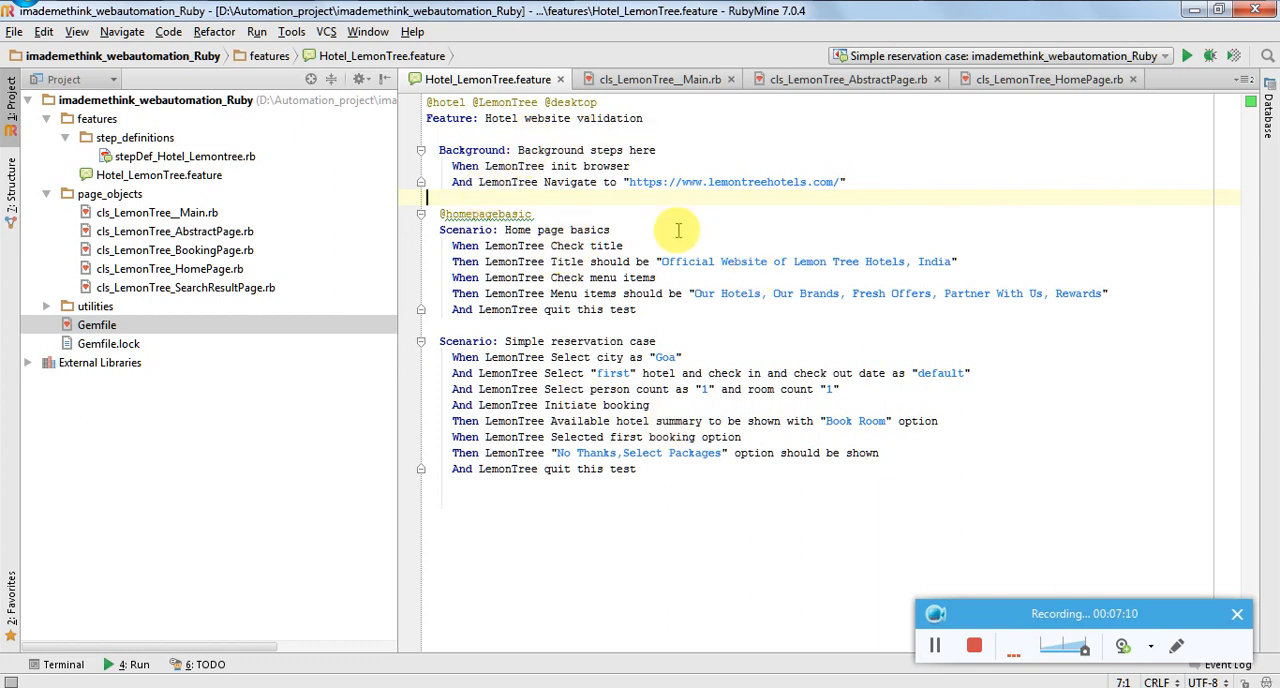
mouse_move(642, 207)
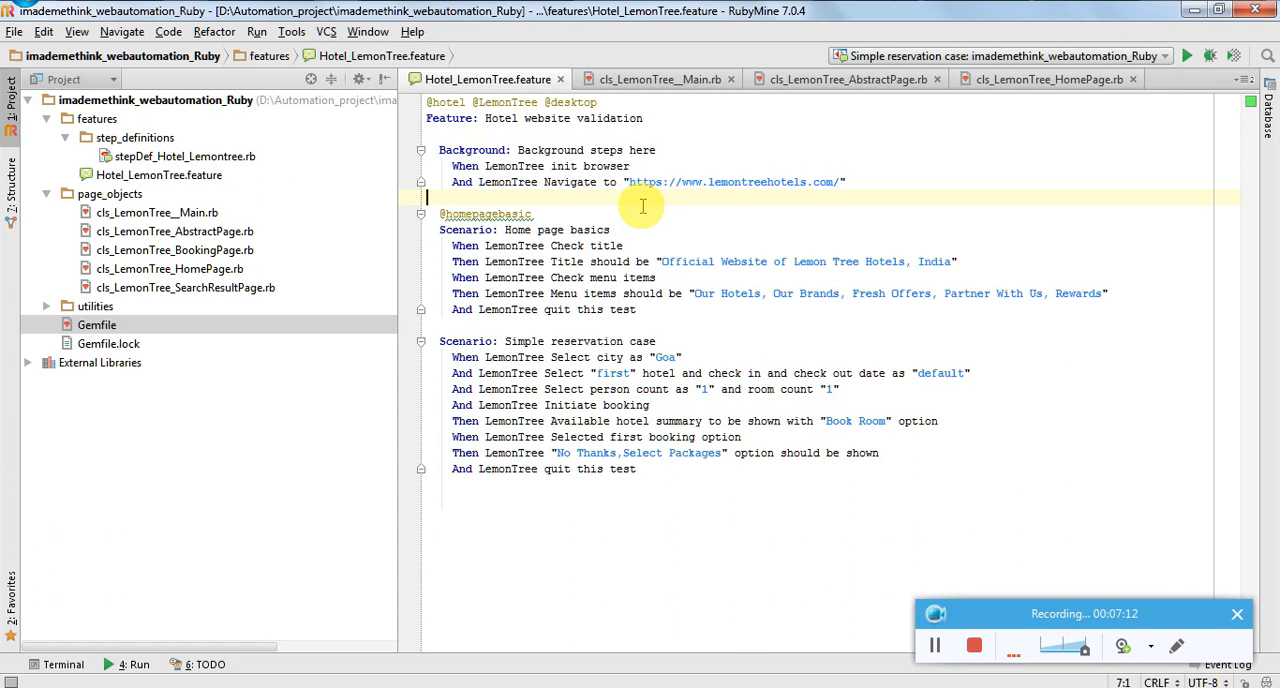
mouse_move(317, 222)
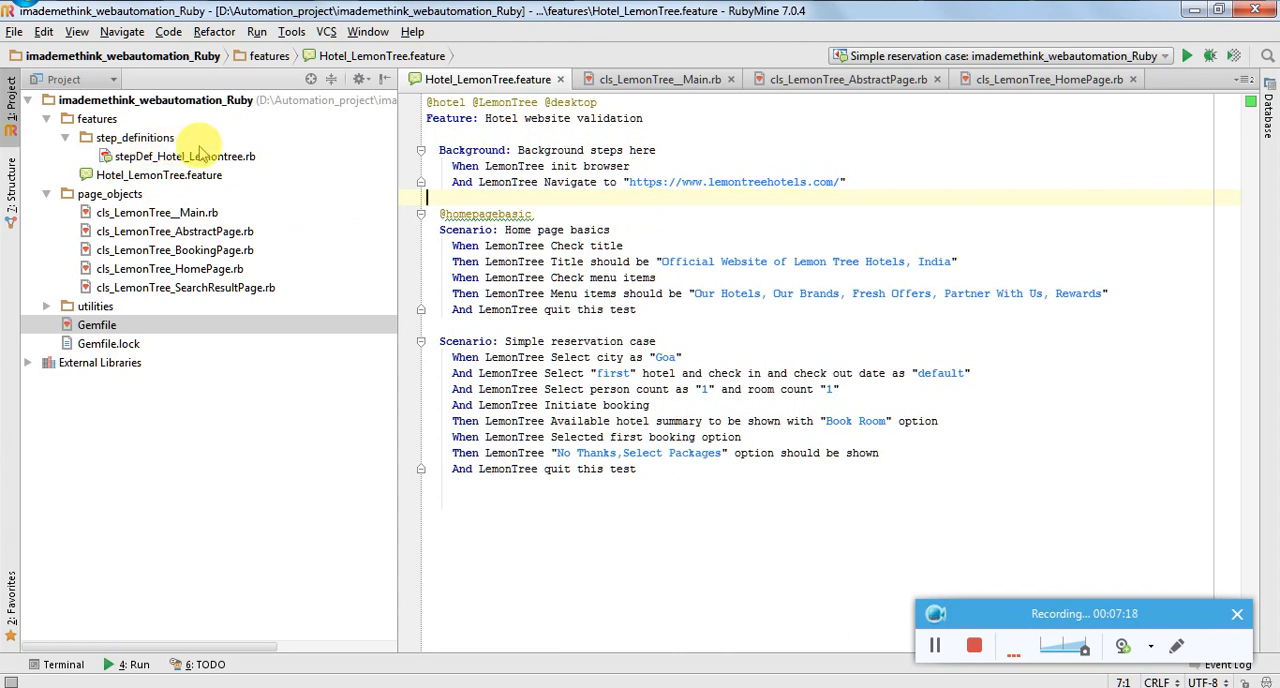
Step: Glance at stepDef_Hotel_Lemontree.rb, then return to the Hotel_LemonTree.feature tab
double_click(182, 156)
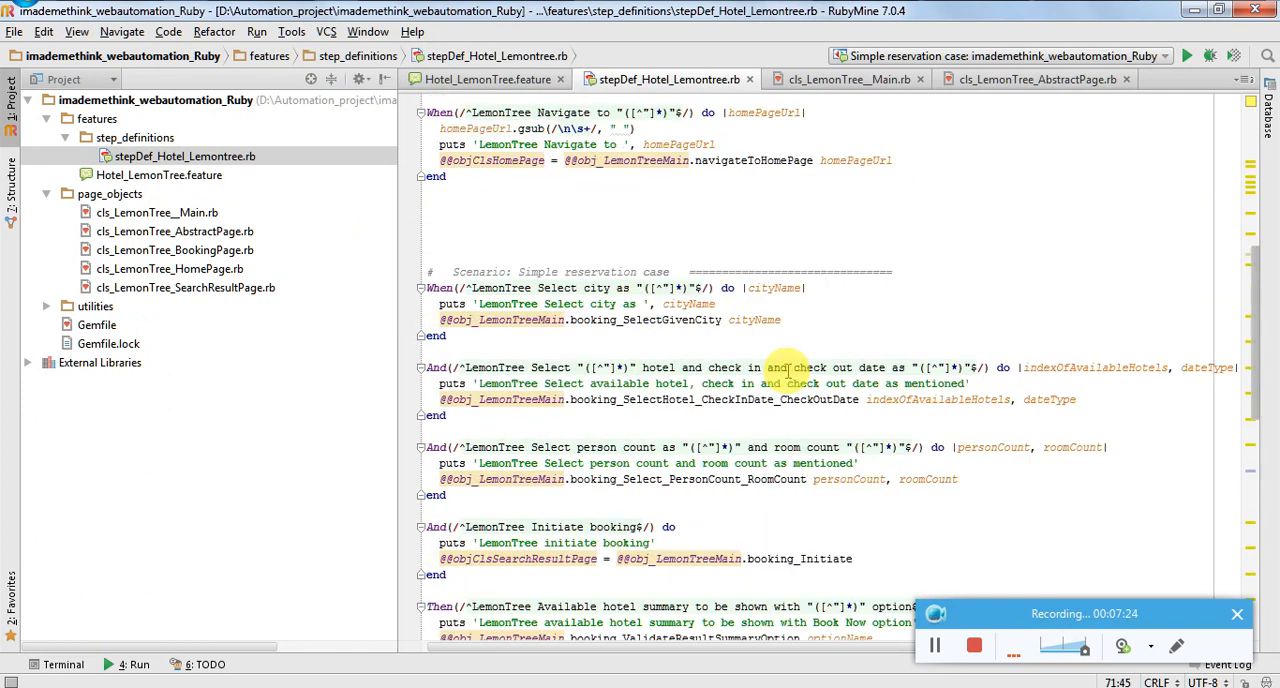
scroll("up", 3)
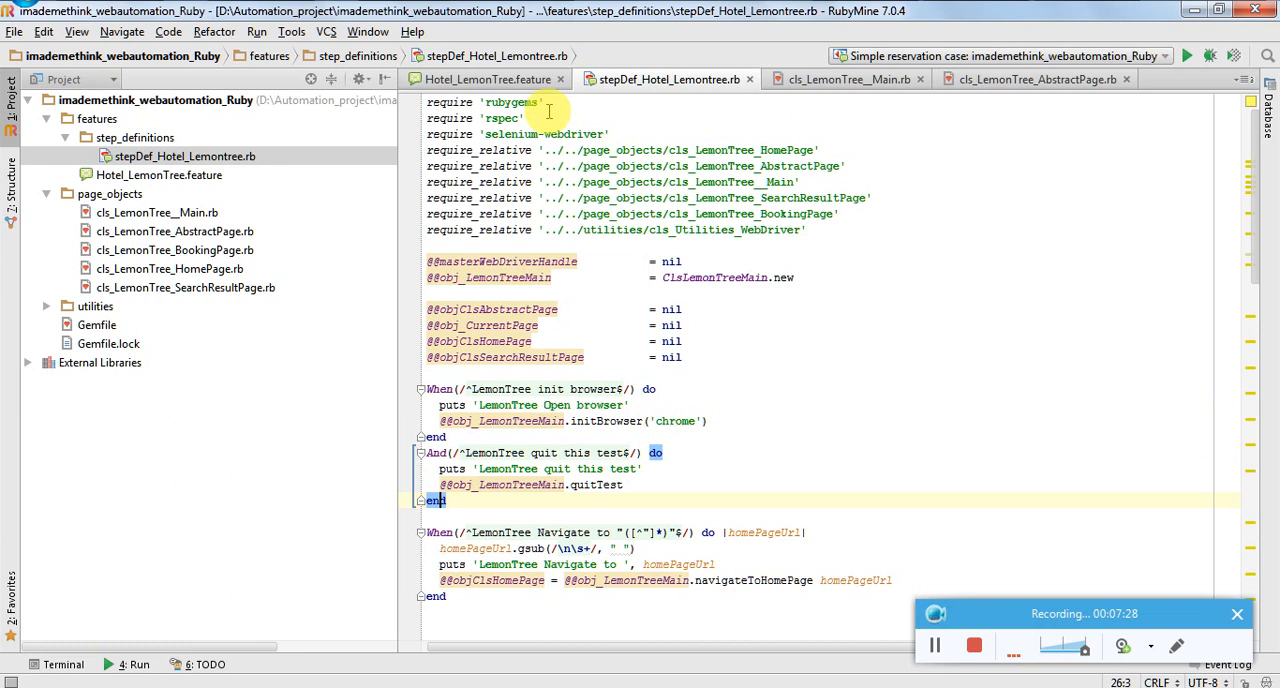
left_click(485, 79)
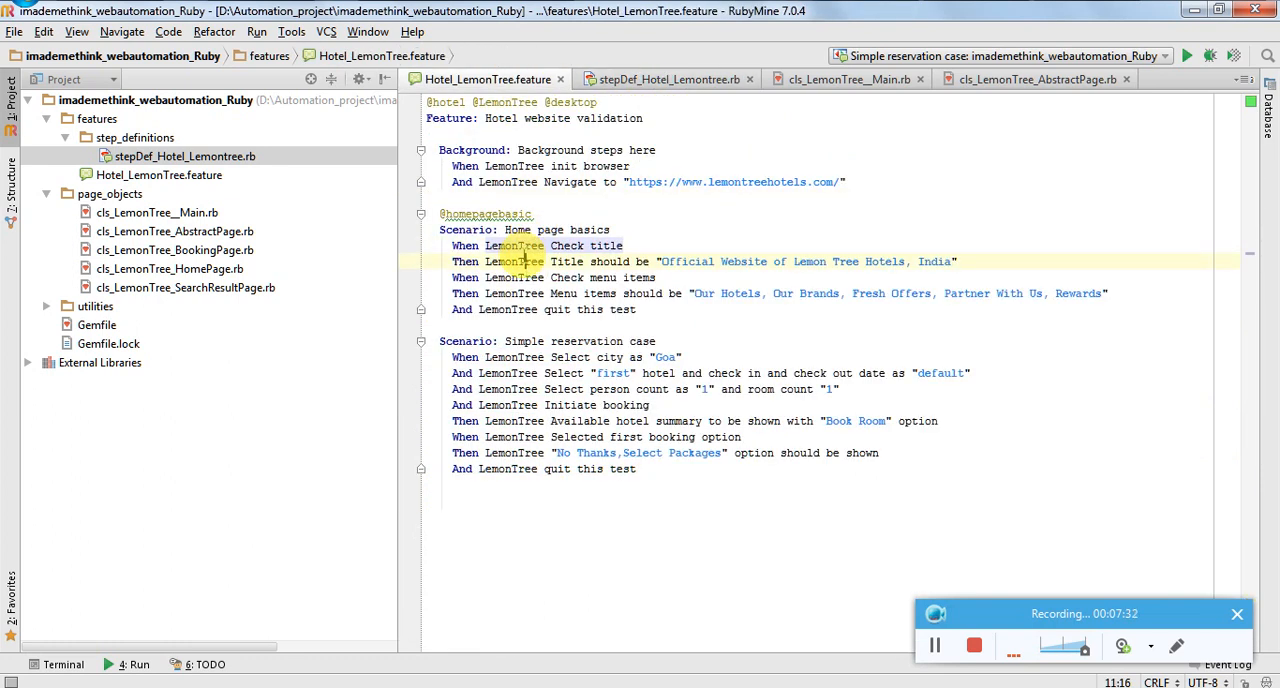
Step: Go to the 'Title should be' declaration in stepDef_Hotel_Lemontree.rb, then select page_objects
right_click(520, 261)
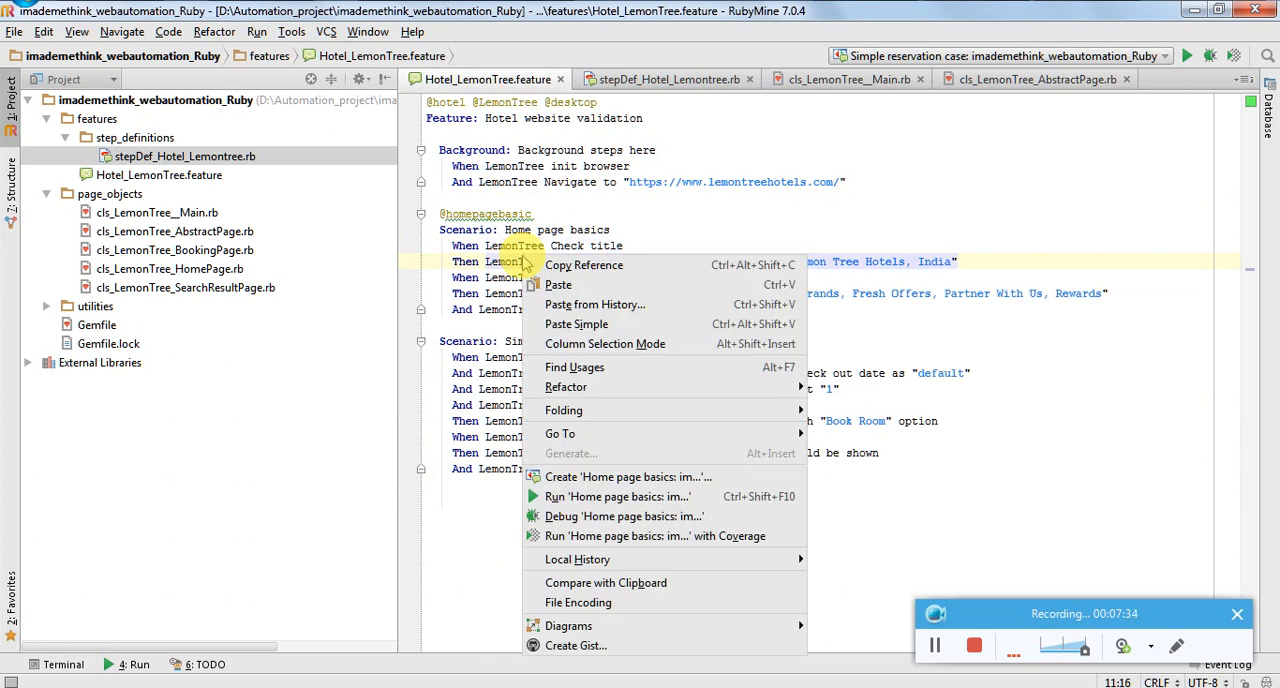
mouse_move(605, 433)
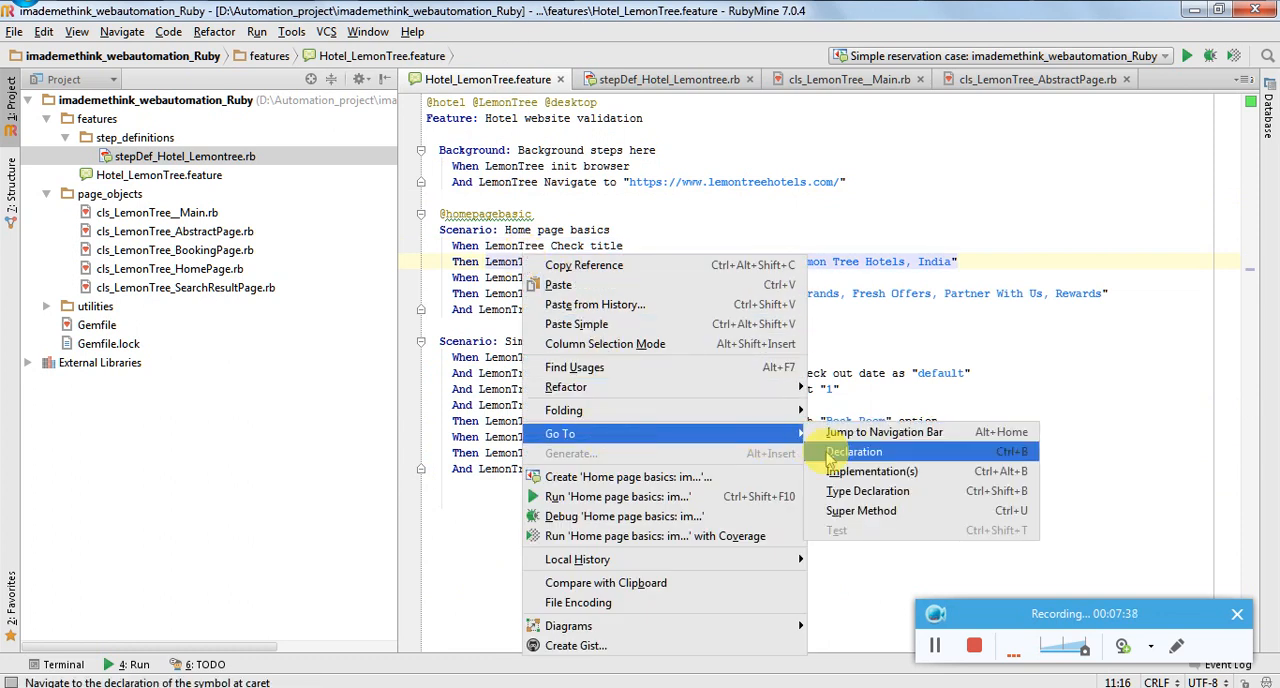
left_click(855, 451)
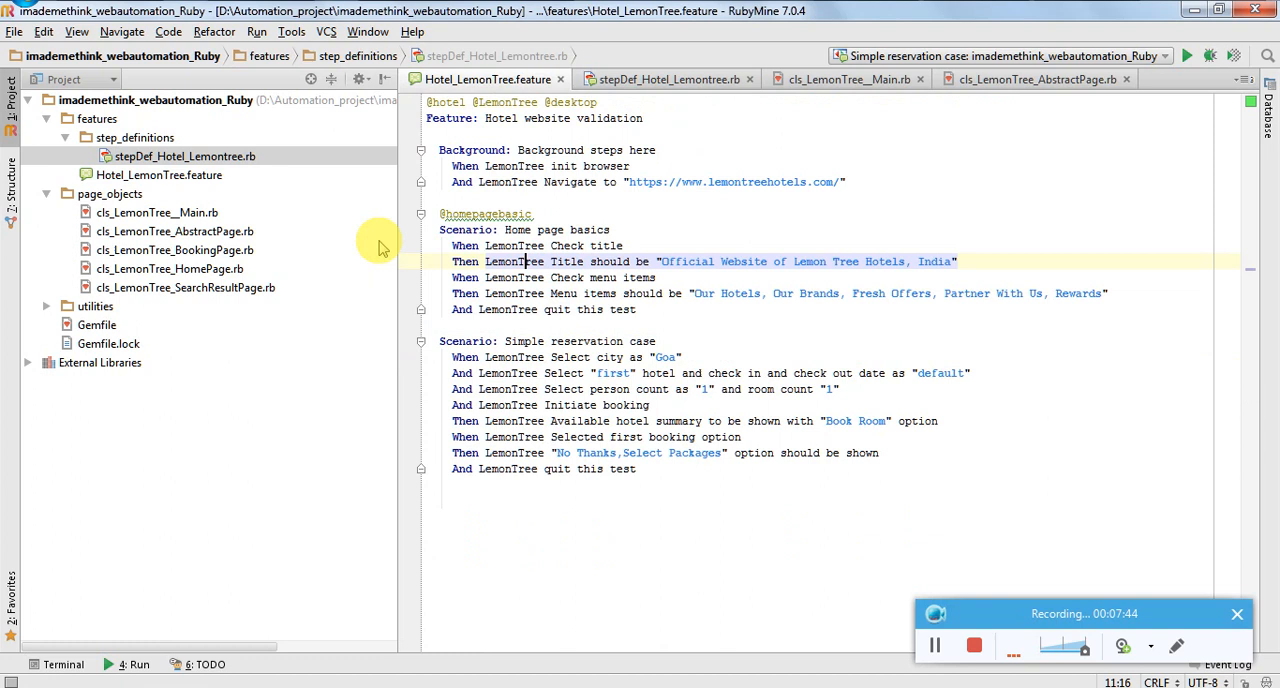
left_click(159, 175)
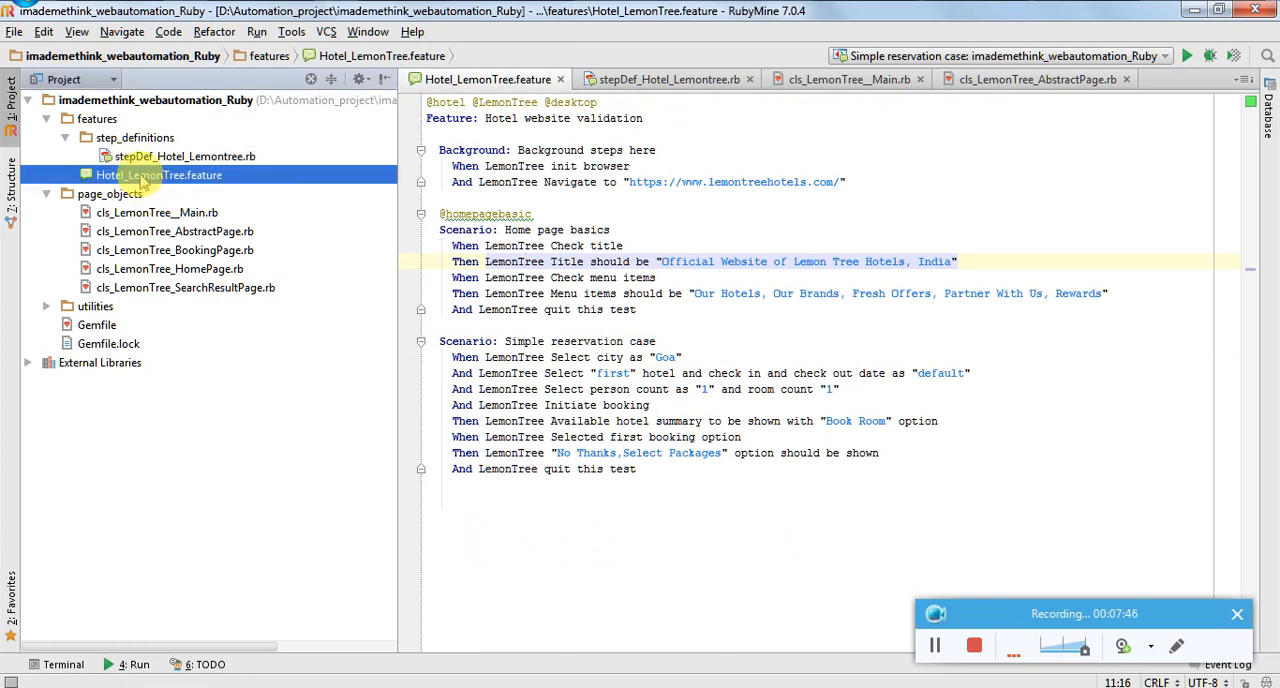
left_click(185, 156)
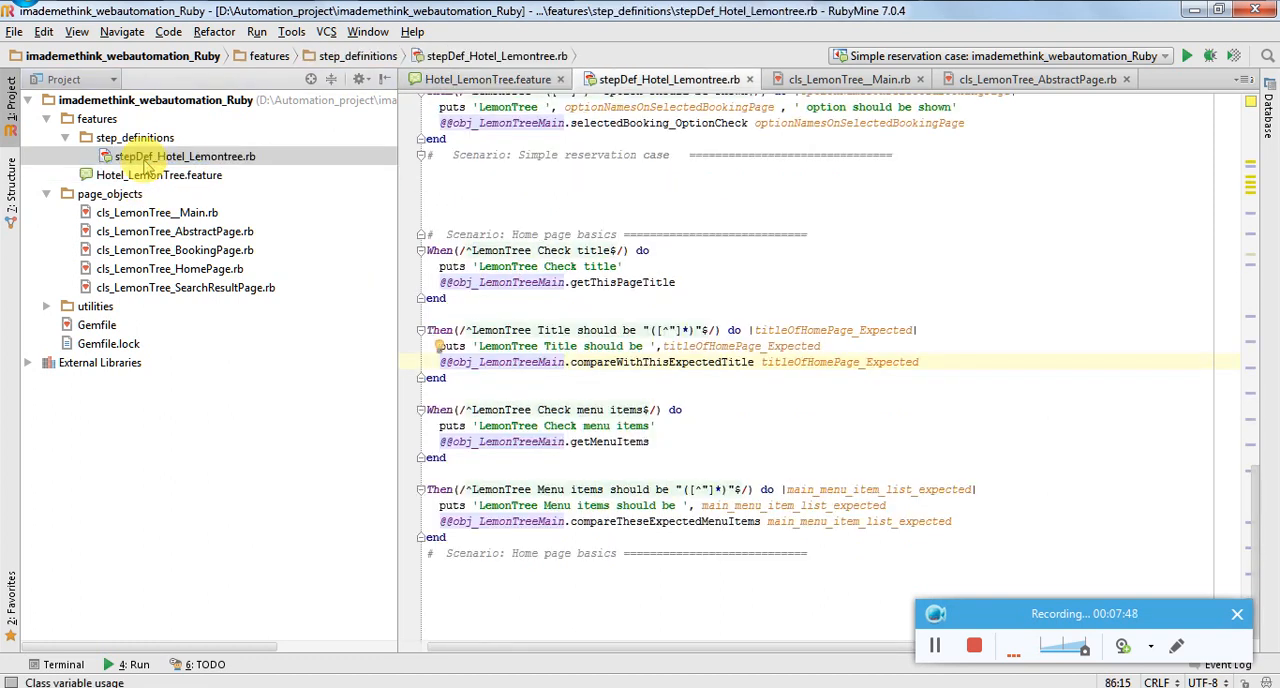
left_click(110, 193)
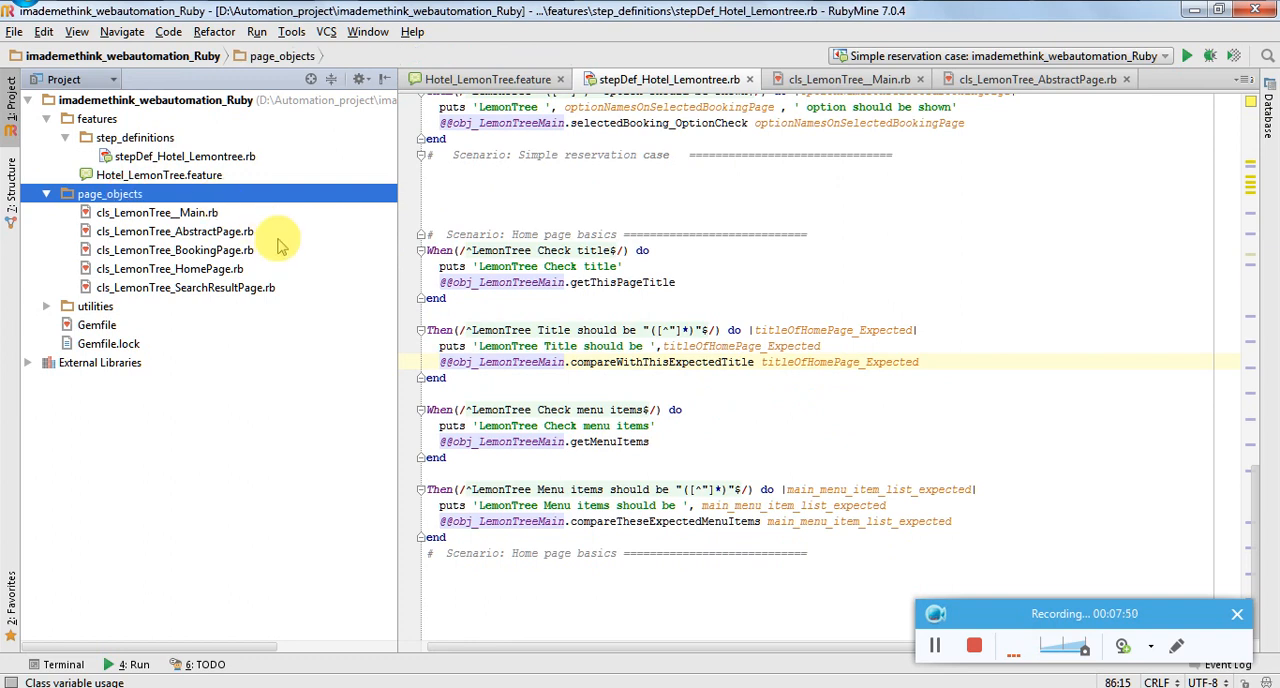
mouse_move(280, 247)
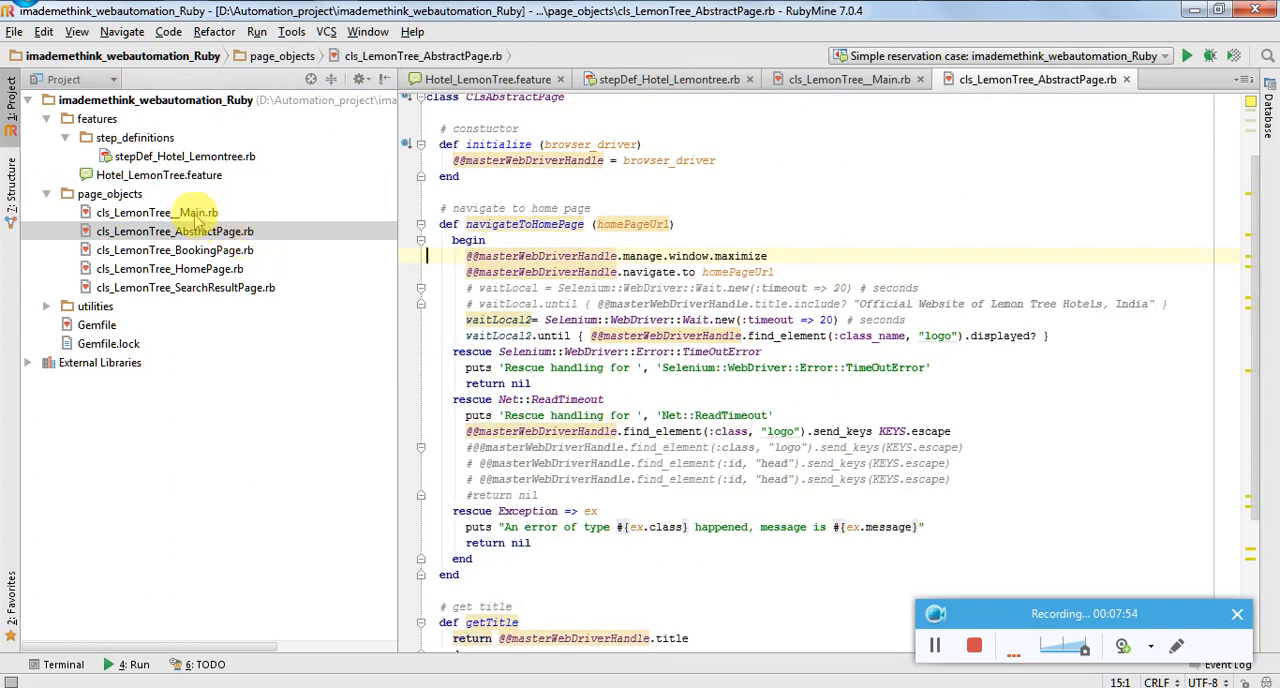
Step: Open cls_LemonTree_Main.rb with initBrowser and quitTest, plus the AbstractPage class
left_click(157, 212)
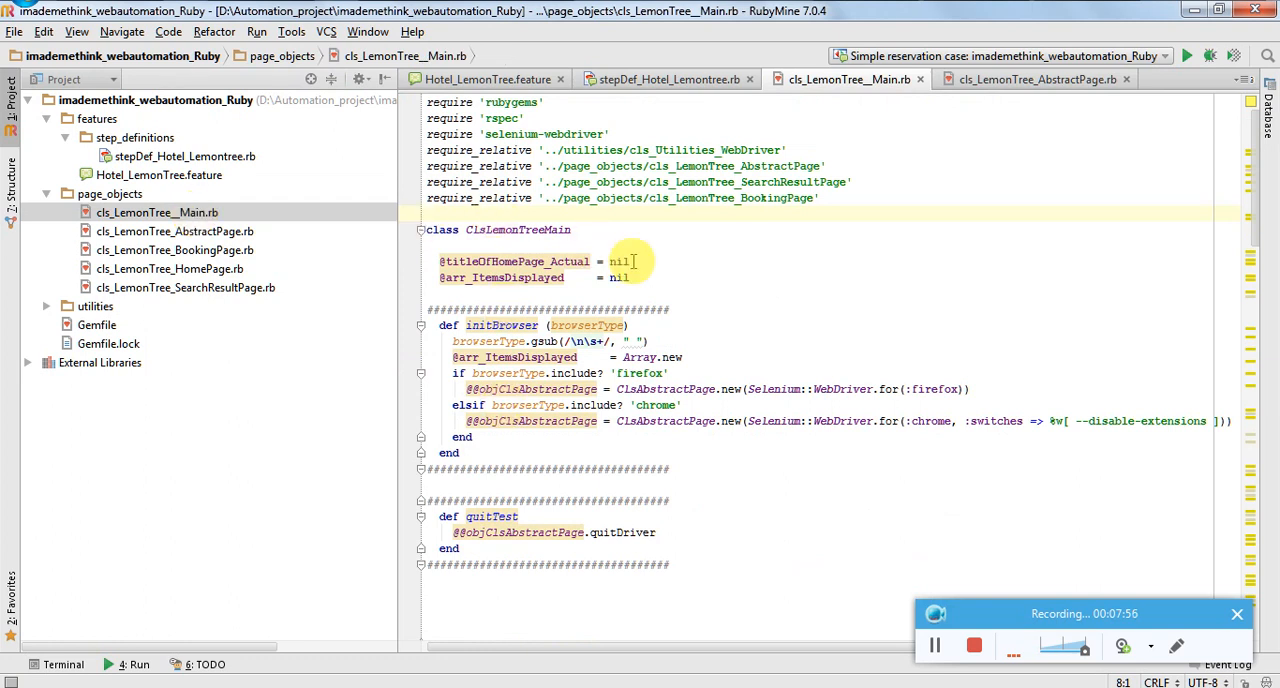
mouse_move(632, 244)
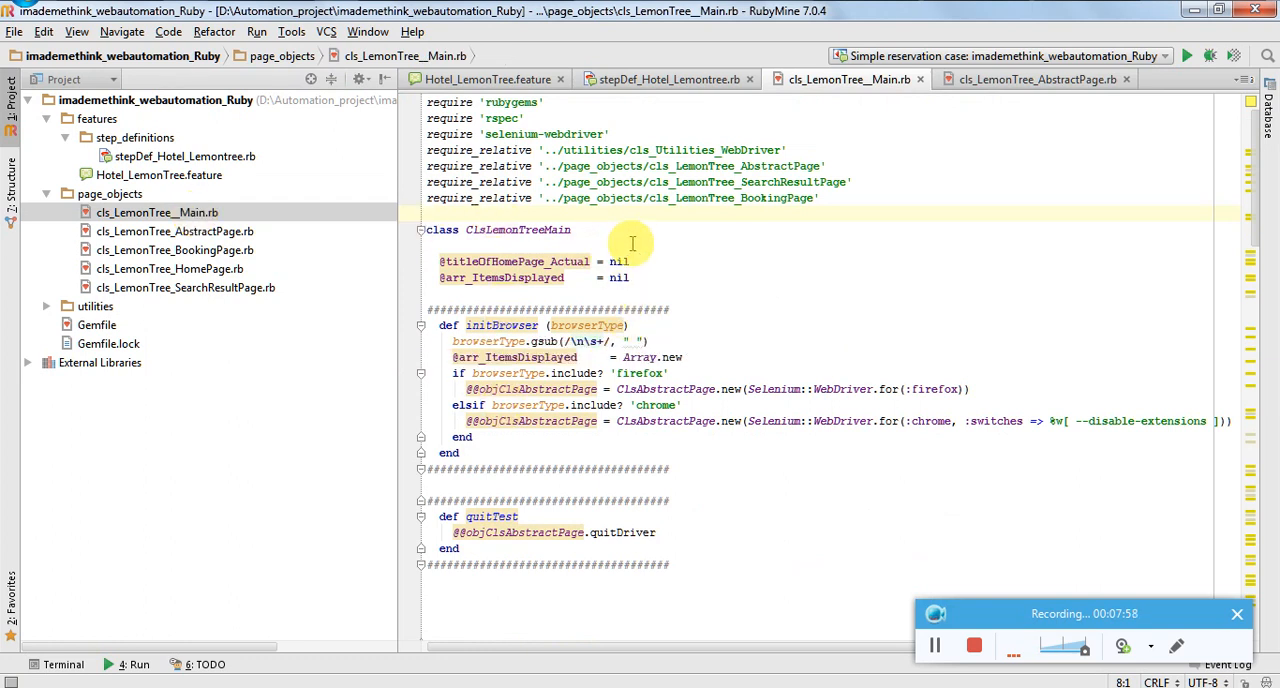
mouse_move(797, 290)
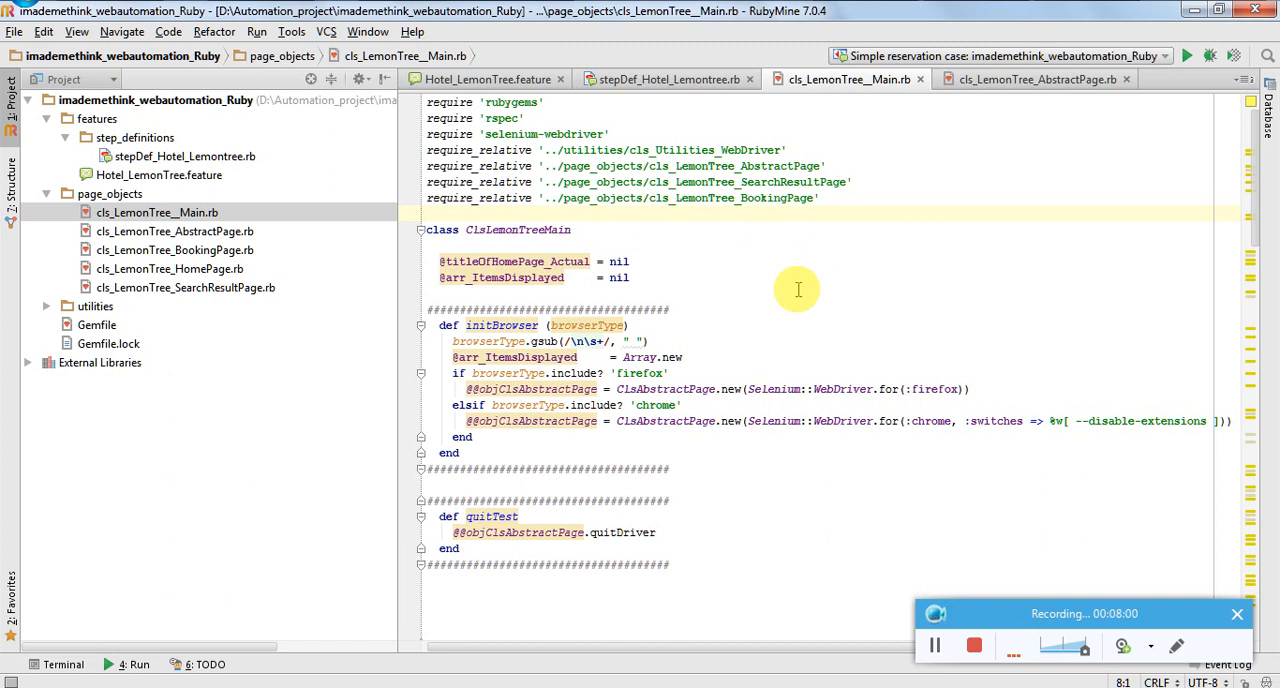
mouse_move(675, 365)
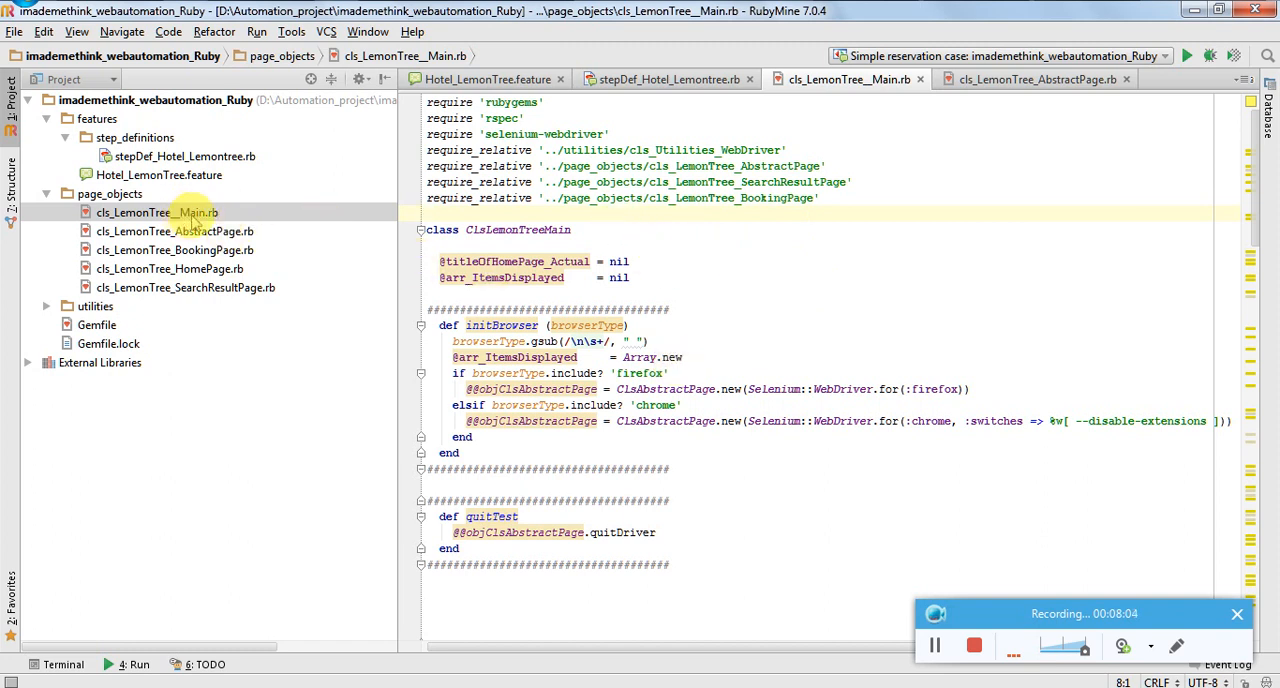
mouse_move(203, 295)
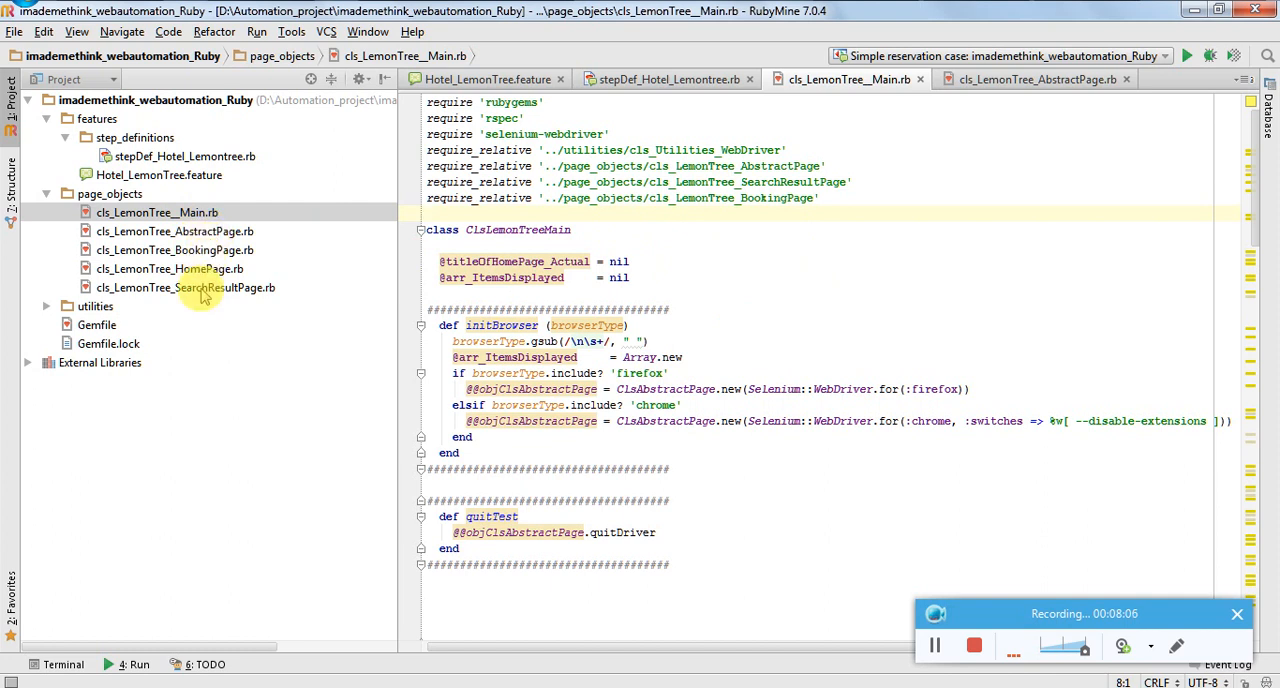
mouse_move(180, 275)
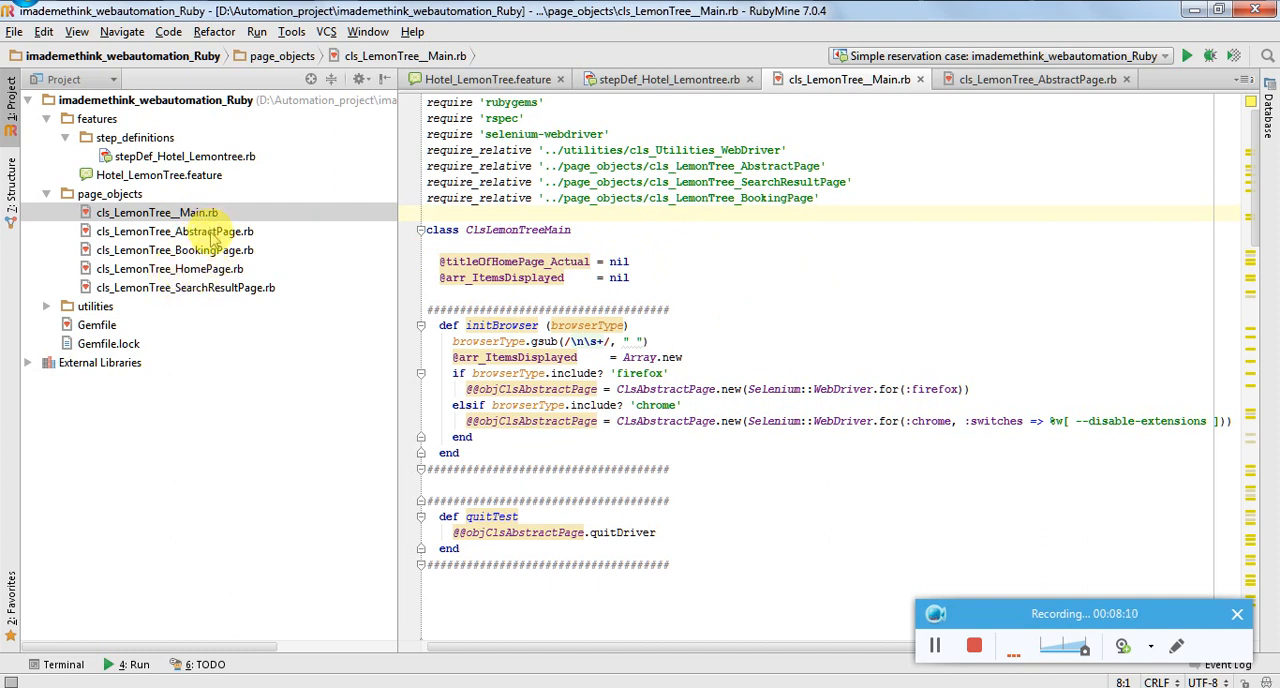
left_click(176, 231)
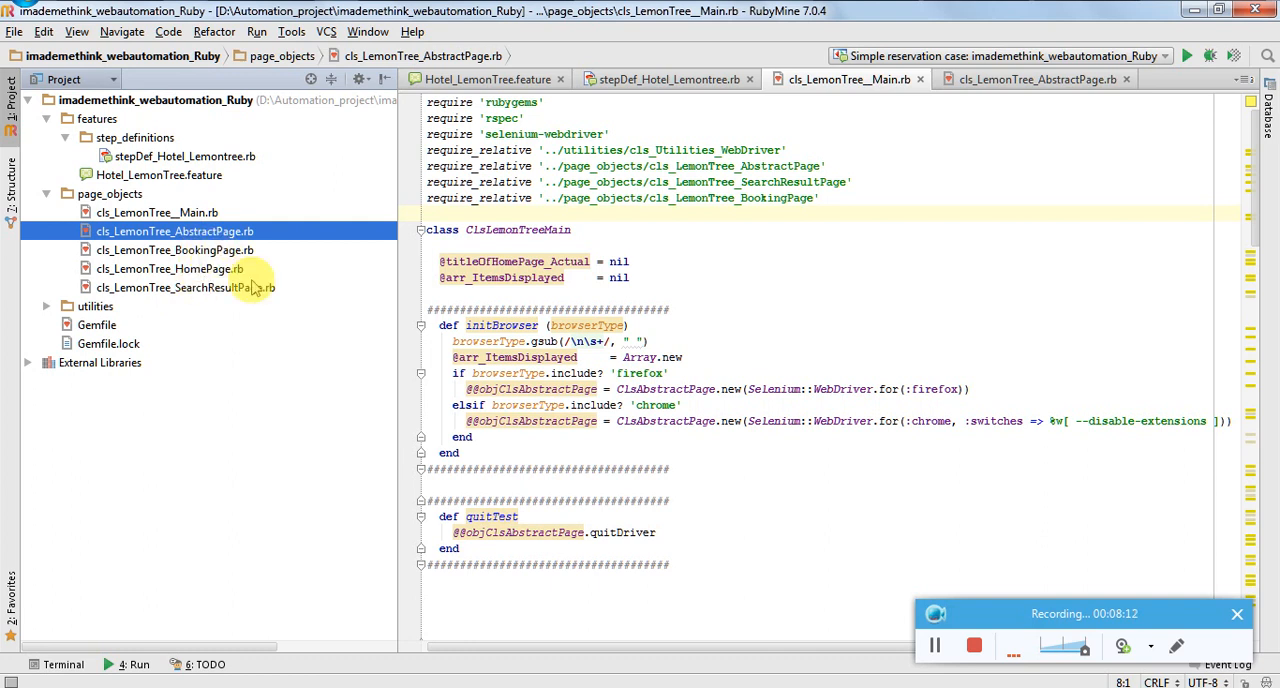
mouse_move(160, 258)
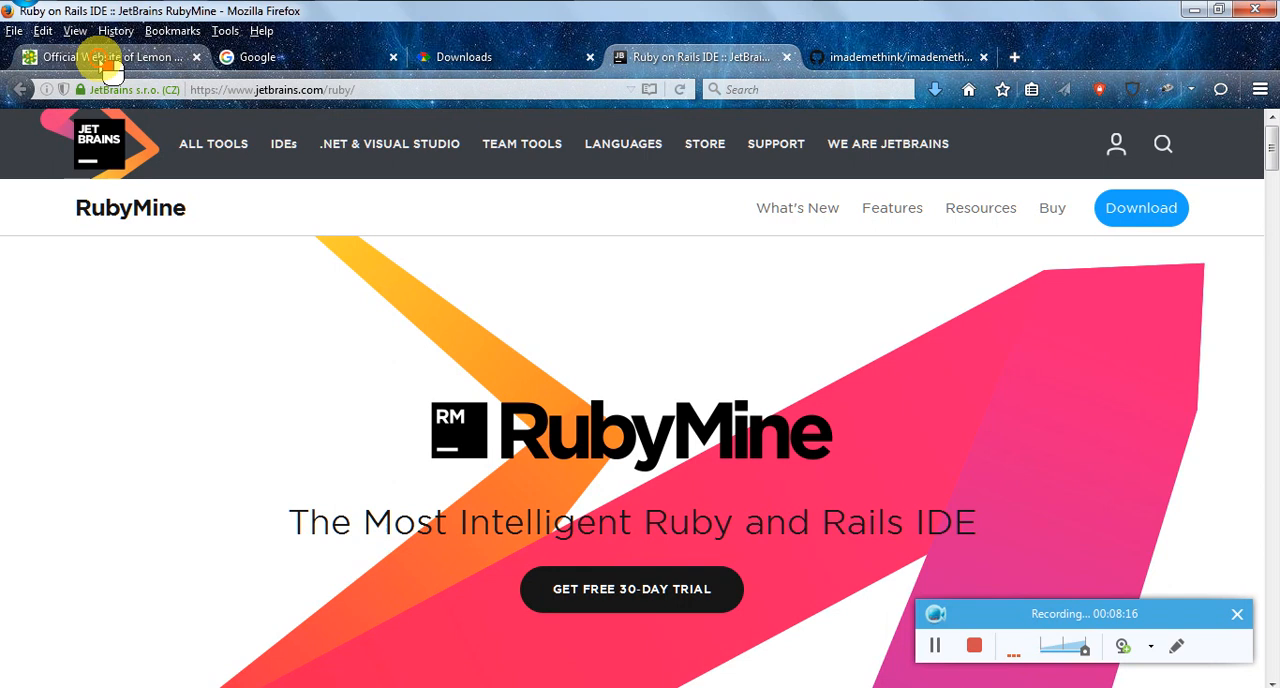
left_click(110, 57)
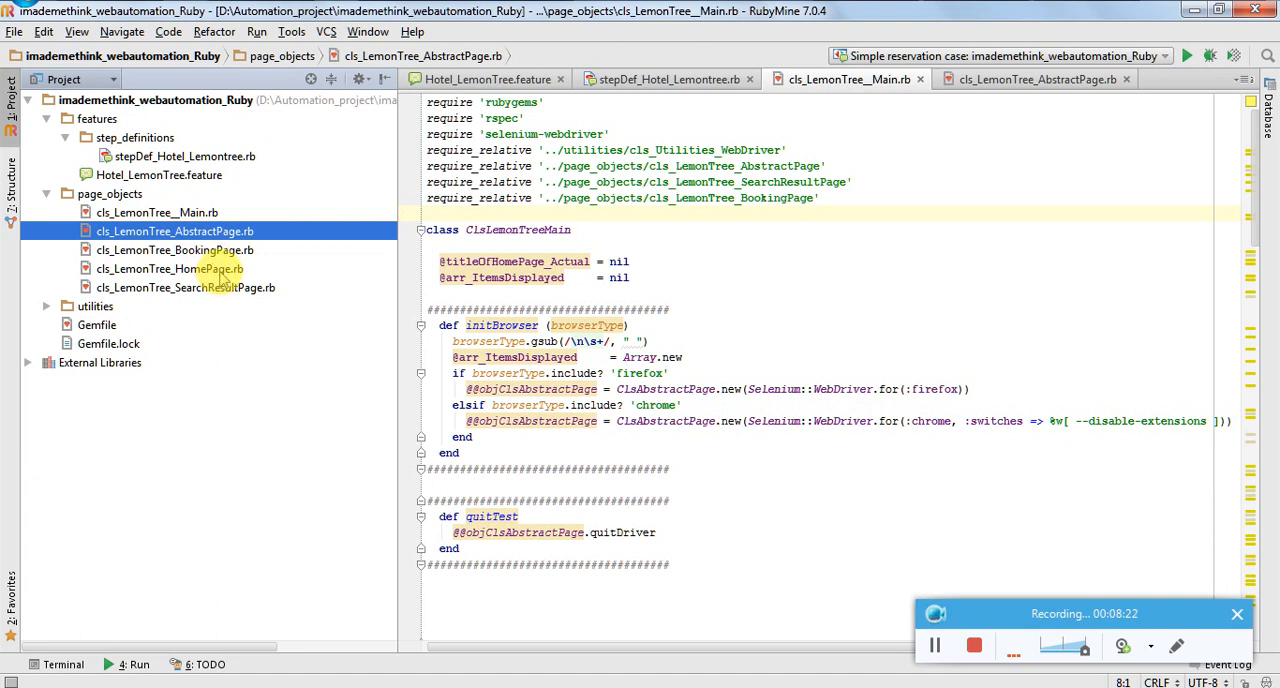
Step: Select the cls_LemonTree_SearchResultPage.rb class file in RubyMine's Project panel
left_click(185, 287)
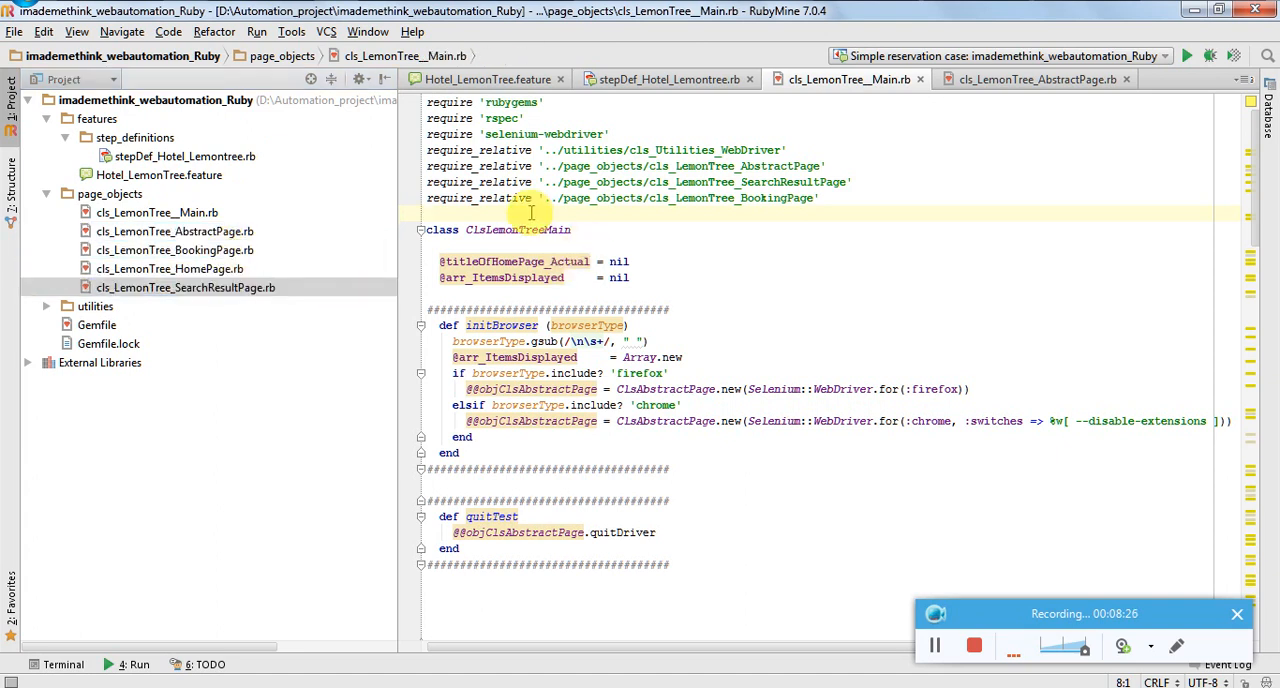
mouse_move(900, 18)
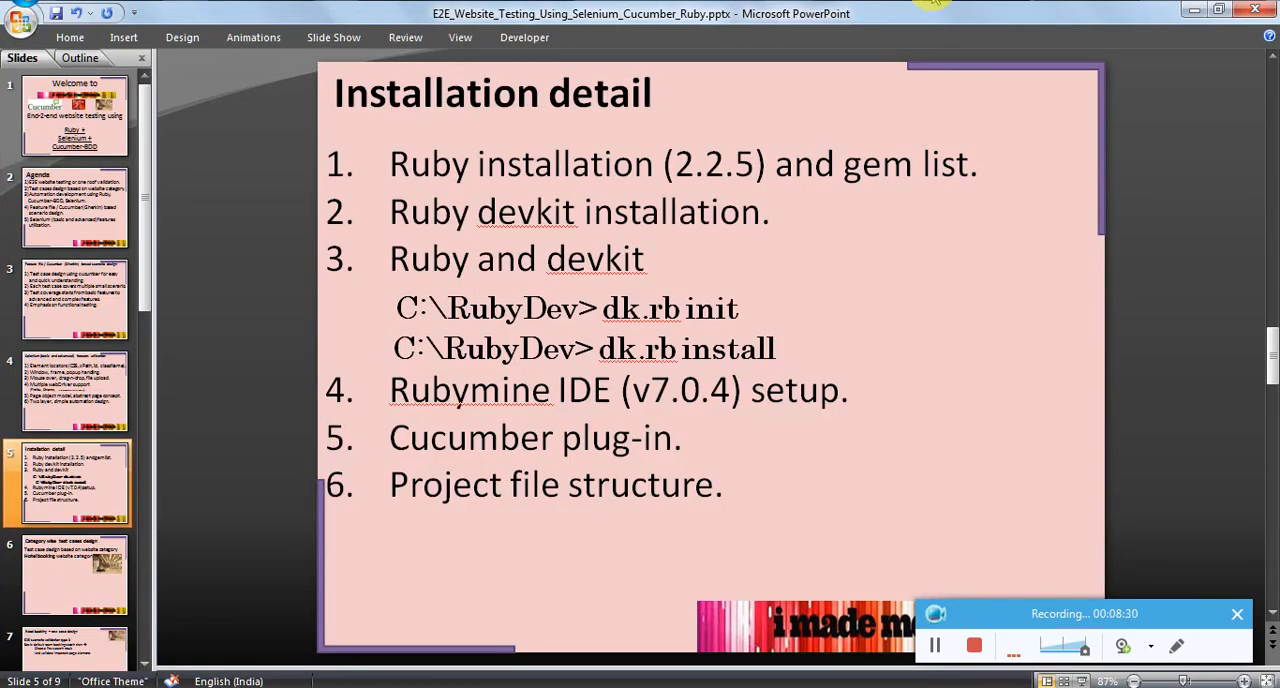
Step: Show the category-wise test design slide, then the Automation implementation walkthrough slide
left_click(74, 575)
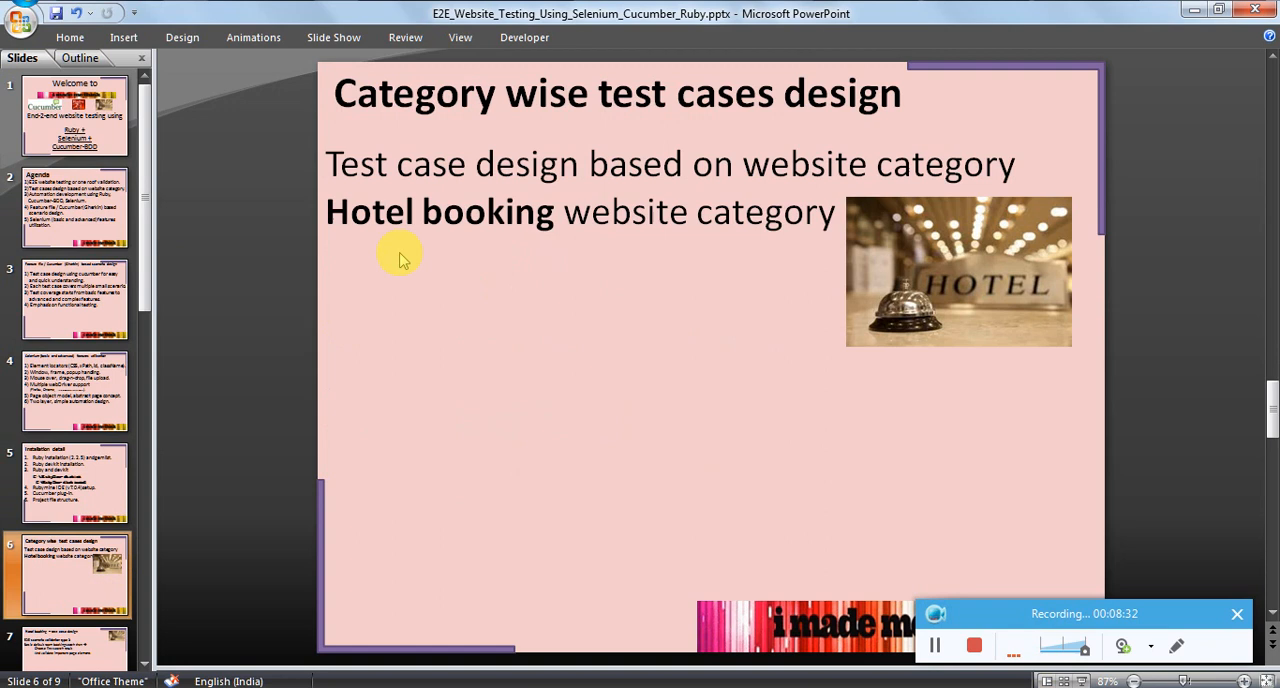
mouse_move(548, 228)
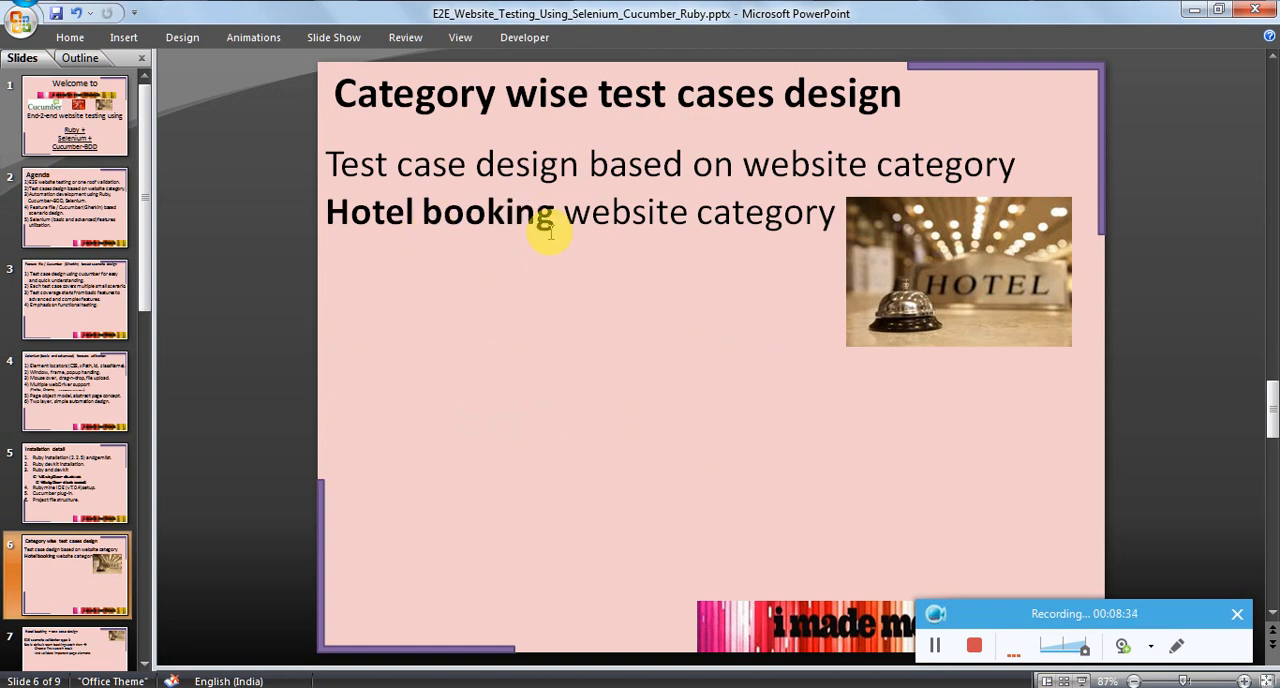
mouse_move(280, 438)
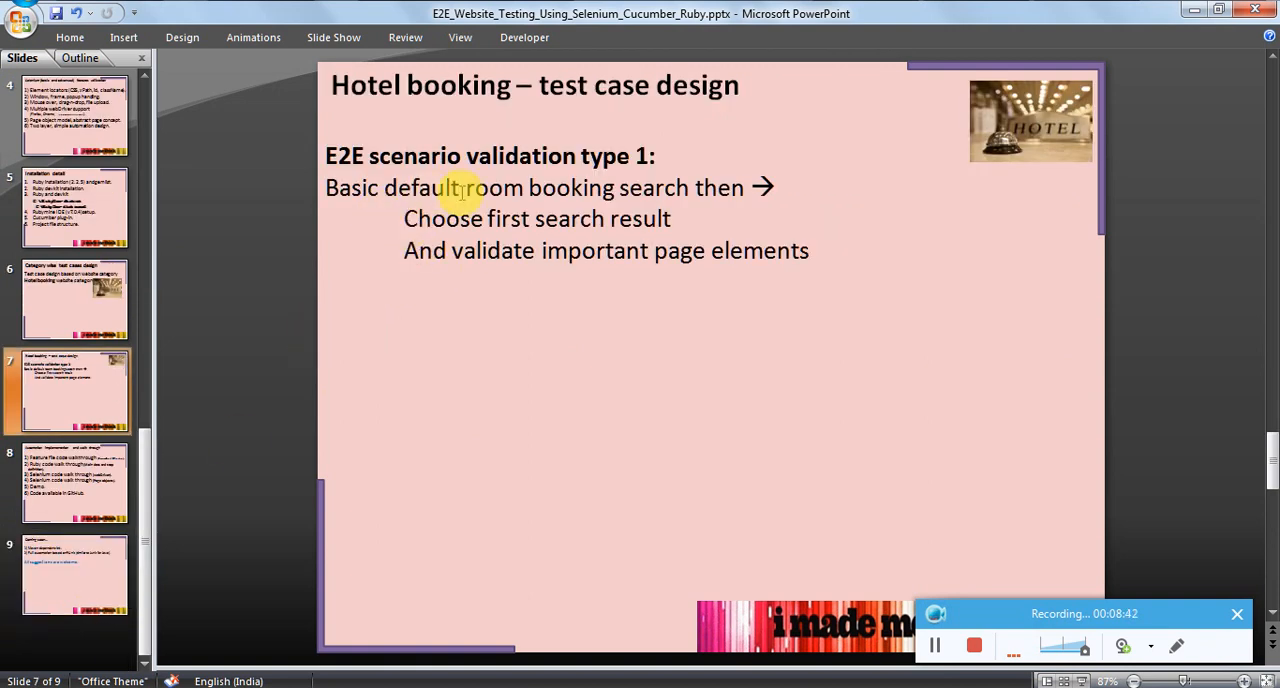
mouse_move(697, 193)
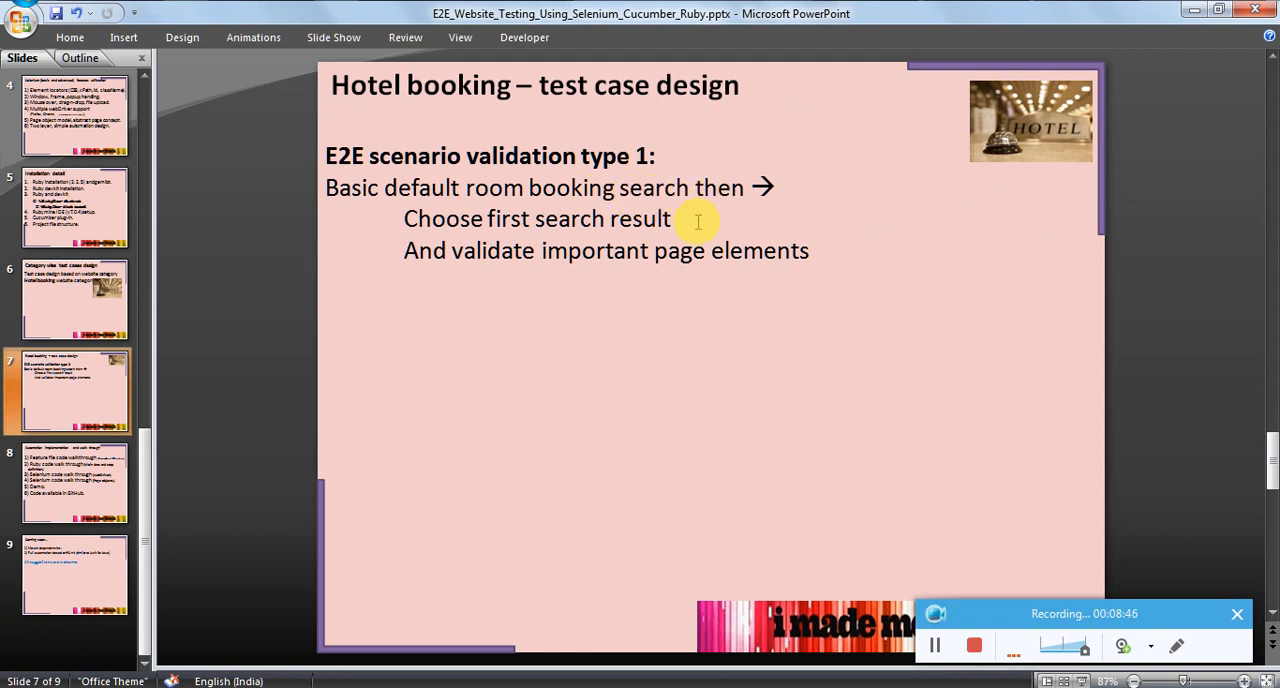
mouse_move(148, 348)
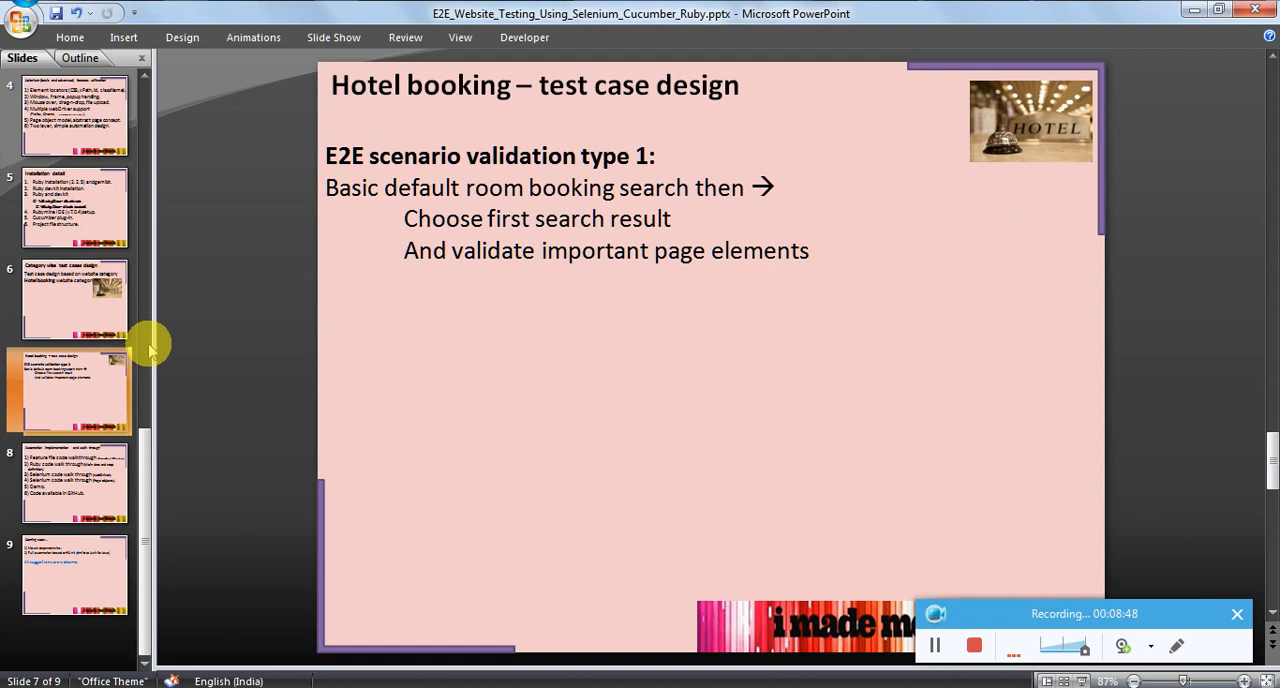
left_click(74, 483)
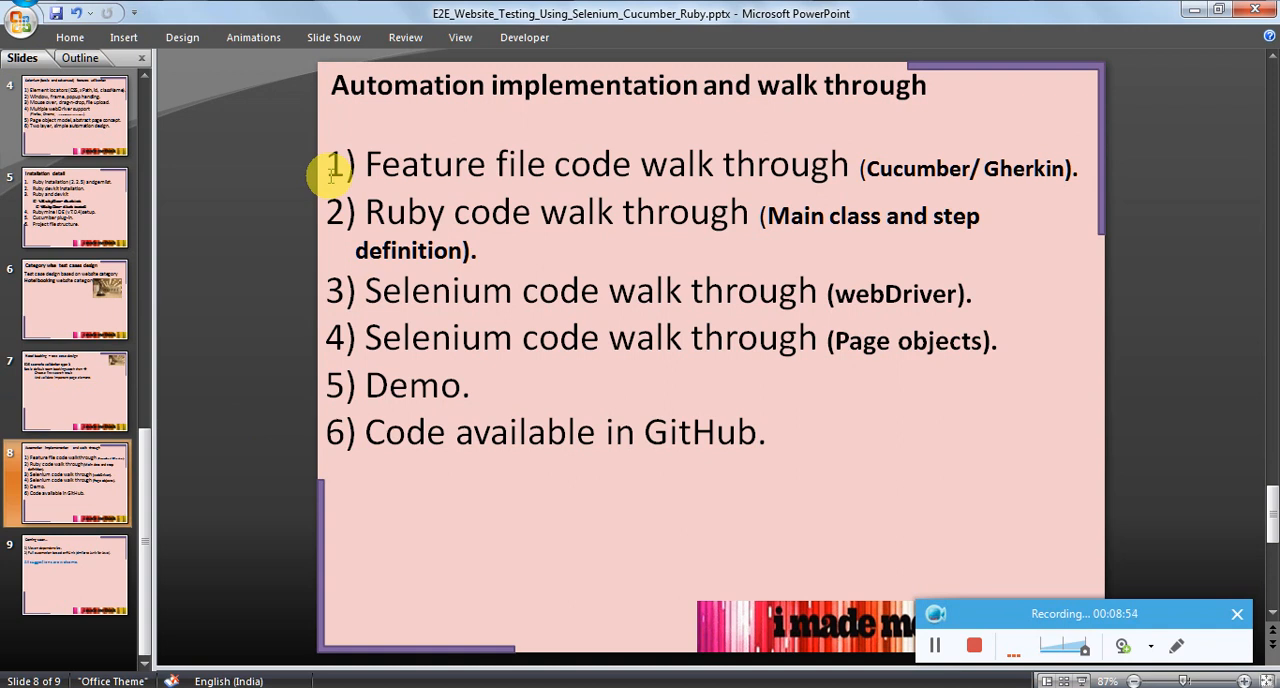
mouse_move(1111, 190)
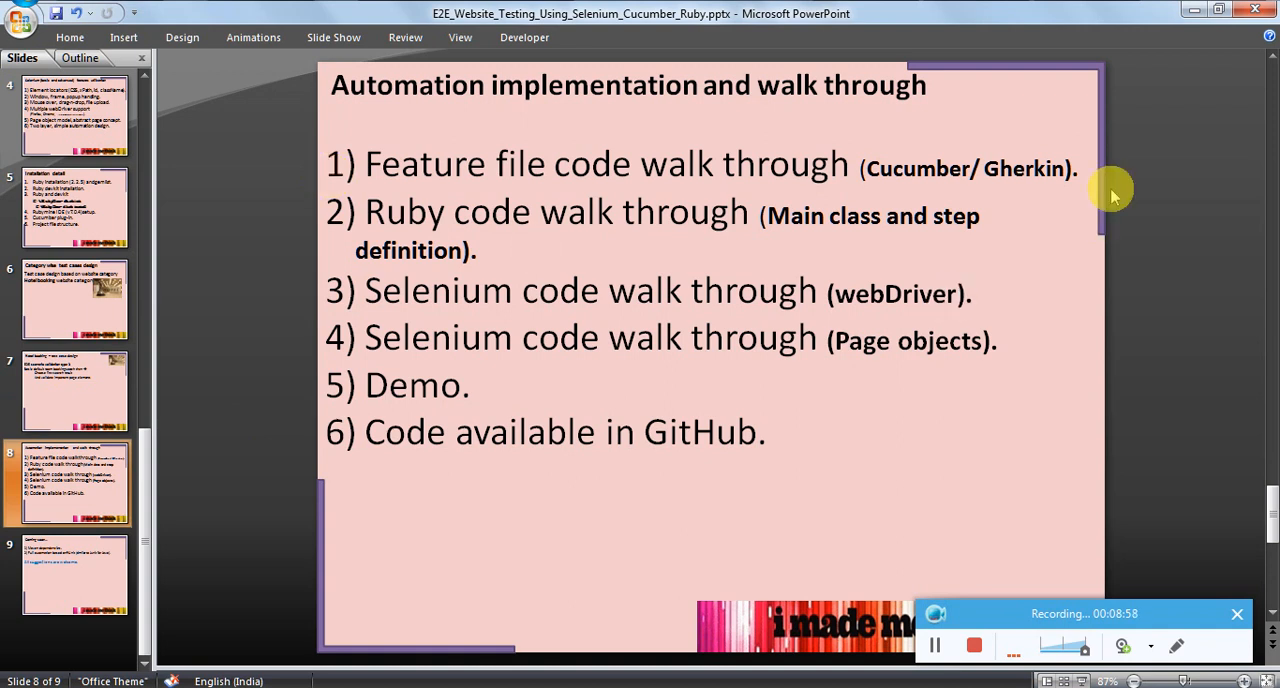
mouse_move(1105, 443)
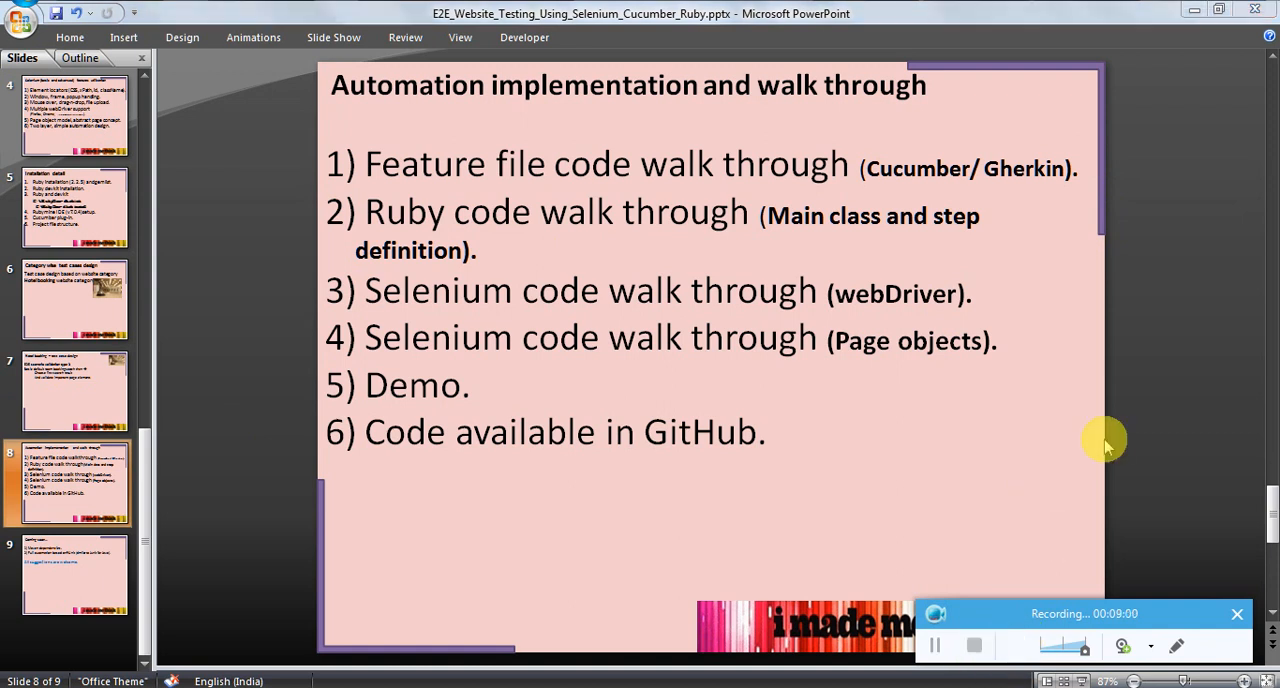